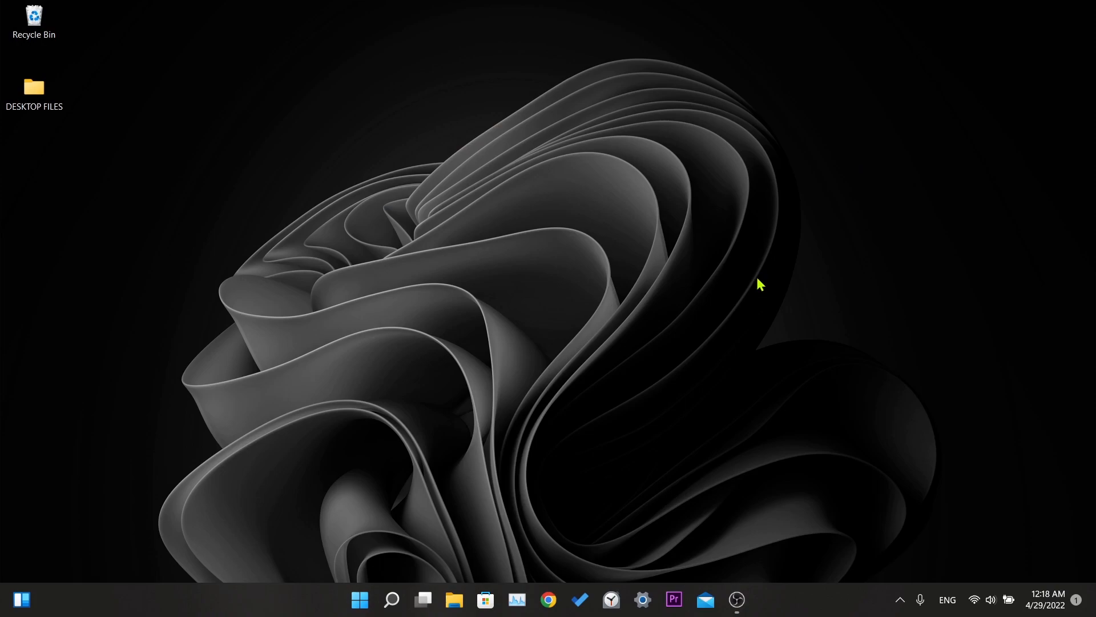
{"action": "mouse_move", "coordinate": [674, 385]}
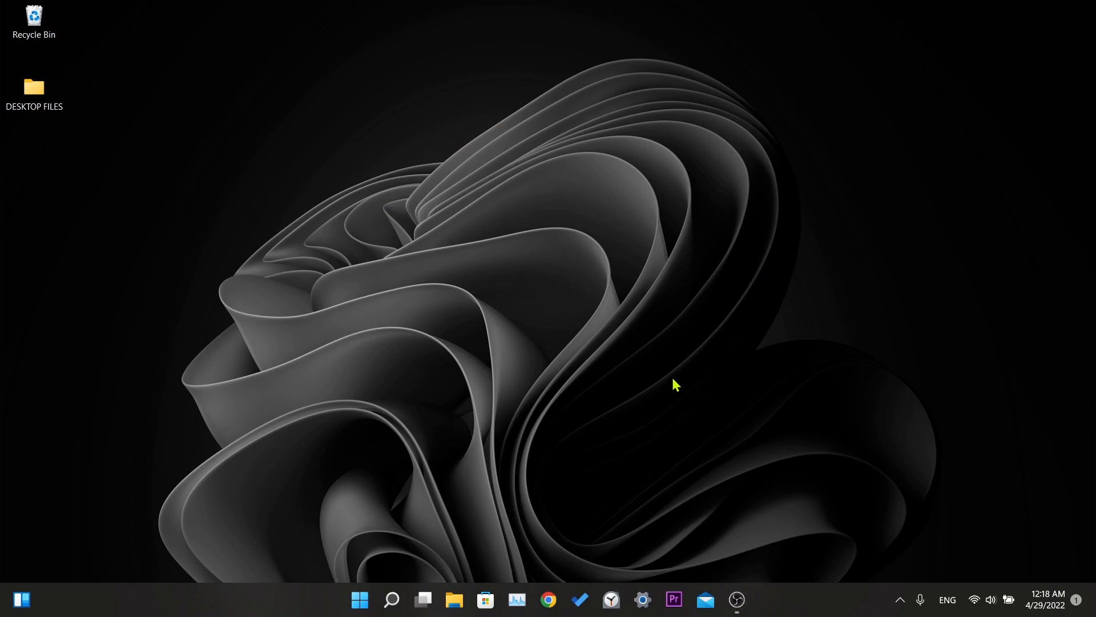
{"action": "mouse_move", "coordinate": [646, 408]}
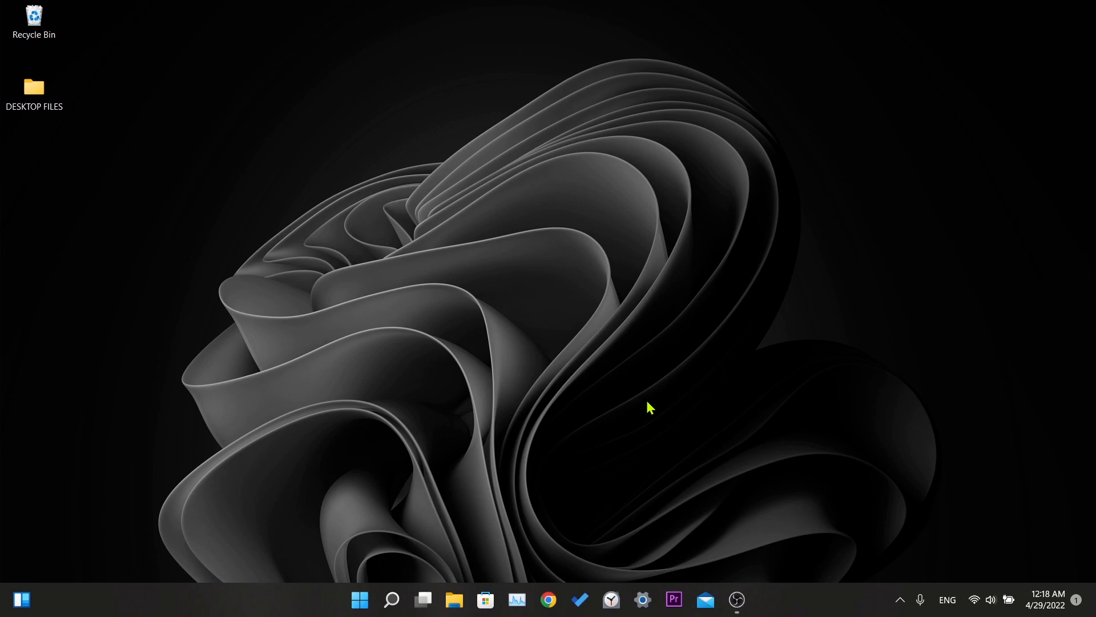
- Launch System Configuration by running msconfig from the Run prompt
{"action": "key", "text": "Win+r"}
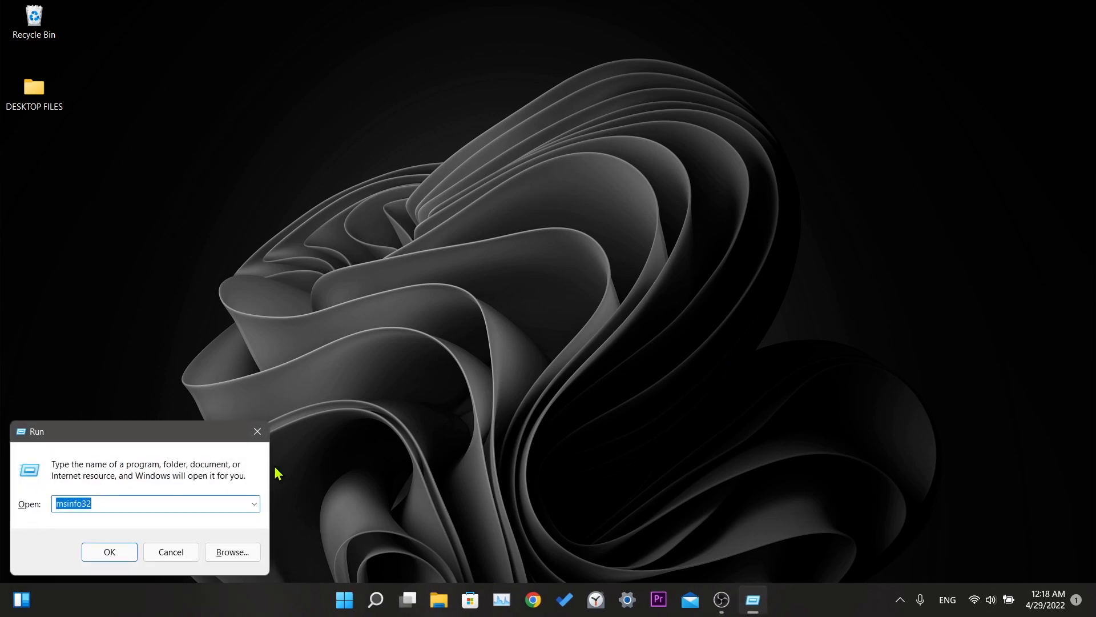
{"action": "type", "text": "msconfig"}
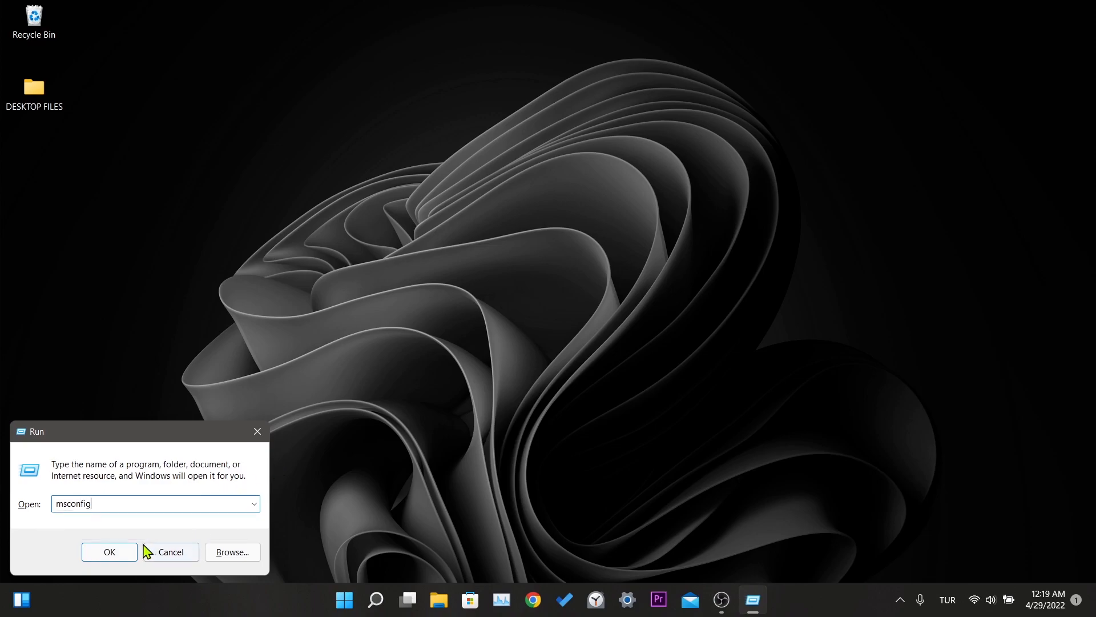
{"action": "left_click", "coordinate": [109, 552]}
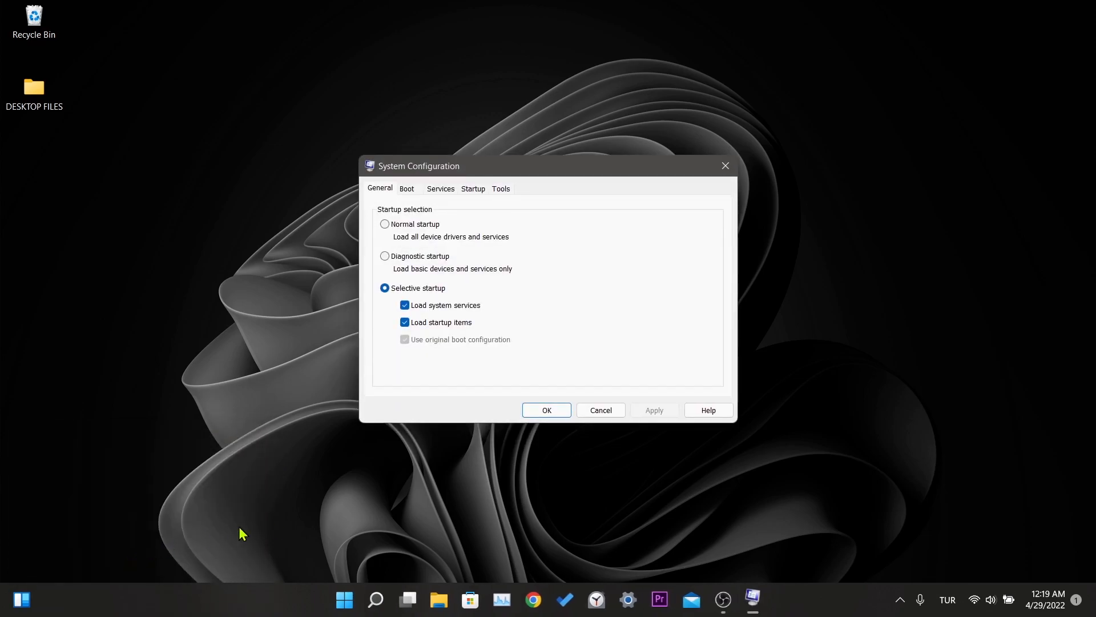
- On the Services list hide Microsoft services, re-enable vgc at startup, apply and exit without restarting
{"action": "left_click", "coordinate": [439, 189]}
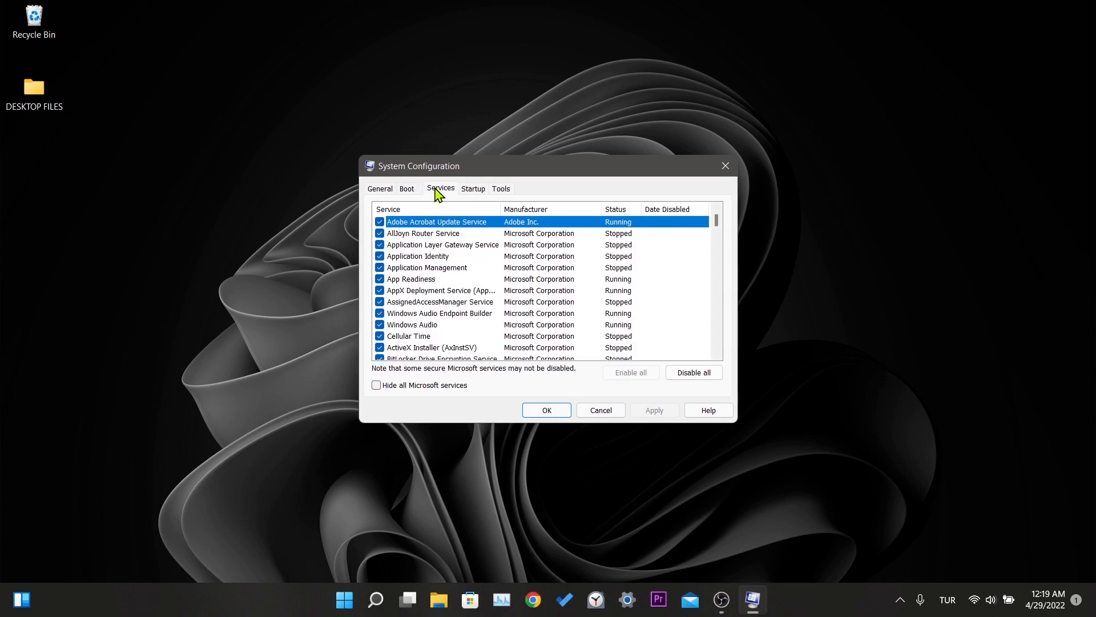
{"action": "left_click", "coordinate": [376, 384]}
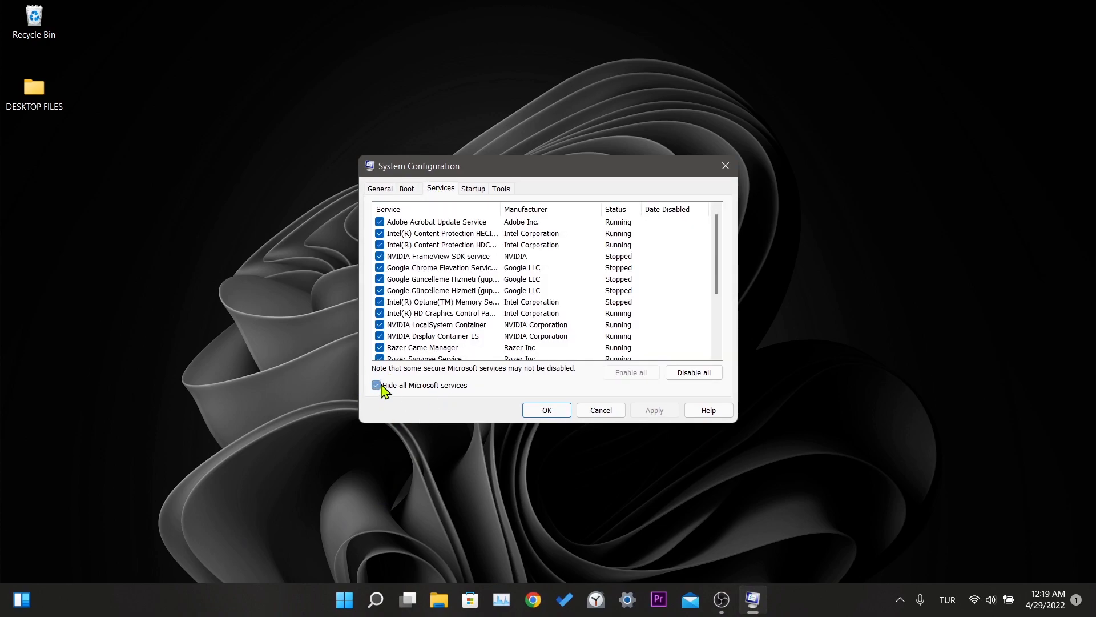
{"action": "left_click", "coordinate": [377, 385]}
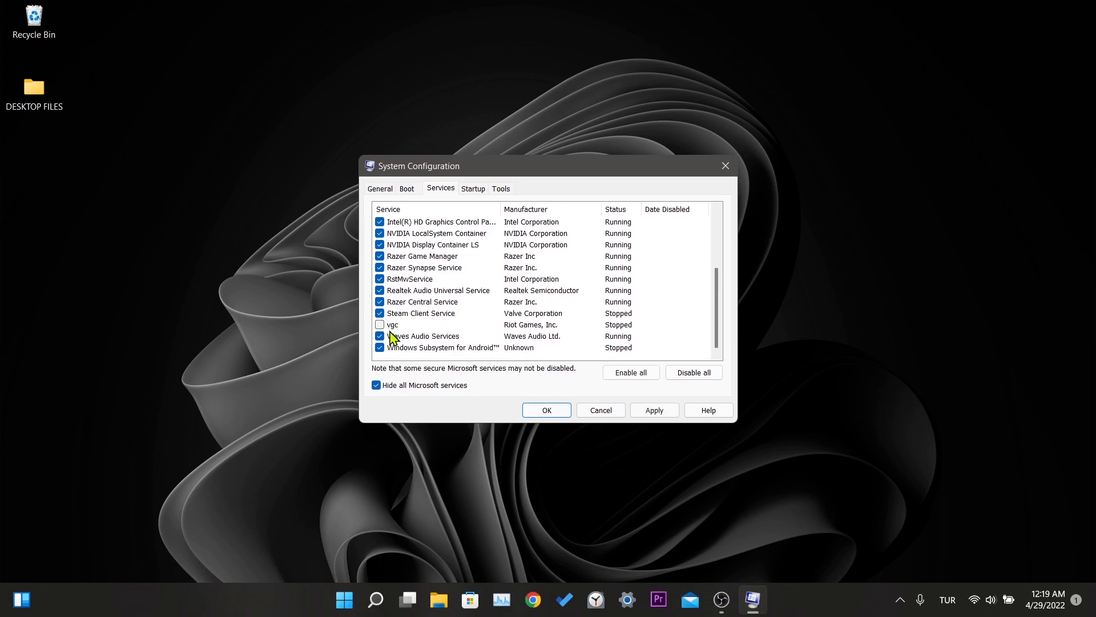
{"action": "left_click", "coordinate": [379, 325]}
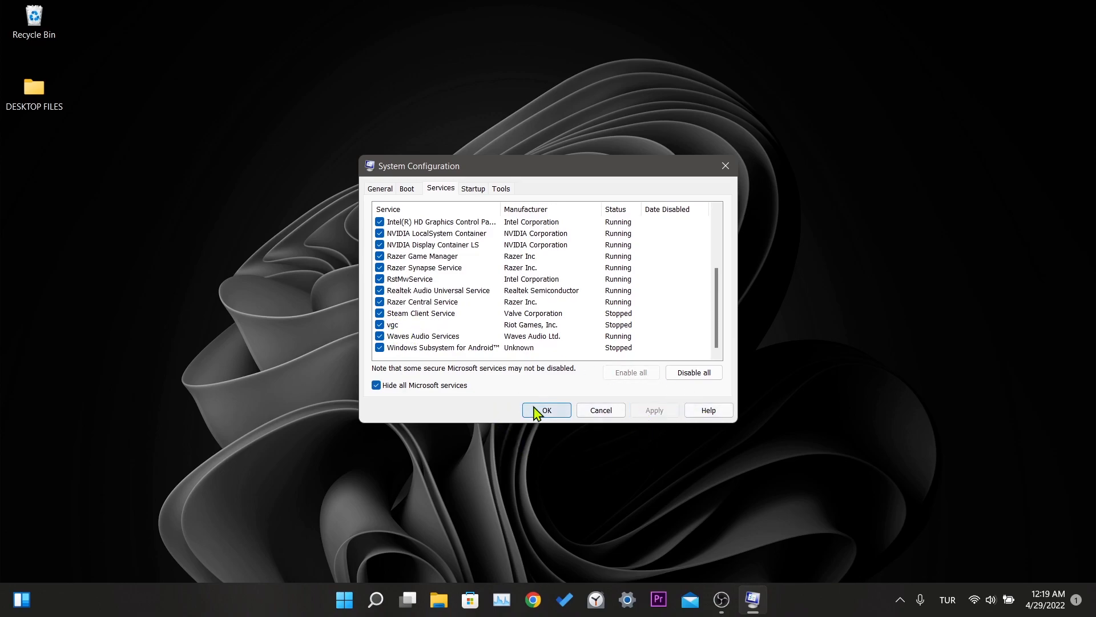
{"action": "left_click", "coordinate": [546, 410]}
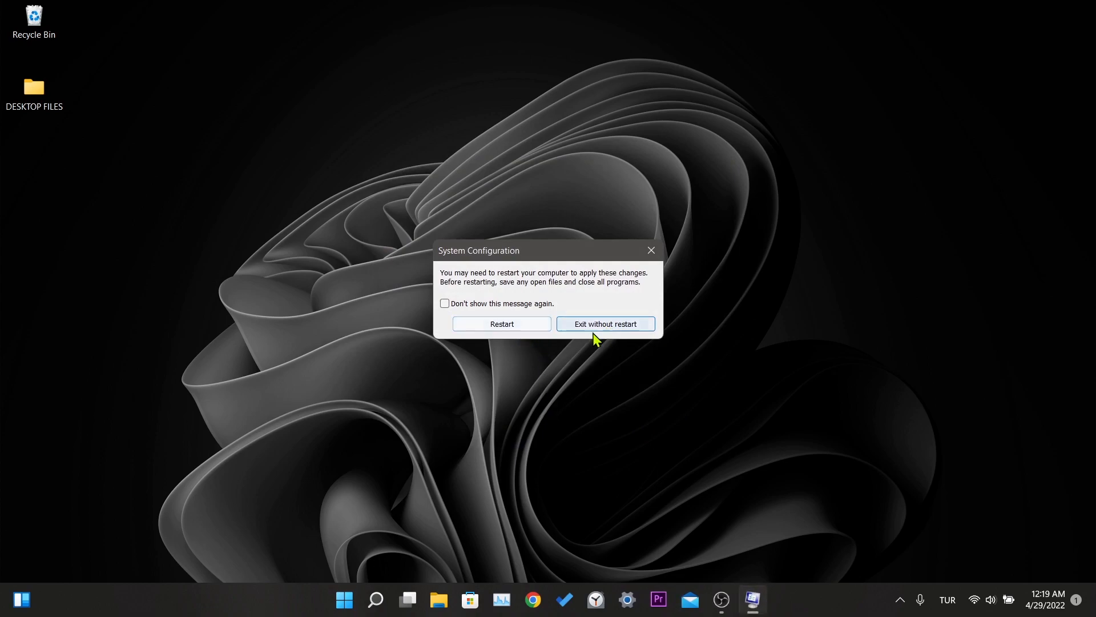
{"action": "left_click", "coordinate": [606, 323]}
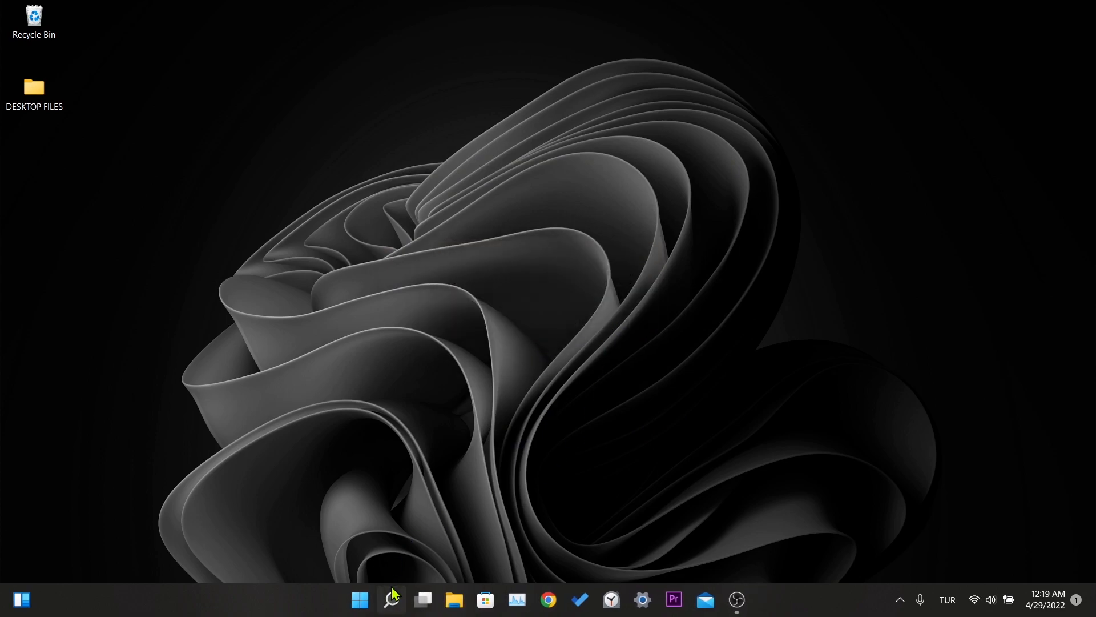
- Search Windows for 'services' to find the Services app
{"action": "left_click", "coordinate": [391, 600]}
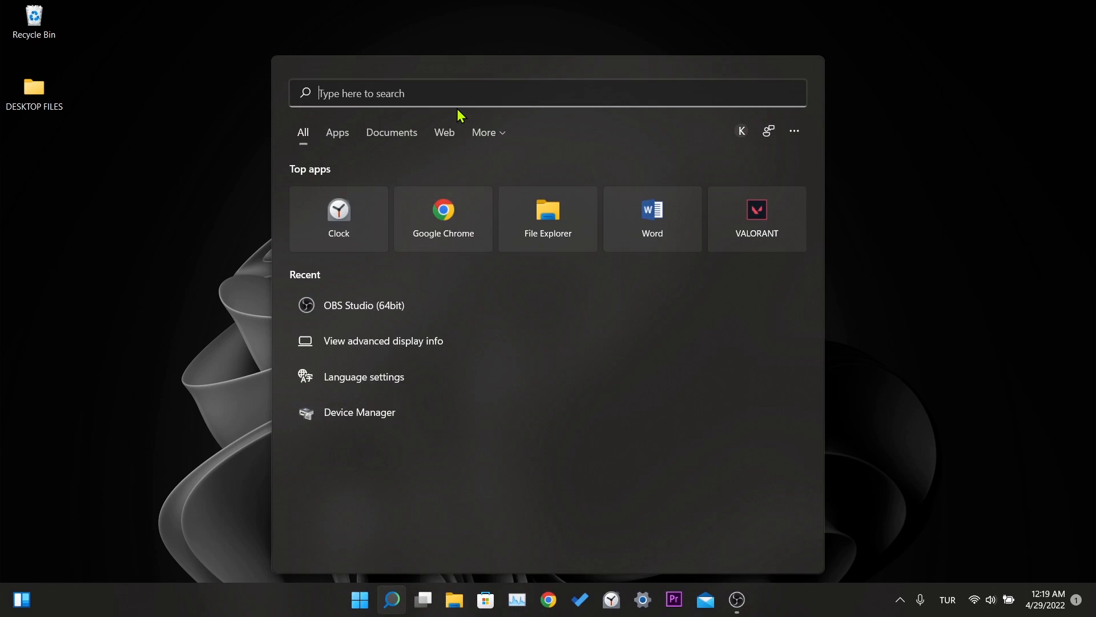
{"action": "type", "text": "services"}
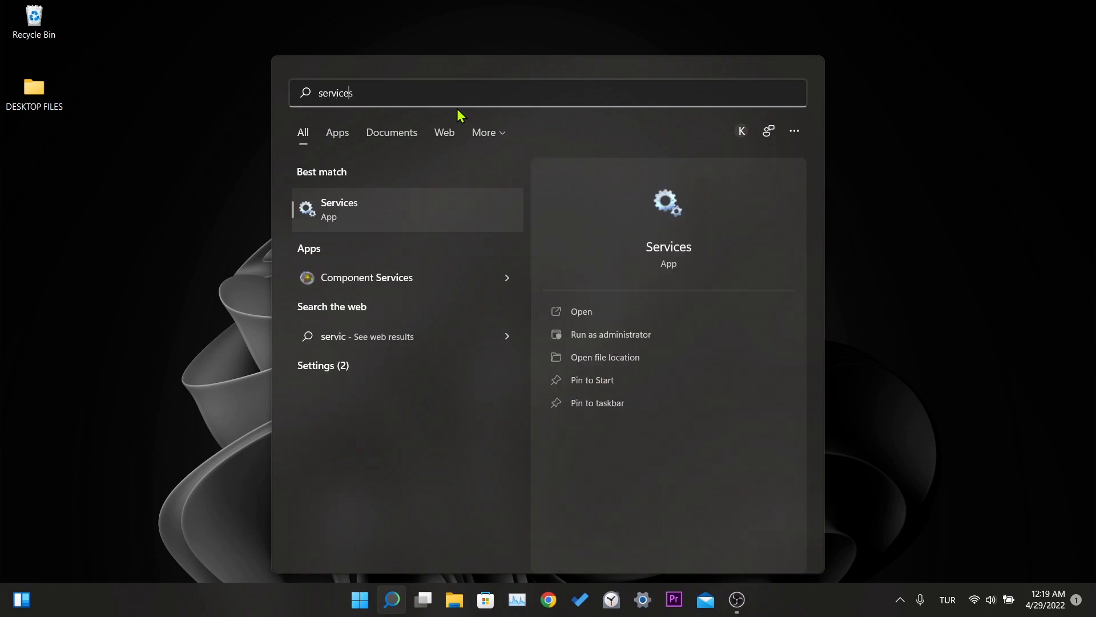
{"action": "type", "text": "es"}
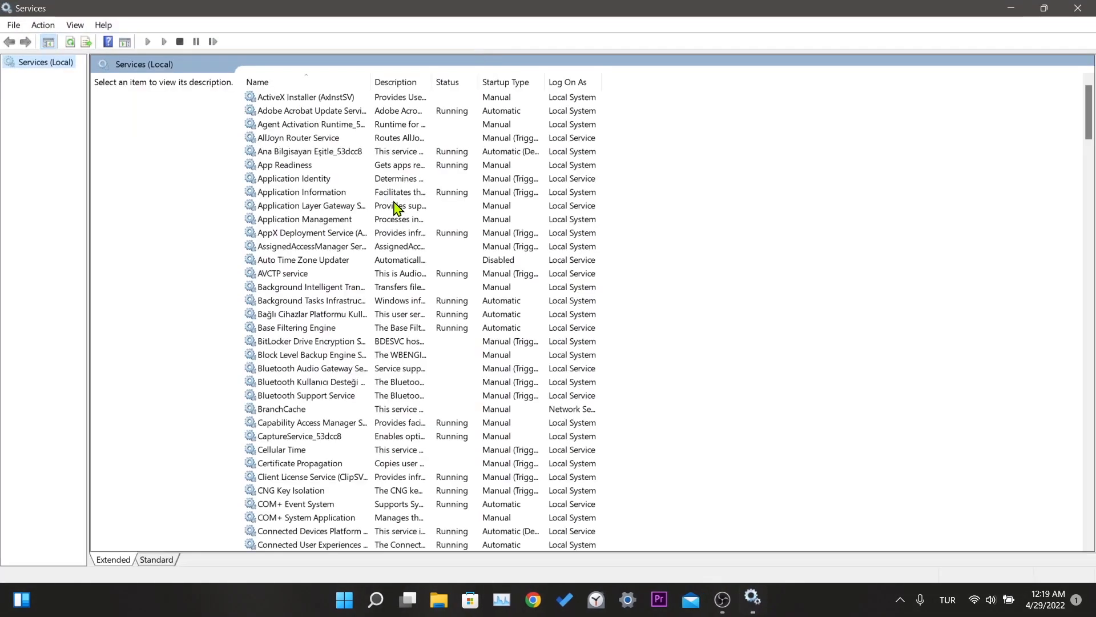
{"action": "mouse_move", "coordinate": [878, 280]}
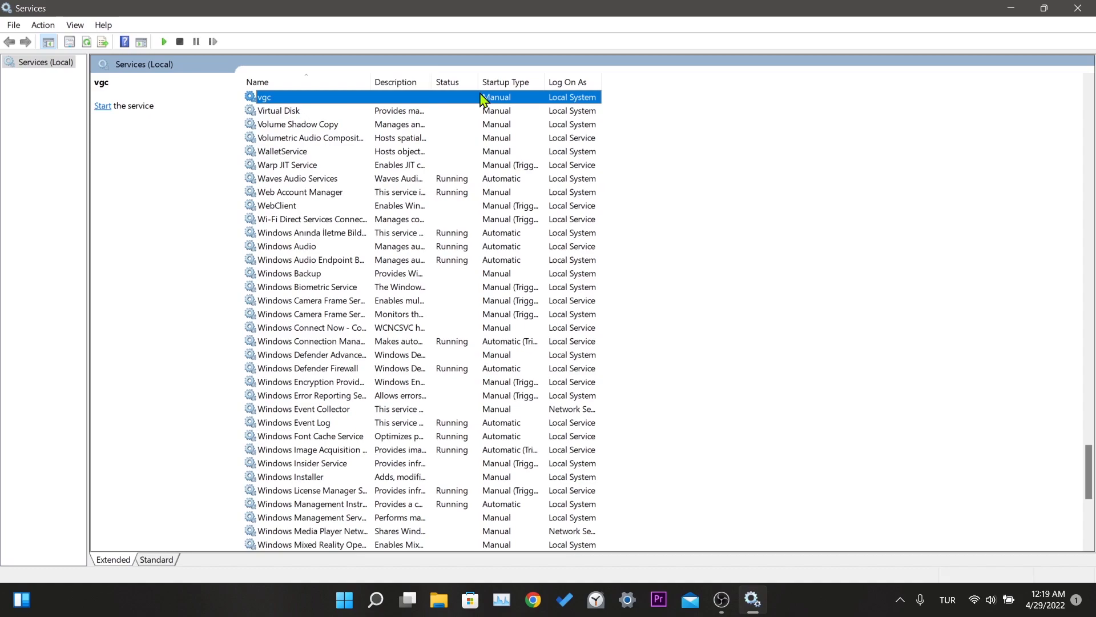
- In vgc's properties set startup type to Automatic, start the service and save
{"action": "right_click", "coordinate": [264, 95]}
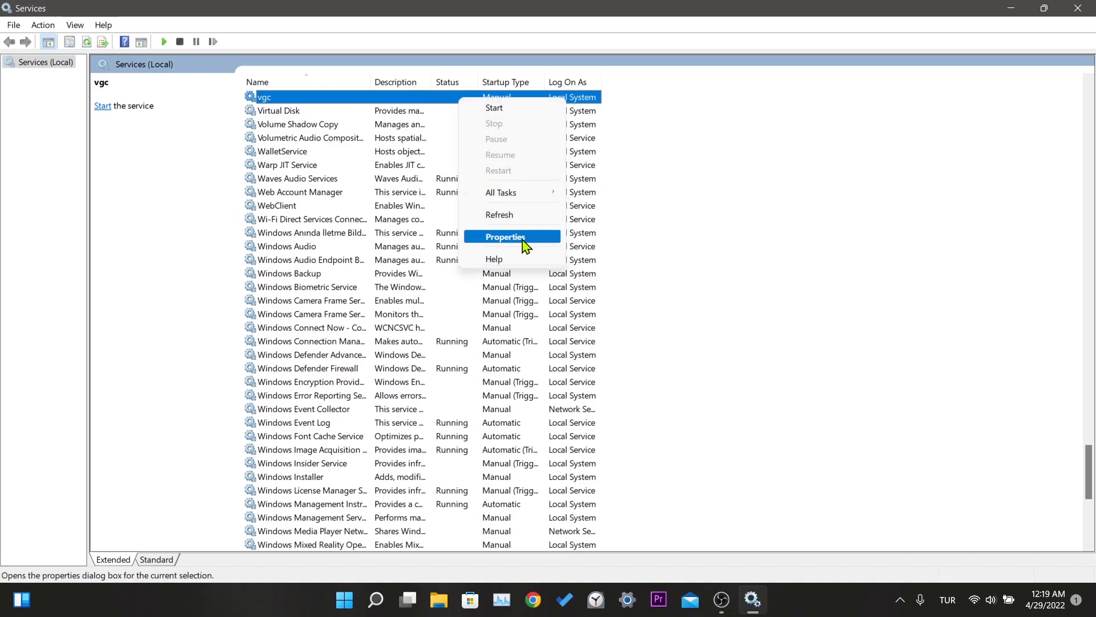
{"action": "left_click", "coordinate": [505, 236]}
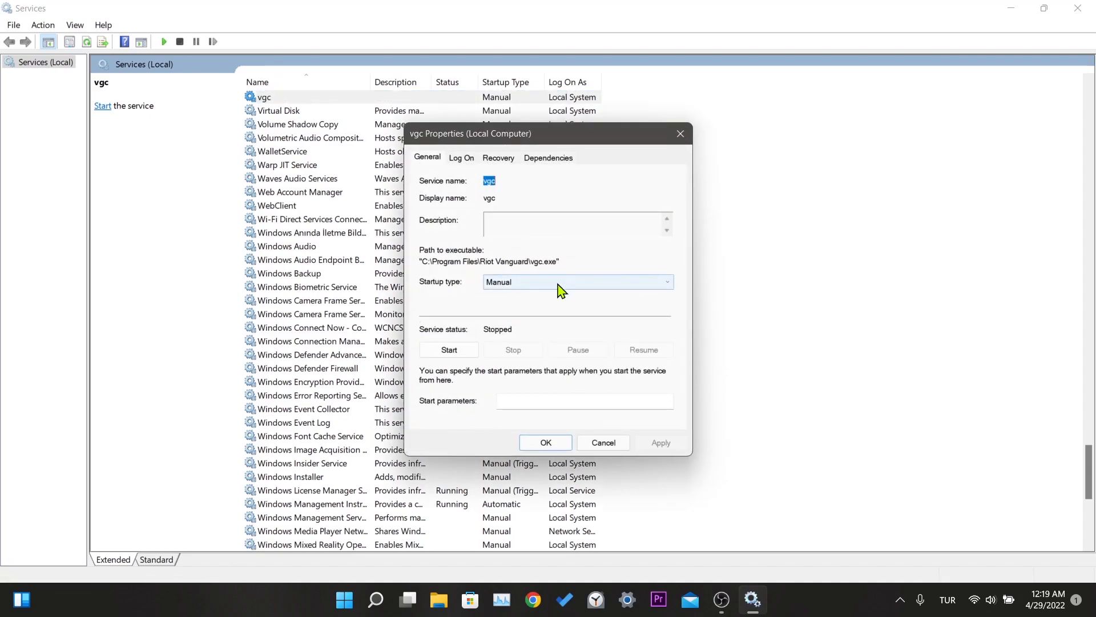
{"action": "left_click", "coordinate": [665, 281]}
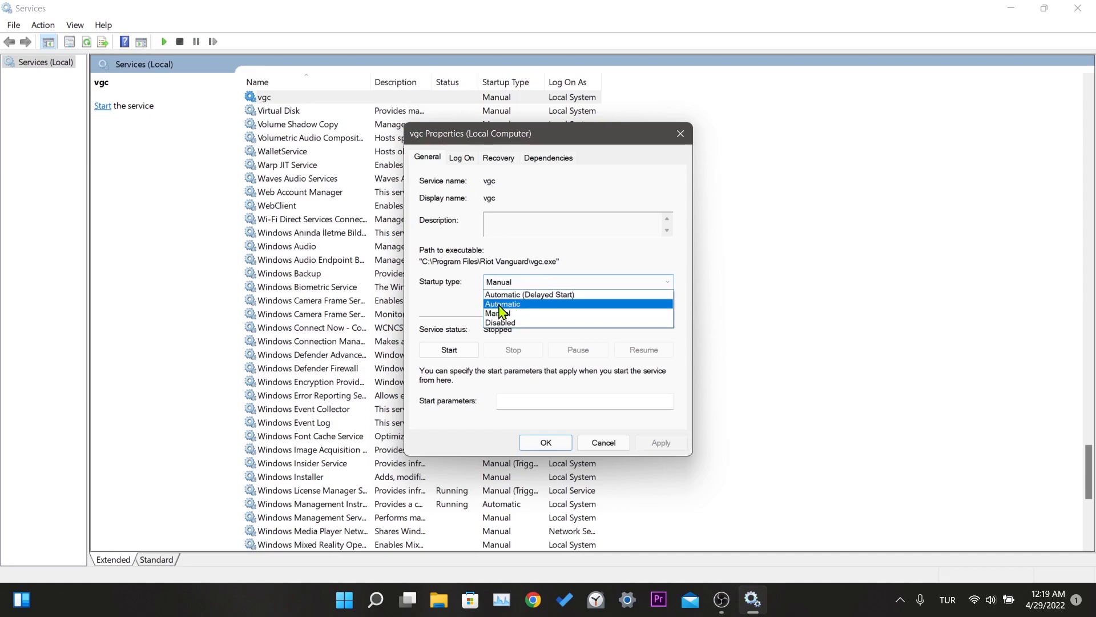
{"action": "left_click", "coordinate": [502, 304]}
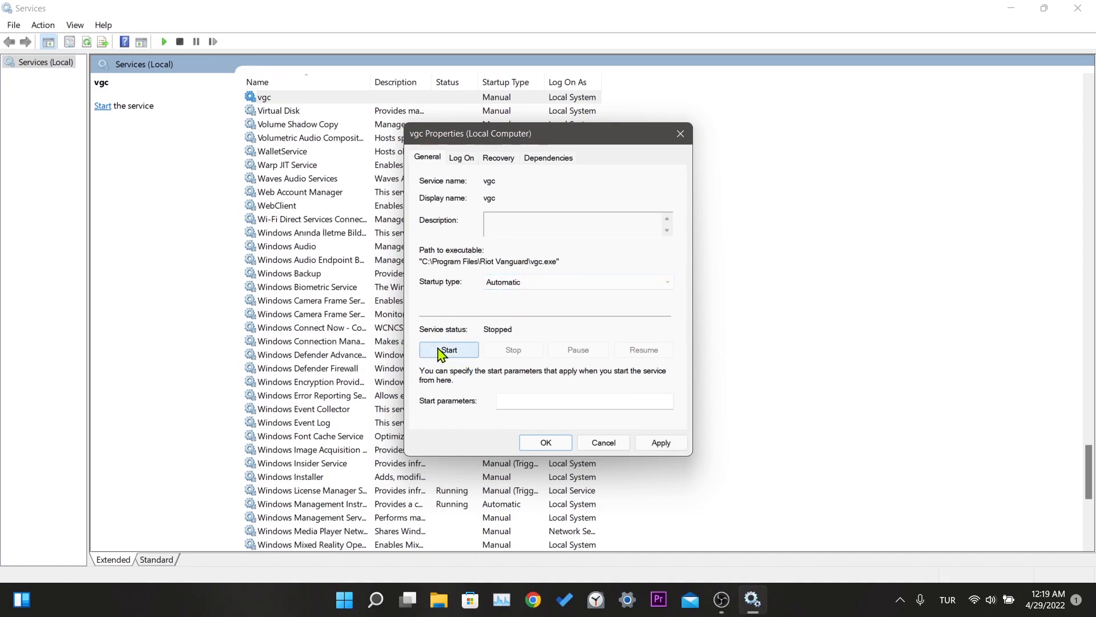
{"action": "left_click", "coordinate": [449, 349]}
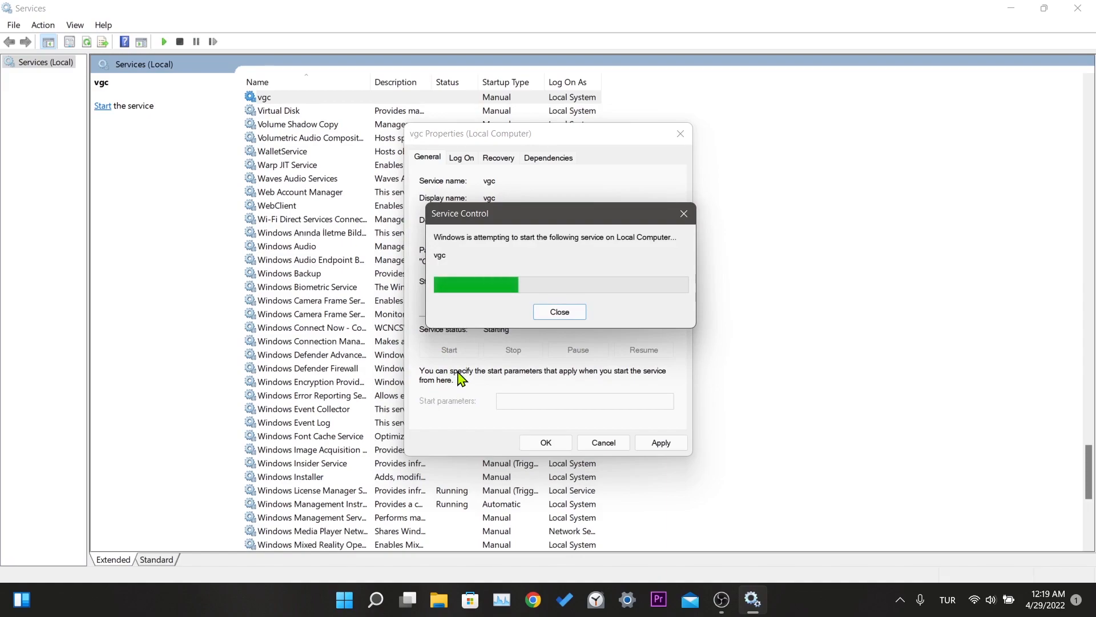
{"action": "left_click", "coordinate": [558, 310]}
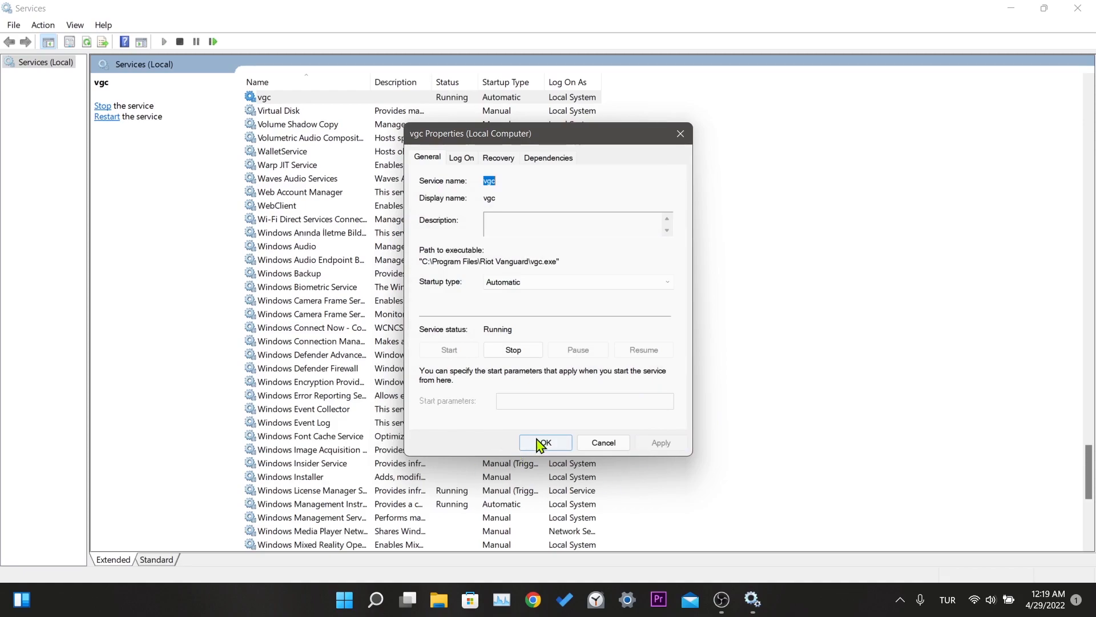
{"action": "left_click", "coordinate": [546, 441]}
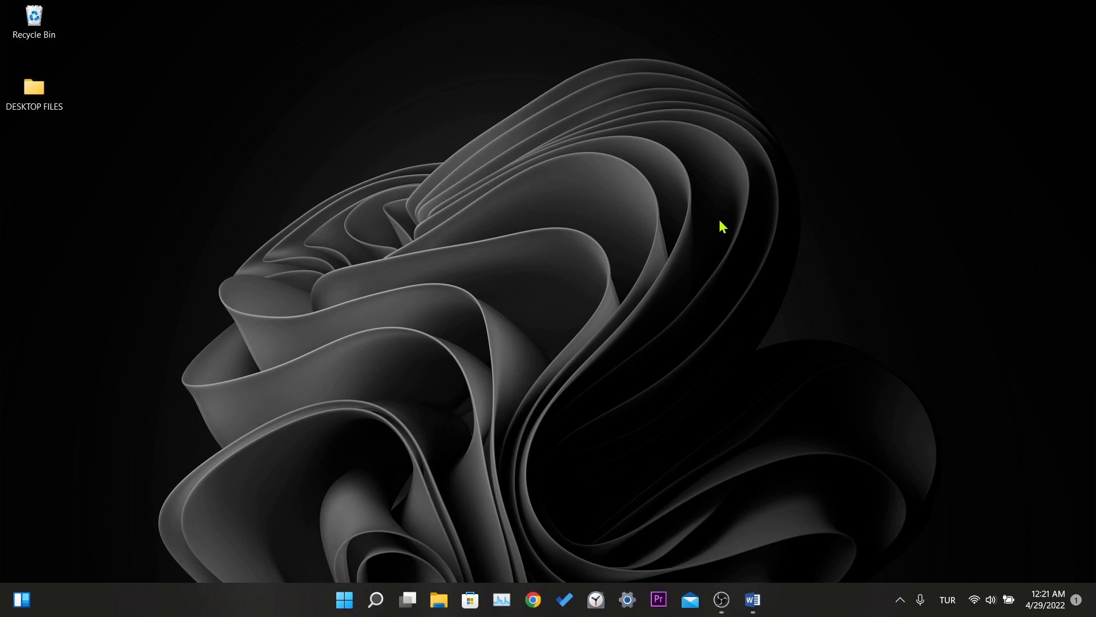
- Launch Google Chrome from the taskbar
{"action": "left_click", "coordinate": [533, 602]}
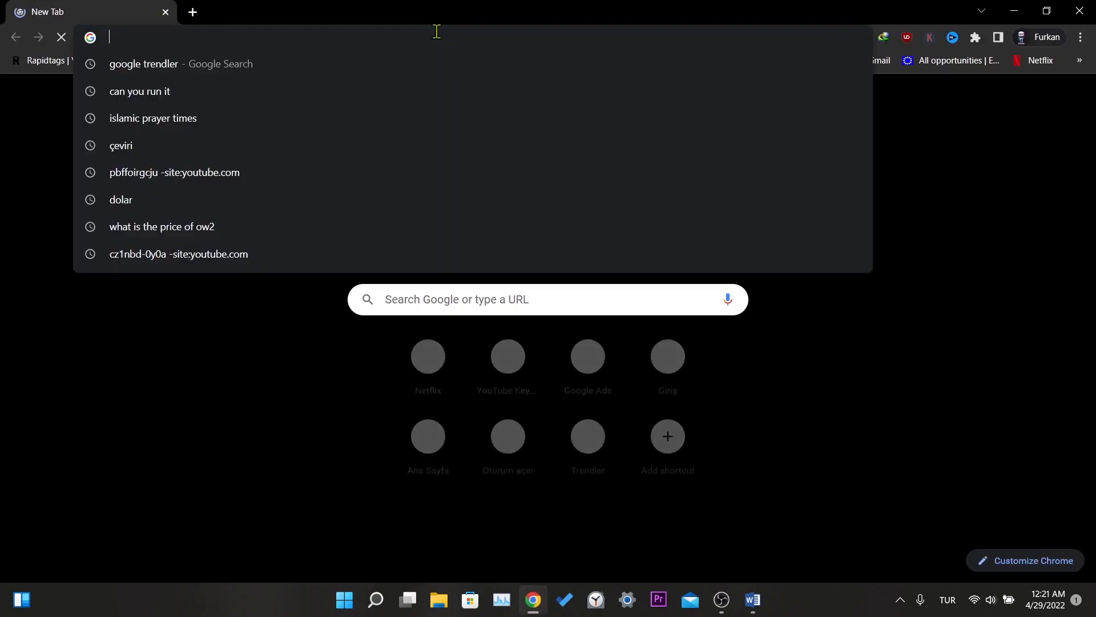
- Search 'geek uninstaller' and go to the Geek Uninstaller download page
{"action": "type", "text": "geek uninstaller"}
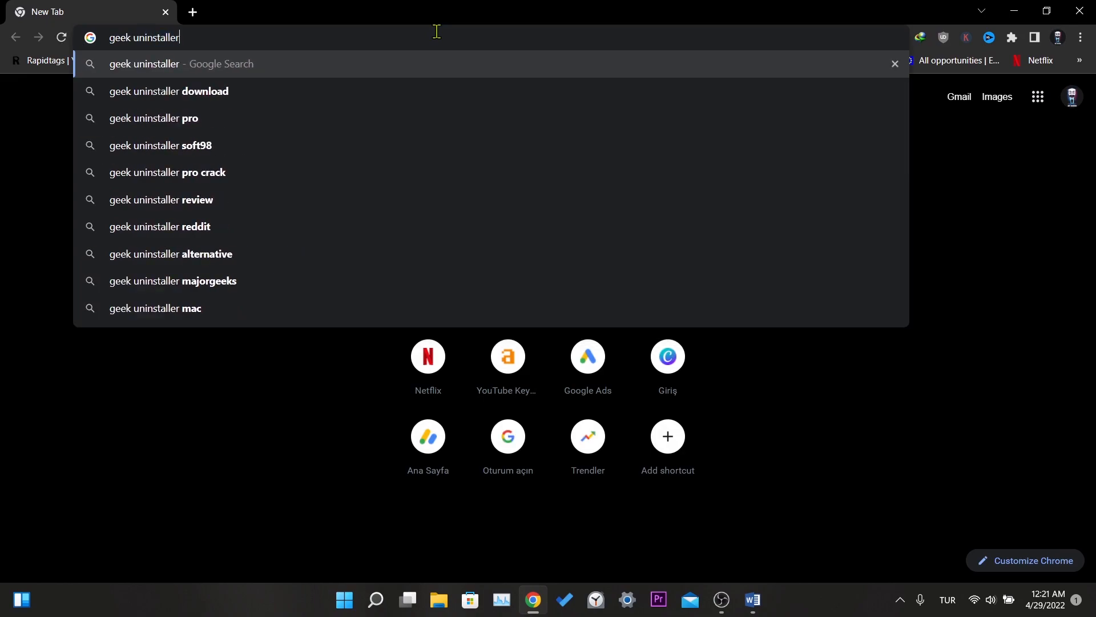
{"action": "key", "text": "Return"}
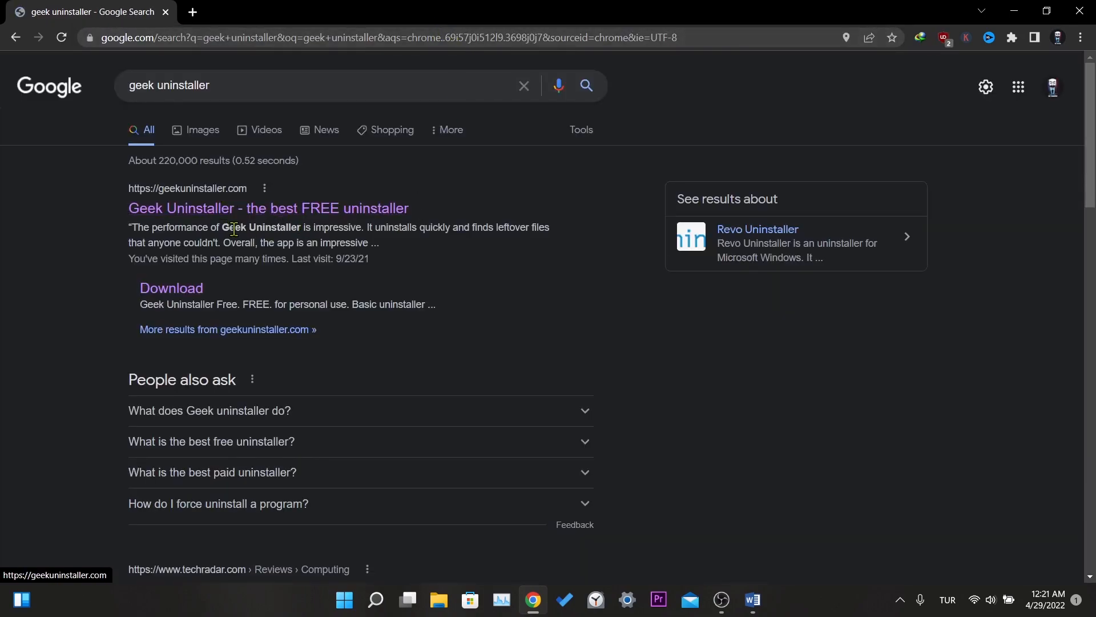
{"action": "left_click", "coordinate": [267, 208]}
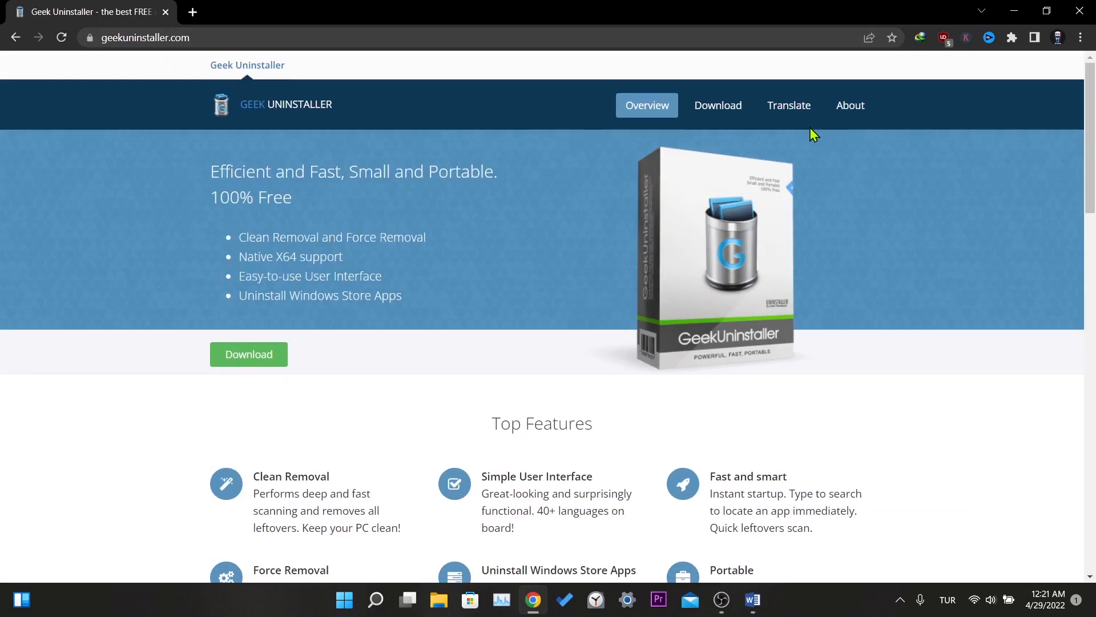
{"action": "left_click", "coordinate": [717, 105]}
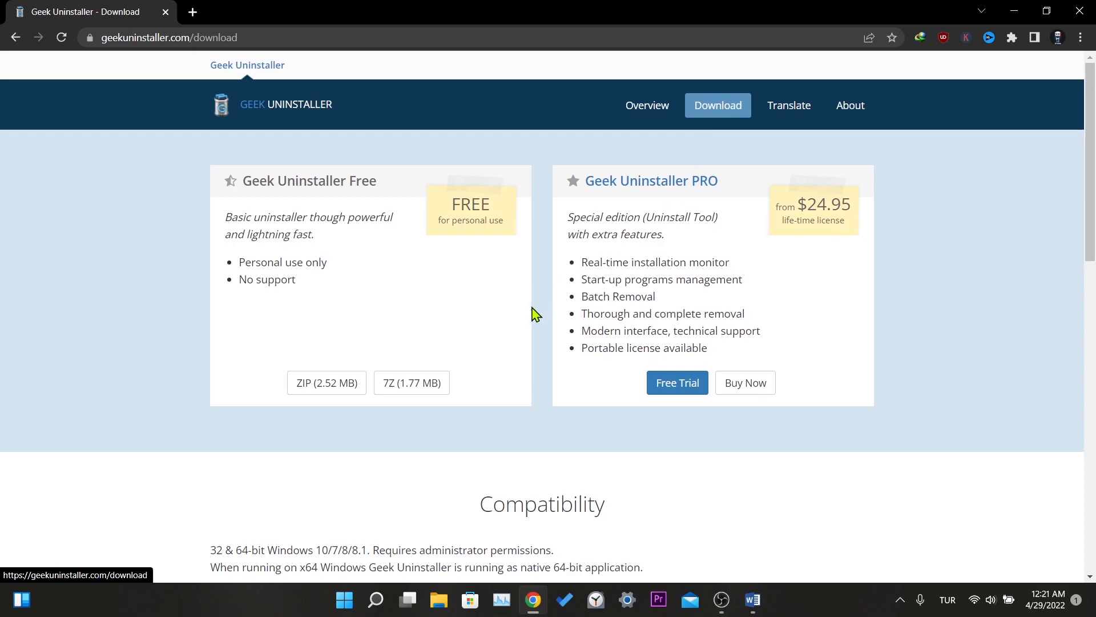
- Download the free Geek Uninstaller ZIP, confirming a duplicate copy with a numbered name
{"action": "left_click", "coordinate": [325, 383]}
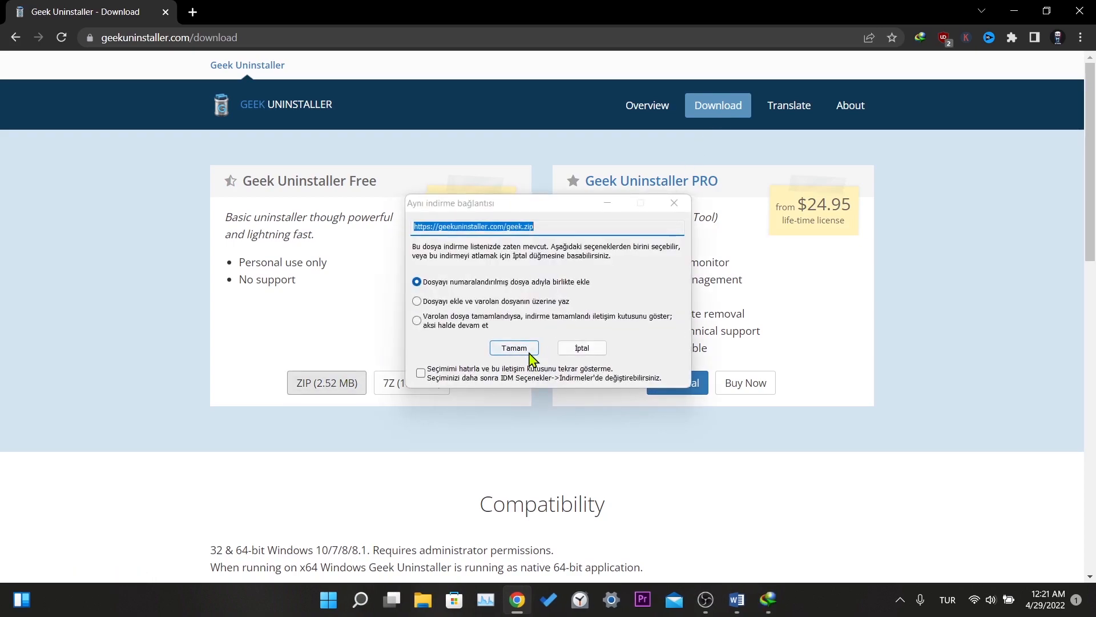
{"action": "left_click", "coordinate": [512, 347]}
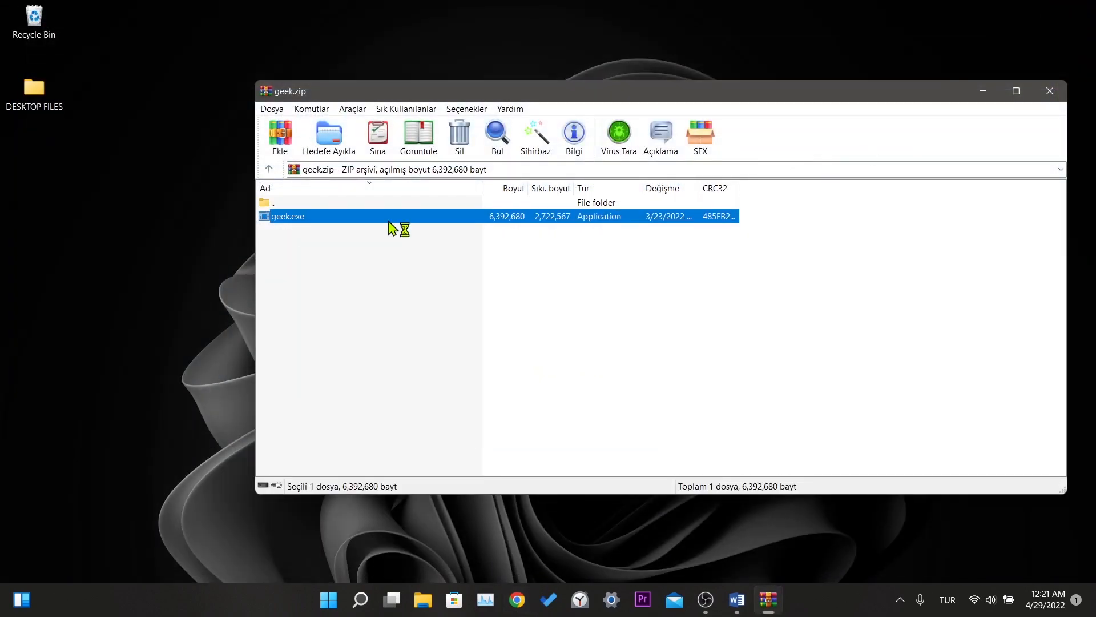
{"action": "mouse_move", "coordinate": [495, 426]}
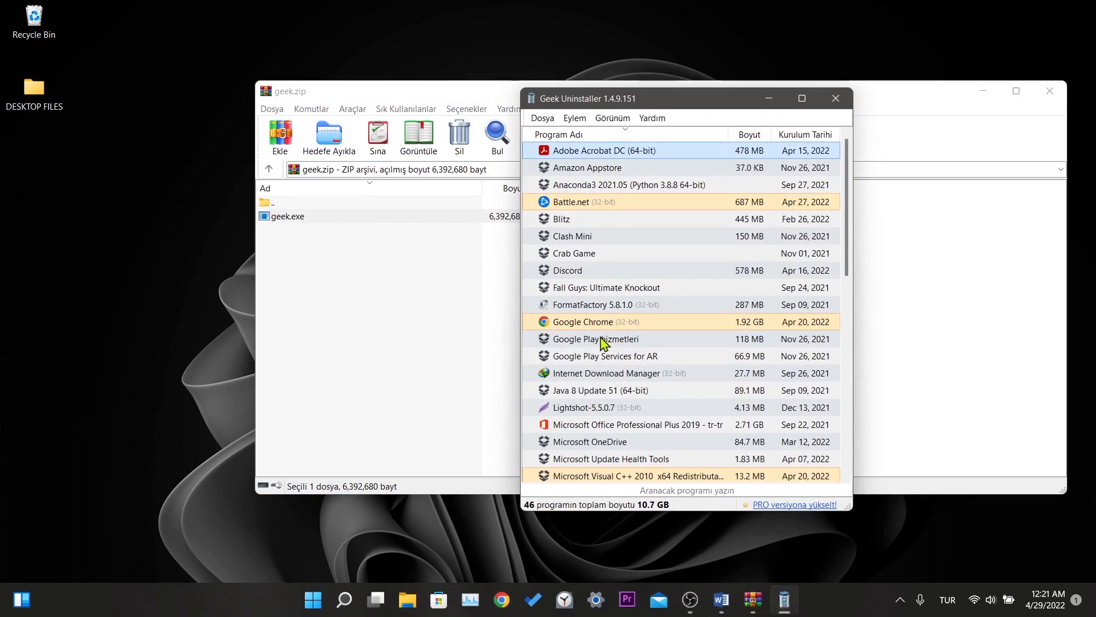
- Uninstall Riot Vanguard from the program list, confirm removal and dismiss the no-leftovers report
{"action": "scroll", "scroll_direction": "down", "scroll_amount": 3}
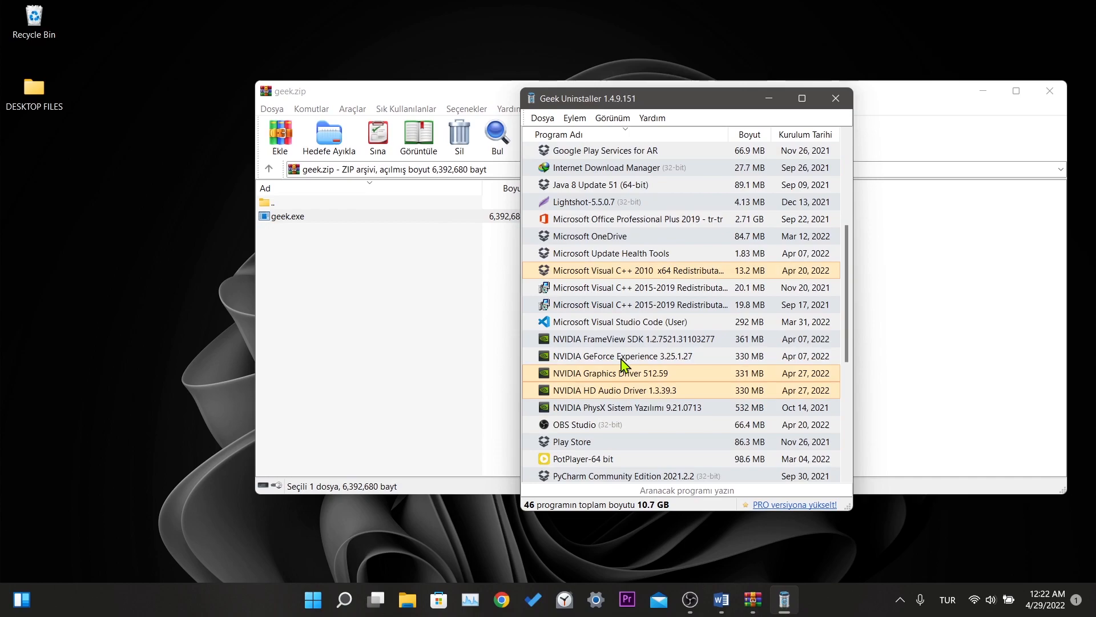
{"action": "scroll", "scroll_direction": "down", "scroll_amount": 3}
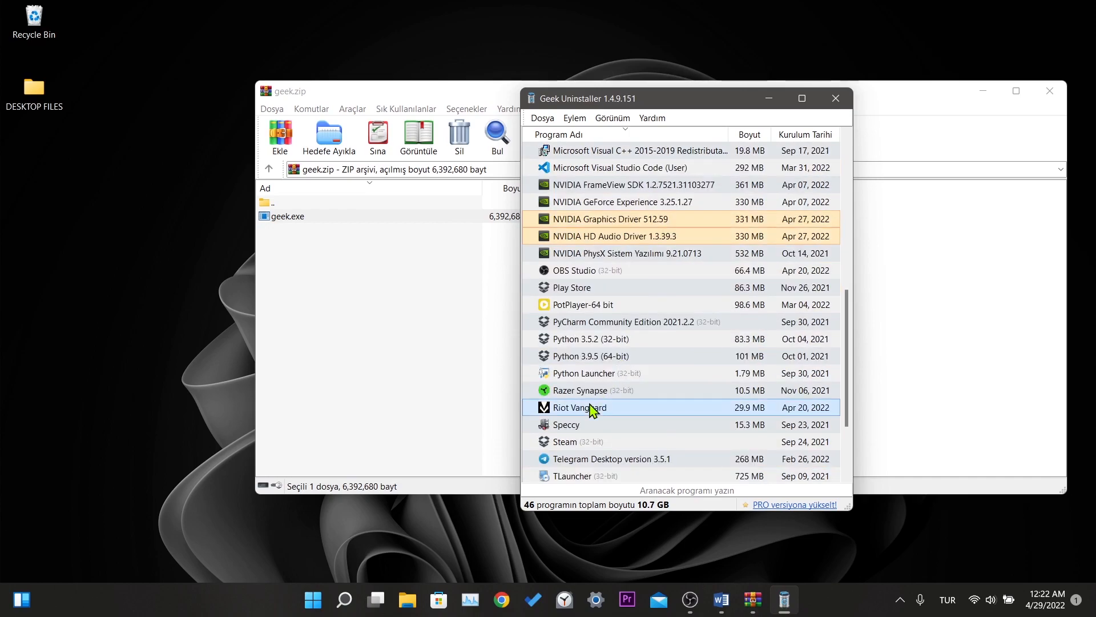
{"action": "right_click", "coordinate": [578, 406]}
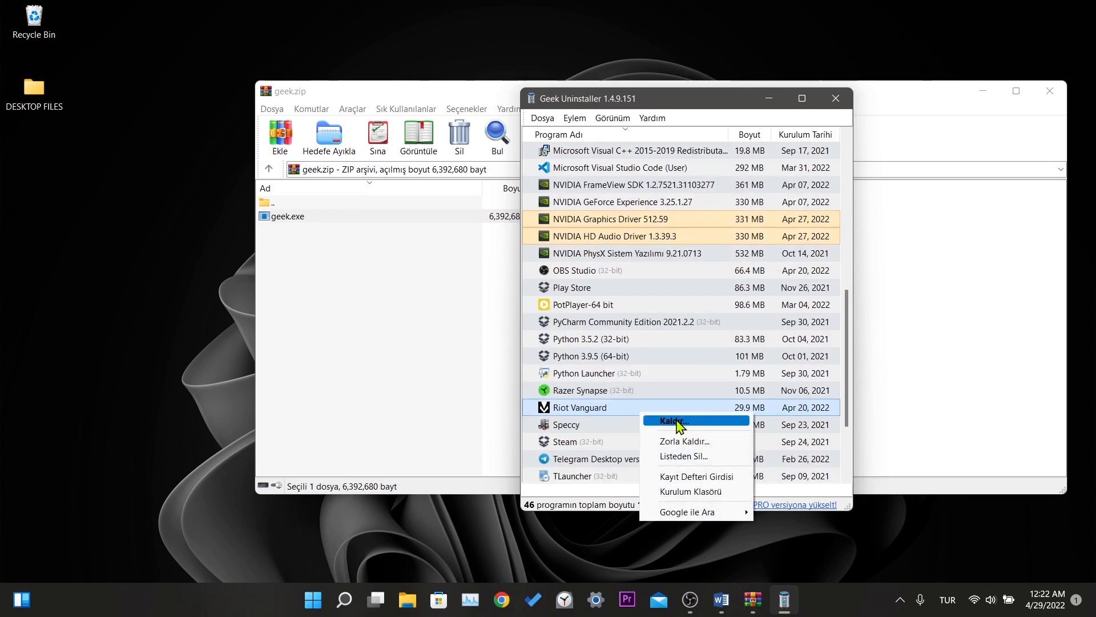
{"action": "left_click", "coordinate": [674, 420]}
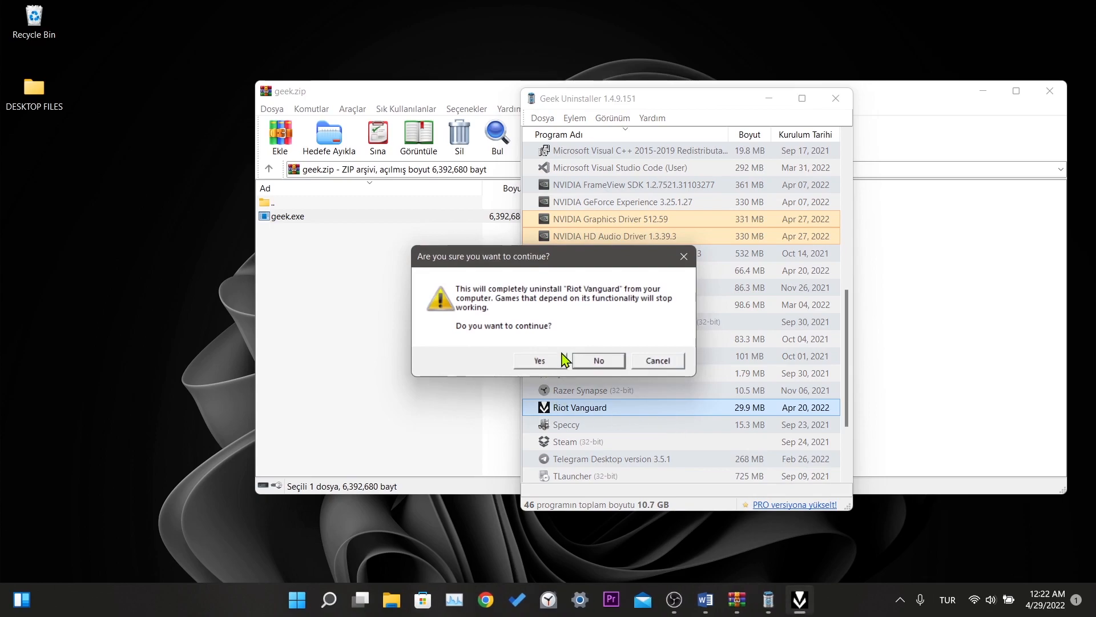
{"action": "left_click", "coordinate": [536, 360]}
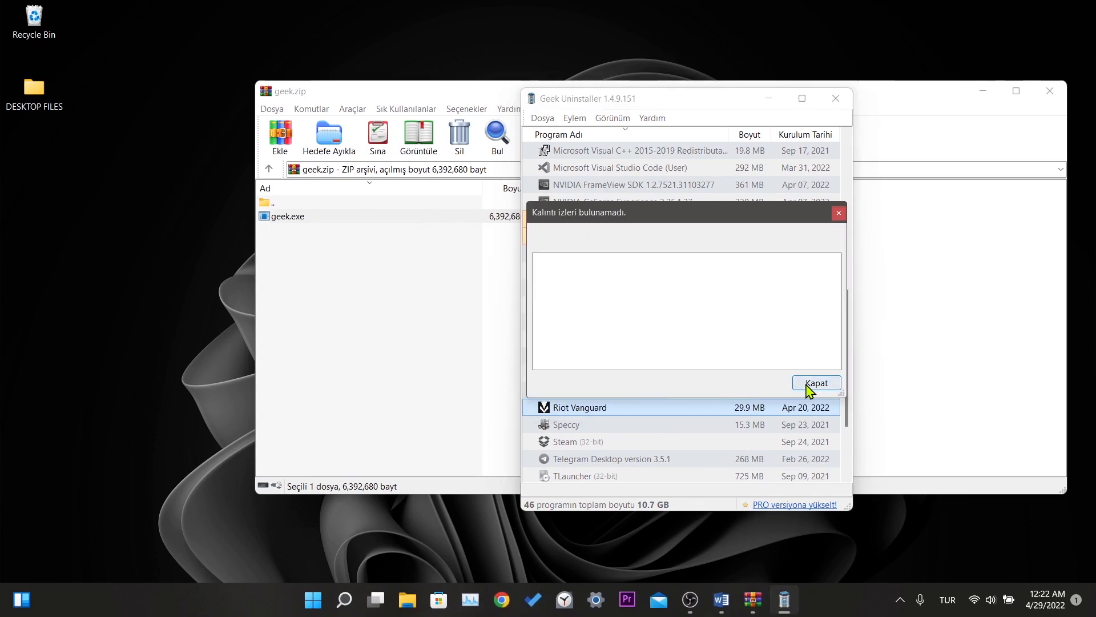
{"action": "left_click", "coordinate": [815, 382]}
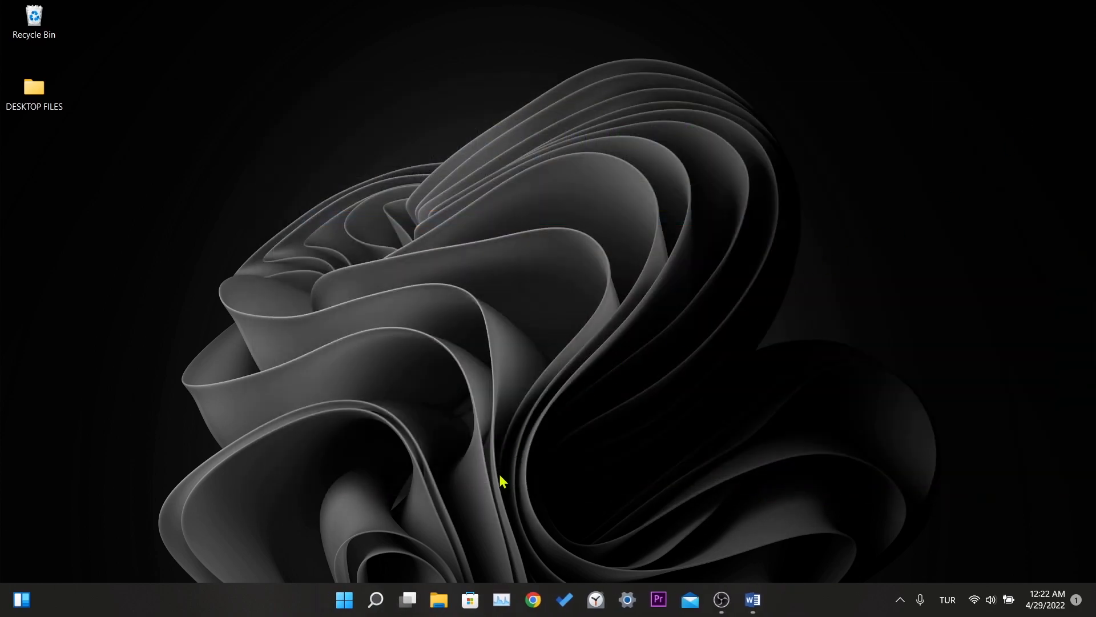
{"action": "mouse_move", "coordinate": [439, 600]}
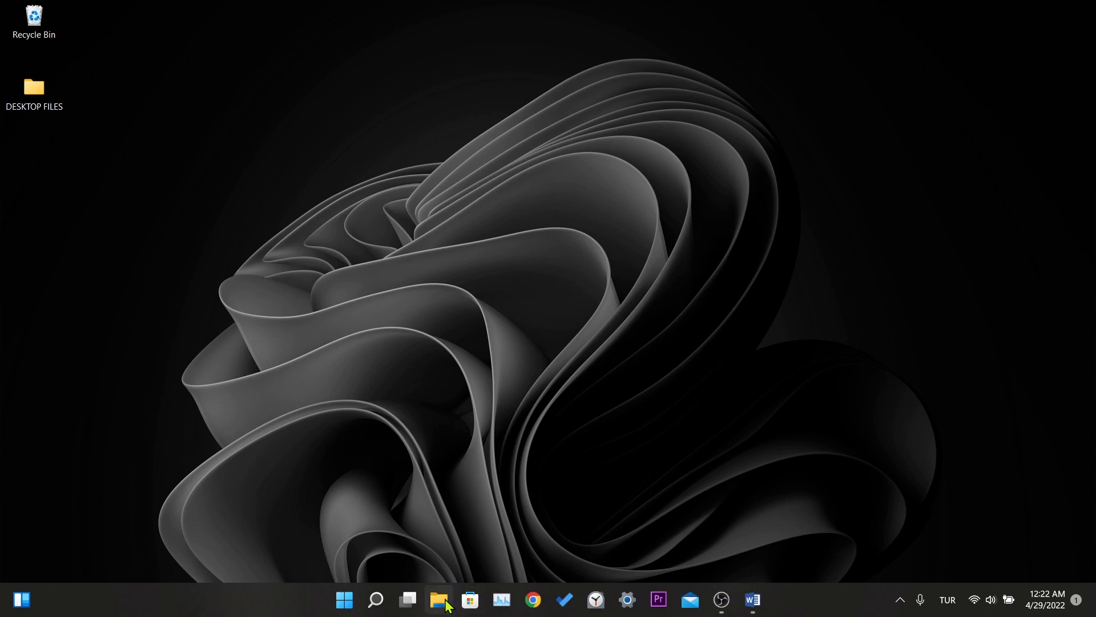
- In File Explorer open This PC, enter Local Disk (C:) and select the ProgramData folder
{"action": "left_click", "coordinate": [439, 599]}
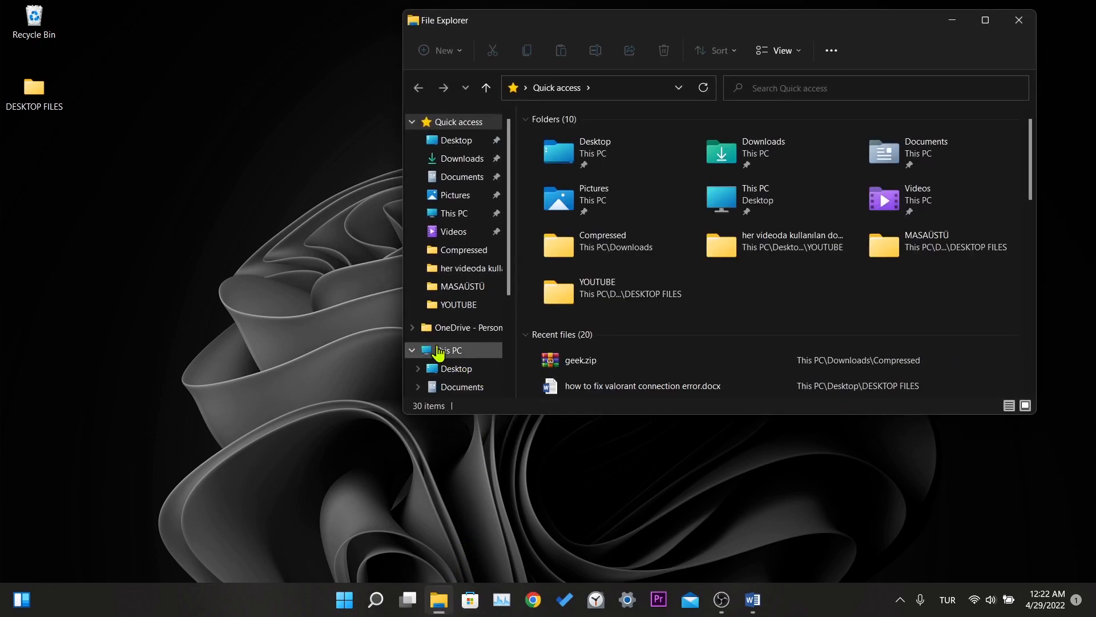
{"action": "left_click", "coordinate": [454, 350]}
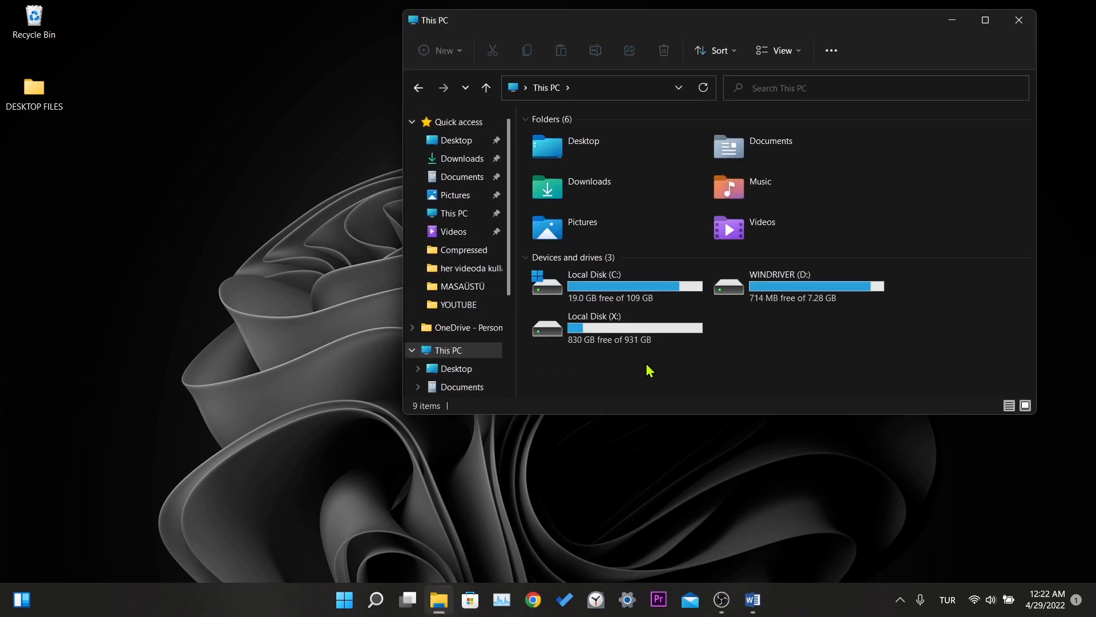
{"action": "double_click", "coordinate": [594, 285]}
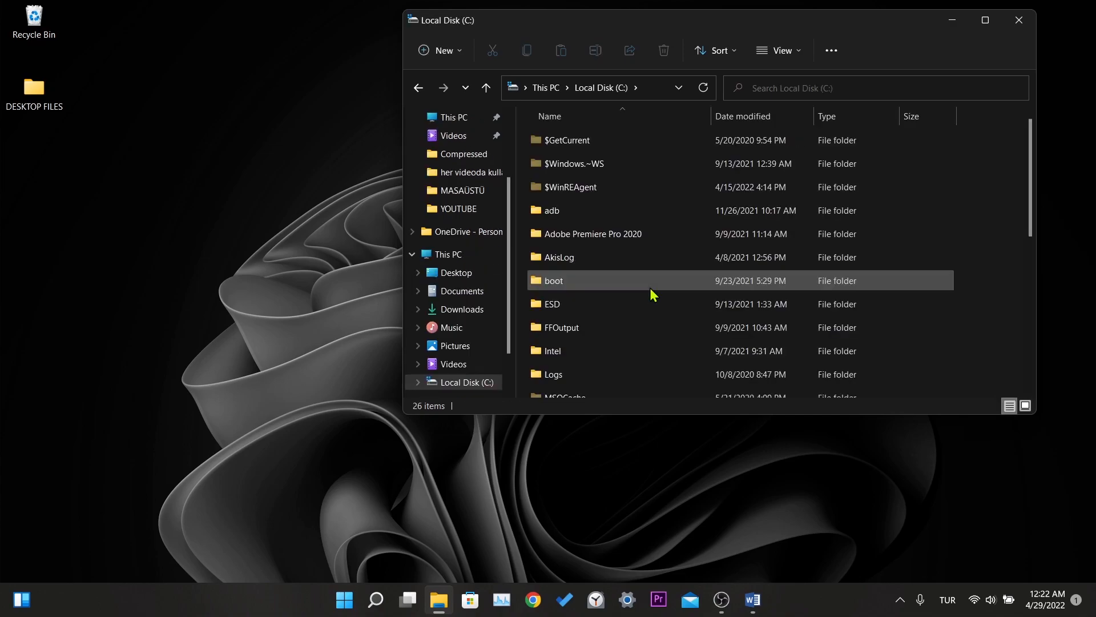
{"action": "scroll", "scroll_direction": "down", "scroll_amount": 3}
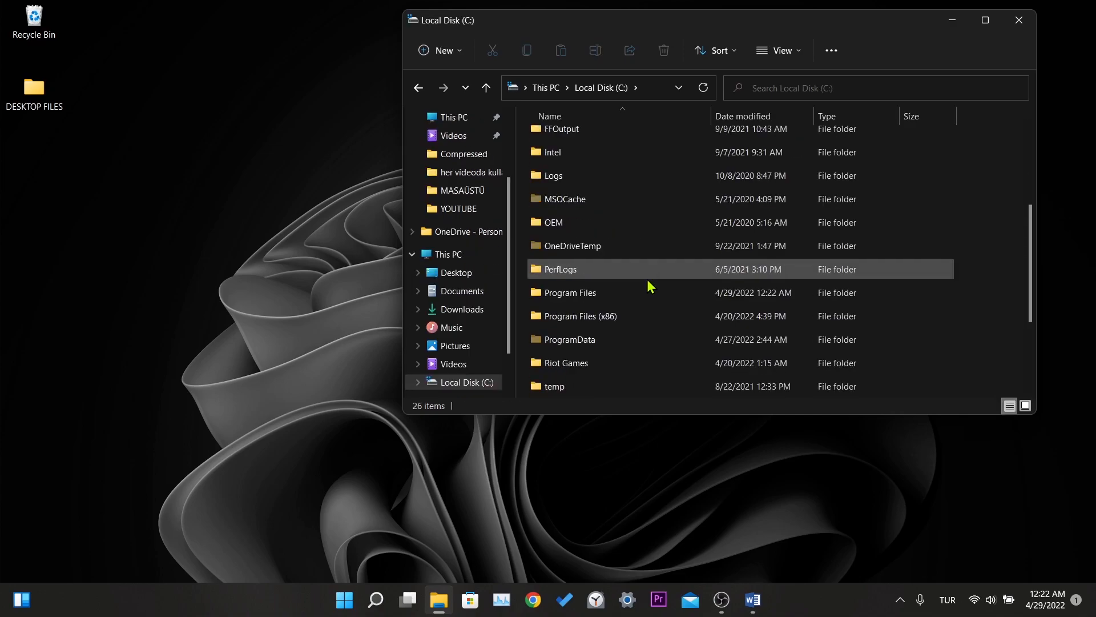
{"action": "left_click", "coordinate": [569, 339]}
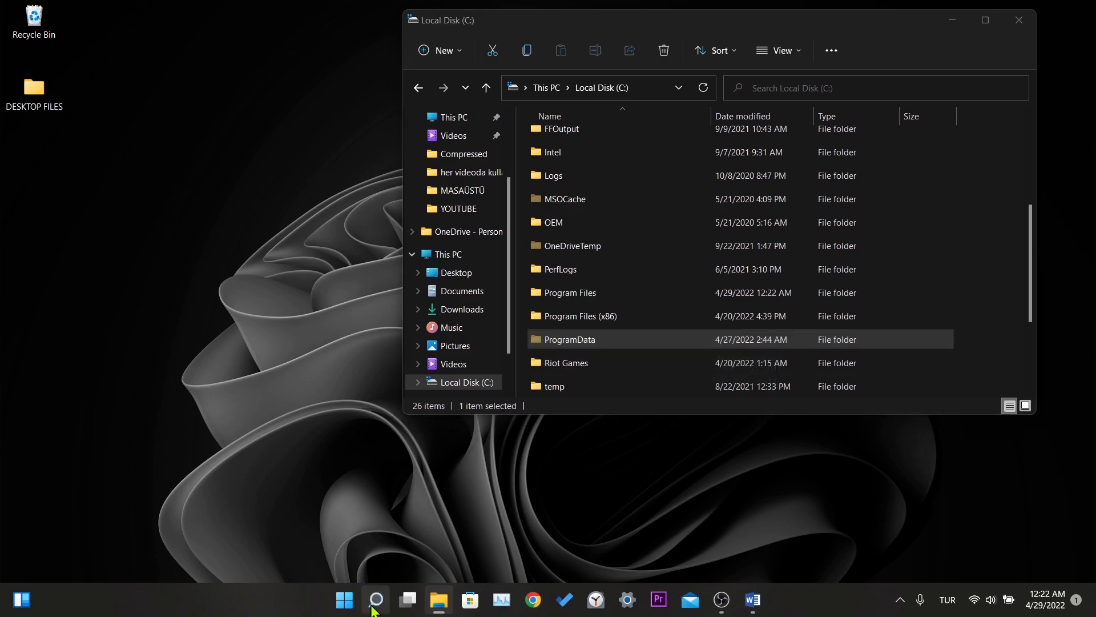
- In File Explorer Options choose 'Show hidden files, folders, and drives' and apply it
{"action": "type", "text": "folder"}
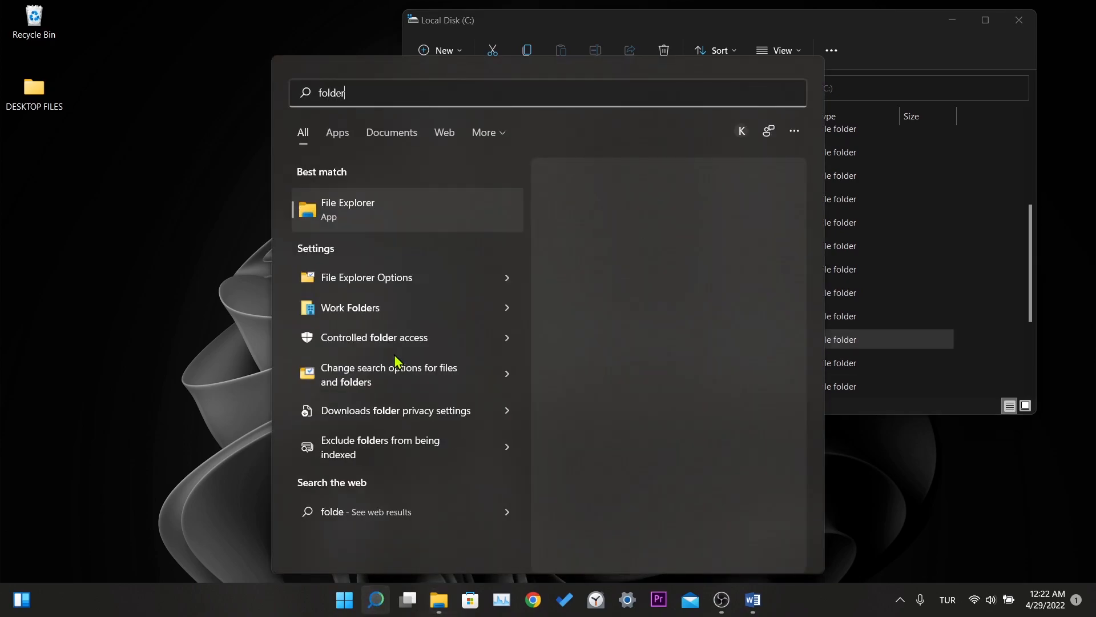
{"action": "left_click", "coordinate": [365, 277]}
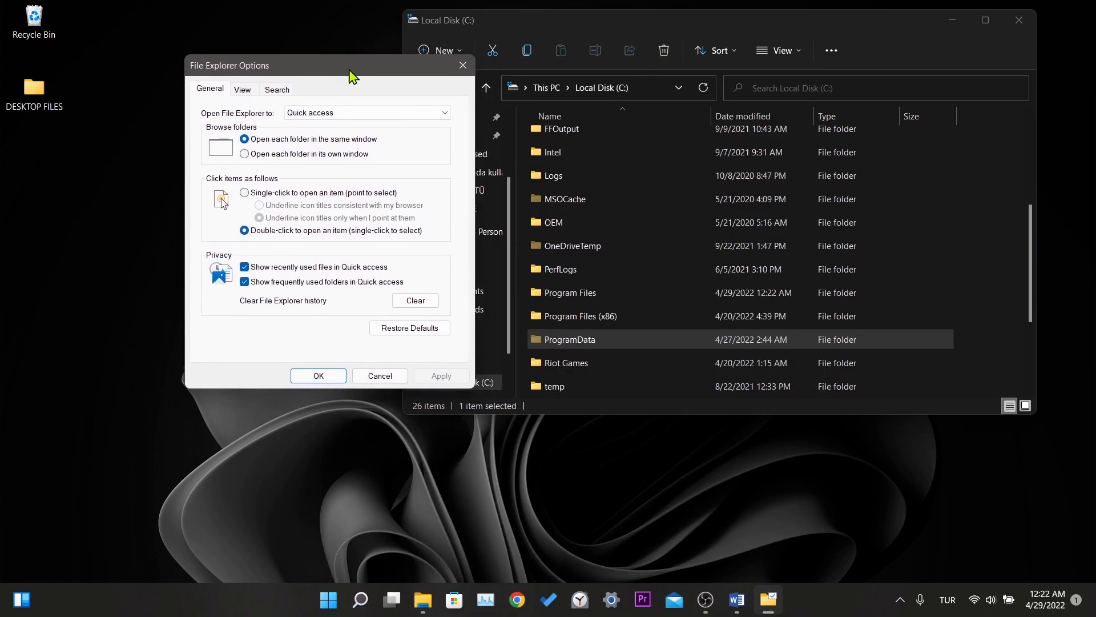
{"action": "left_click", "coordinate": [242, 89]}
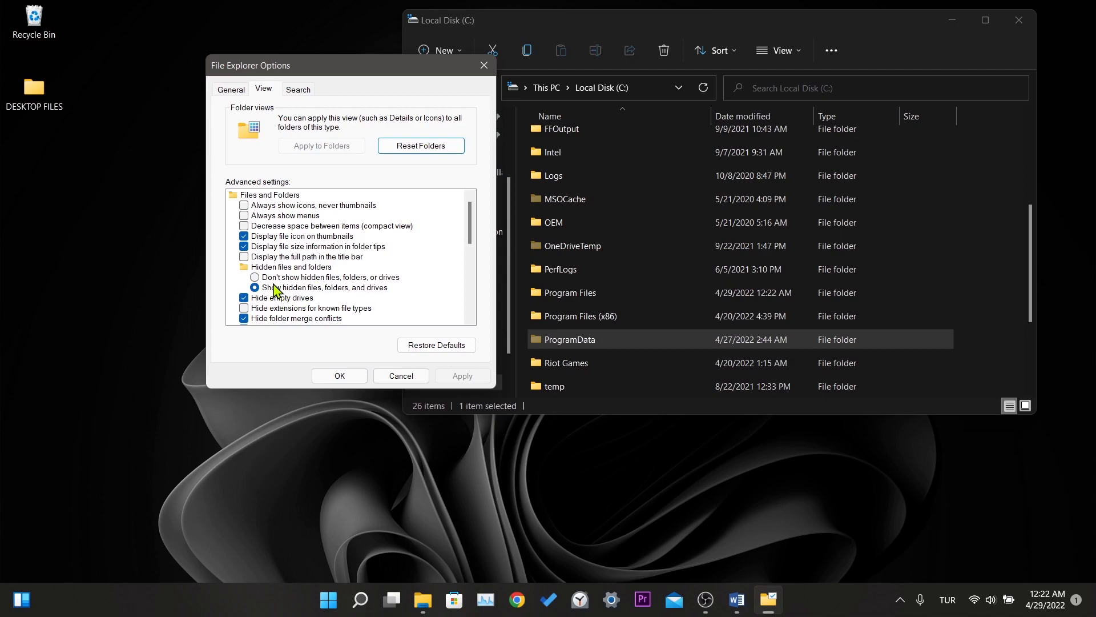
{"action": "left_click", "coordinate": [255, 288]}
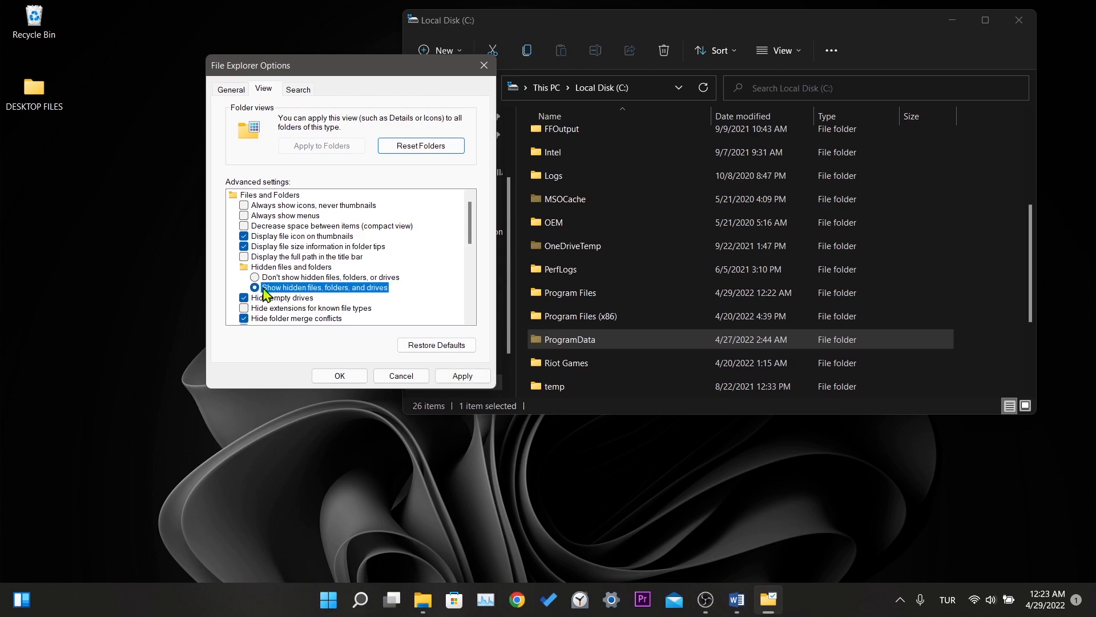
{"action": "mouse_move", "coordinate": [418, 370]}
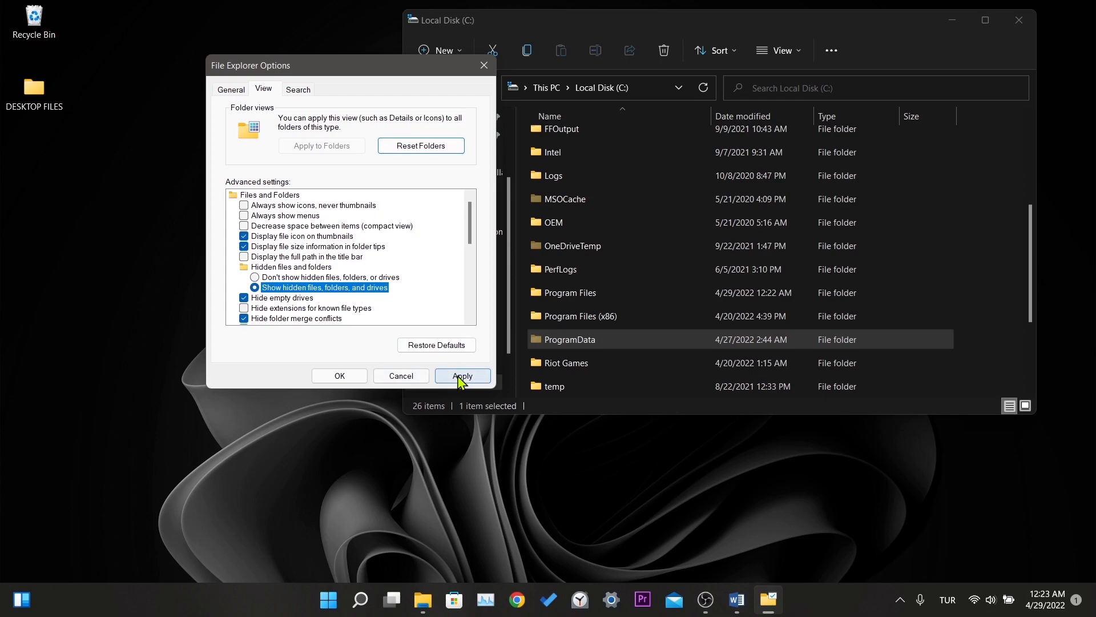
{"action": "left_click", "coordinate": [463, 376]}
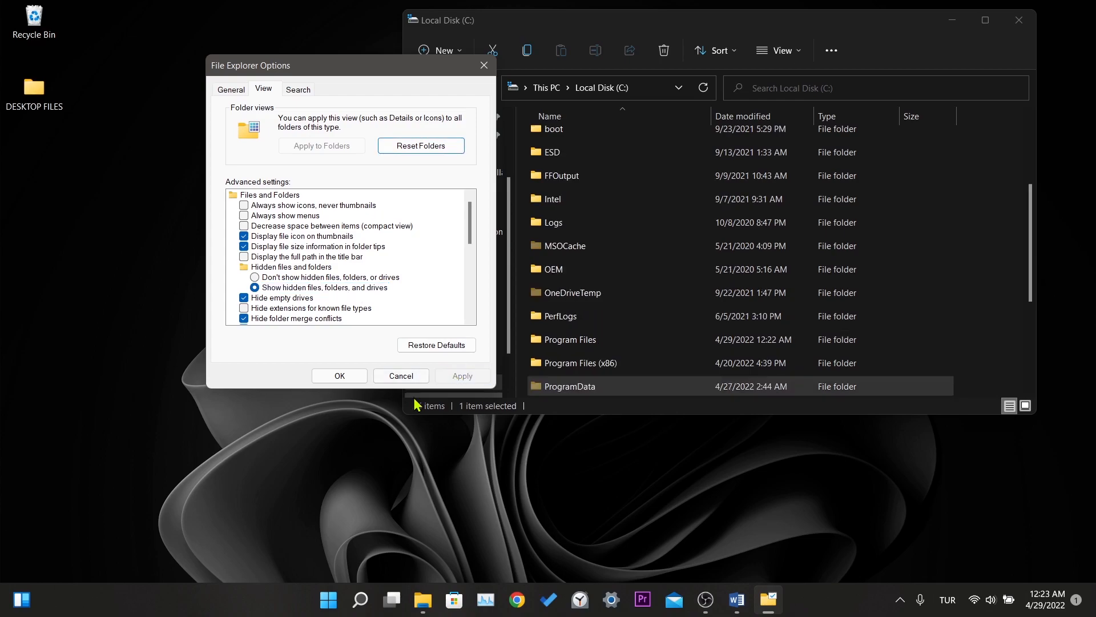
- Close the options dialog, browse the ProgramData folder, then close File Explorer
{"action": "left_click", "coordinate": [339, 376]}
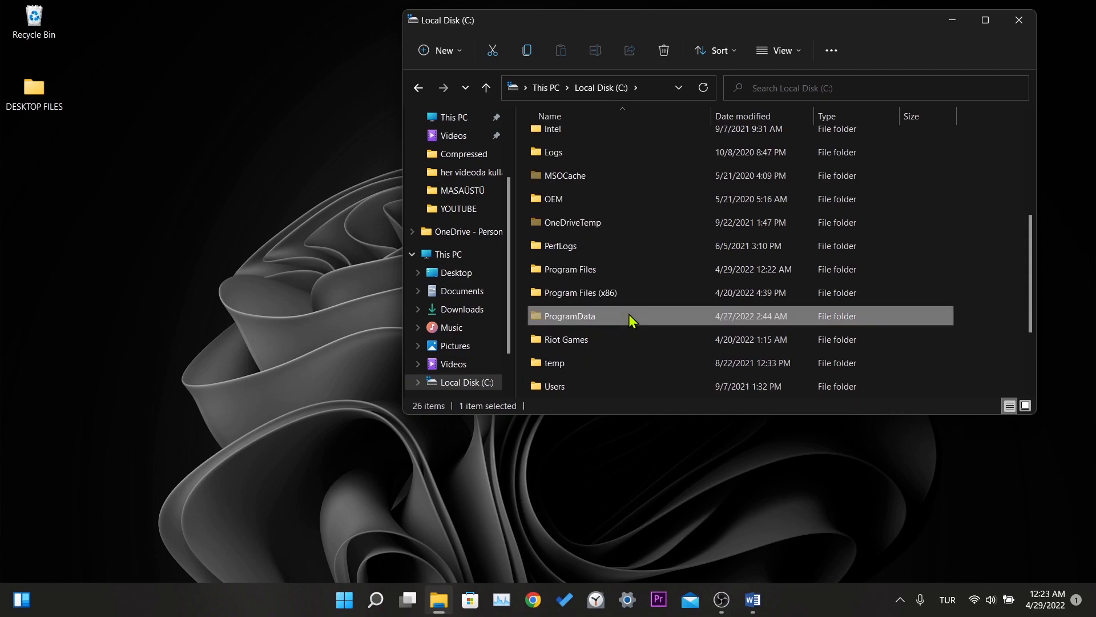
{"action": "double_click", "coordinate": [568, 316]}
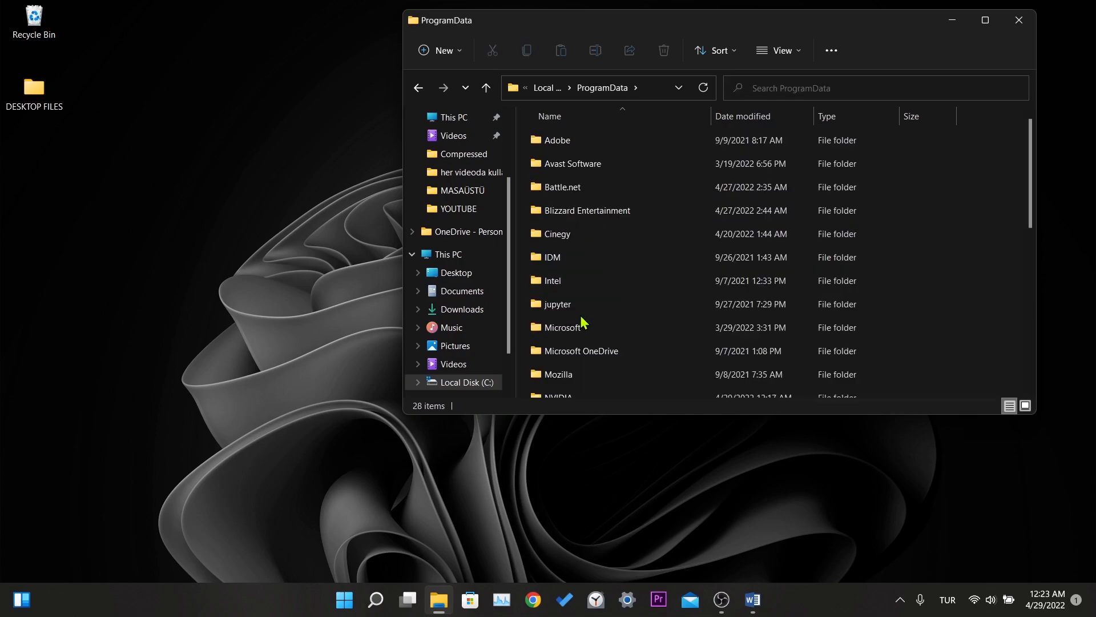
{"action": "scroll", "scroll_direction": "down", "scroll_amount": 3}
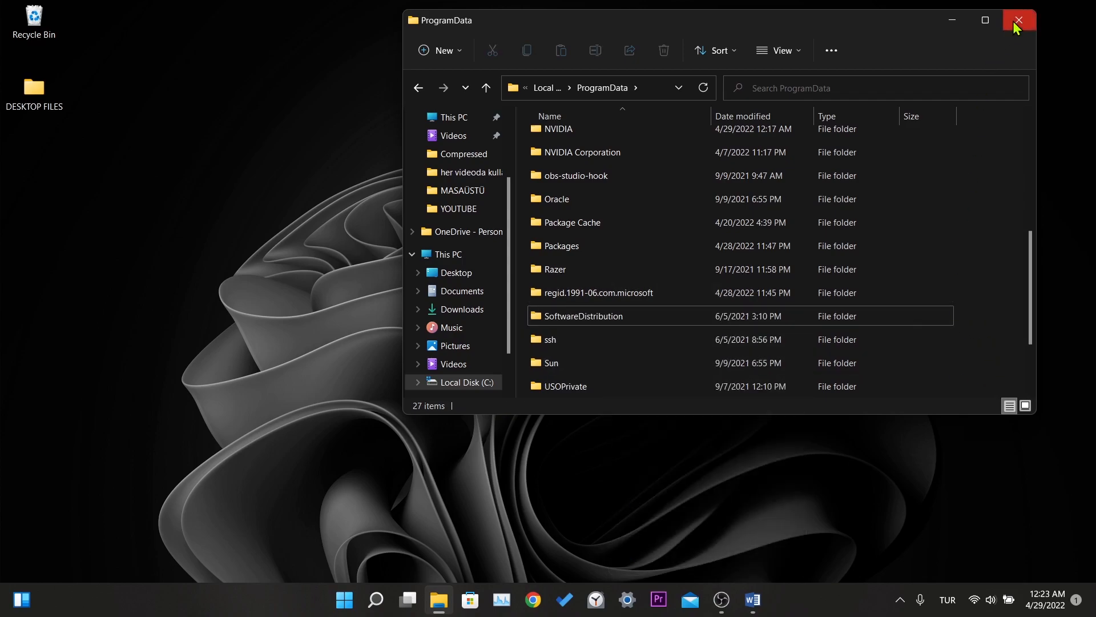
{"action": "left_click", "coordinate": [1018, 19]}
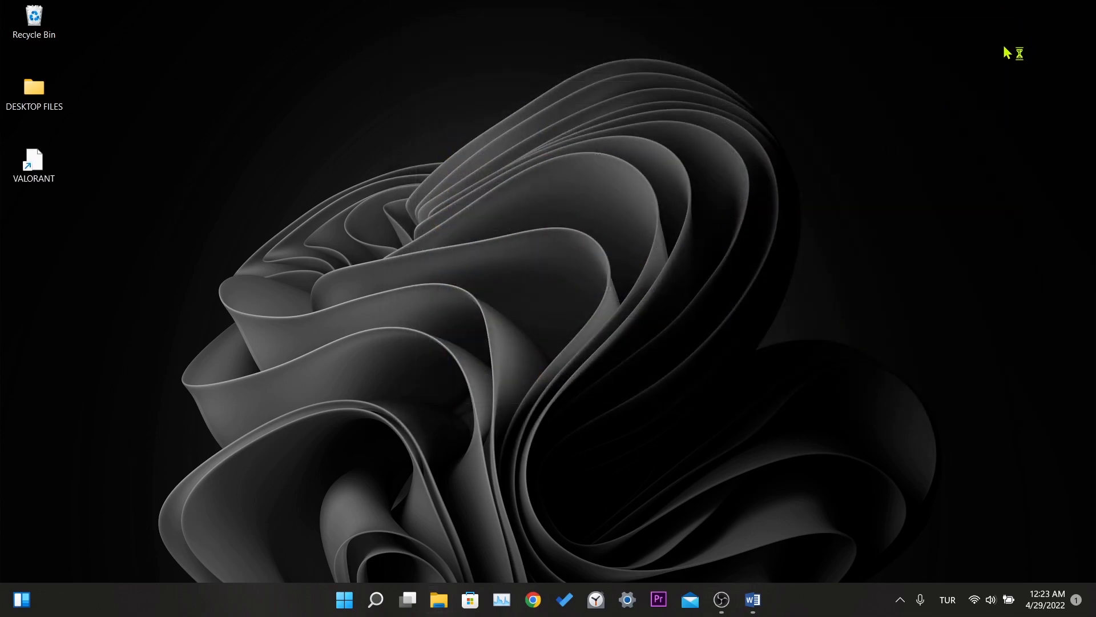
{"action": "mouse_move", "coordinate": [80, 181]}
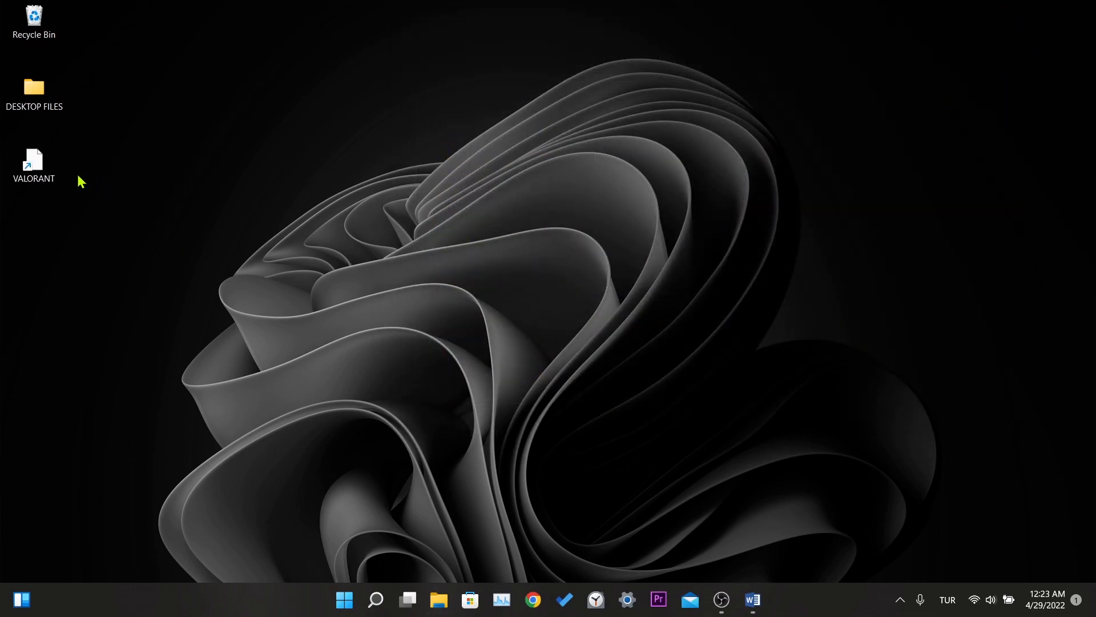
{"action": "mouse_move", "coordinate": [606, 404]}
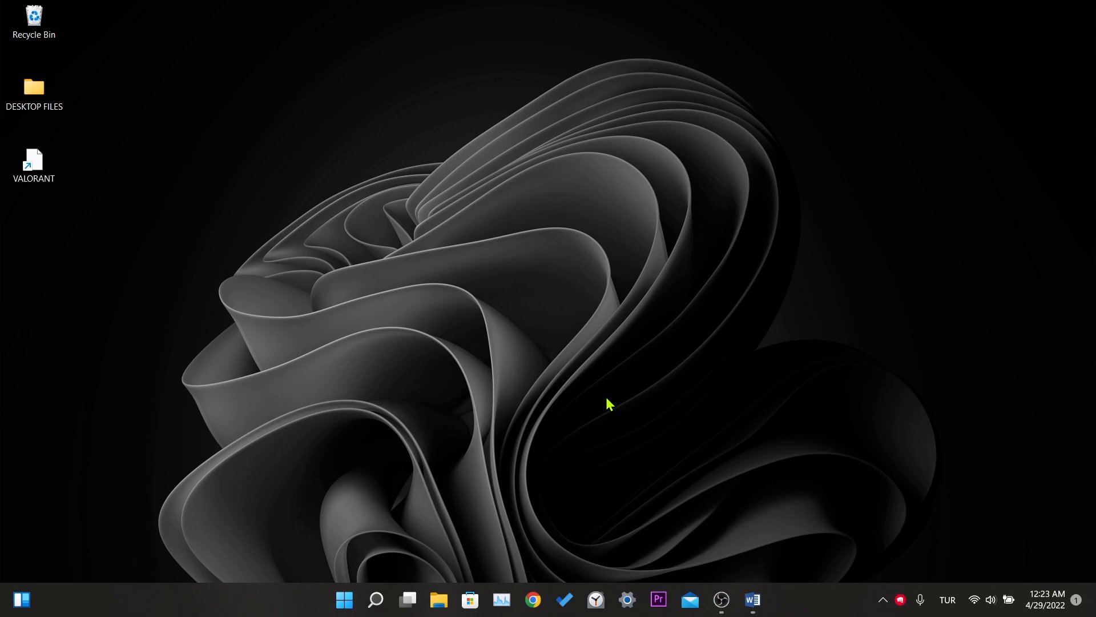
- Launch the Riot Client from the VALORANT desktop shortcut
{"action": "double_click", "coordinate": [33, 166]}
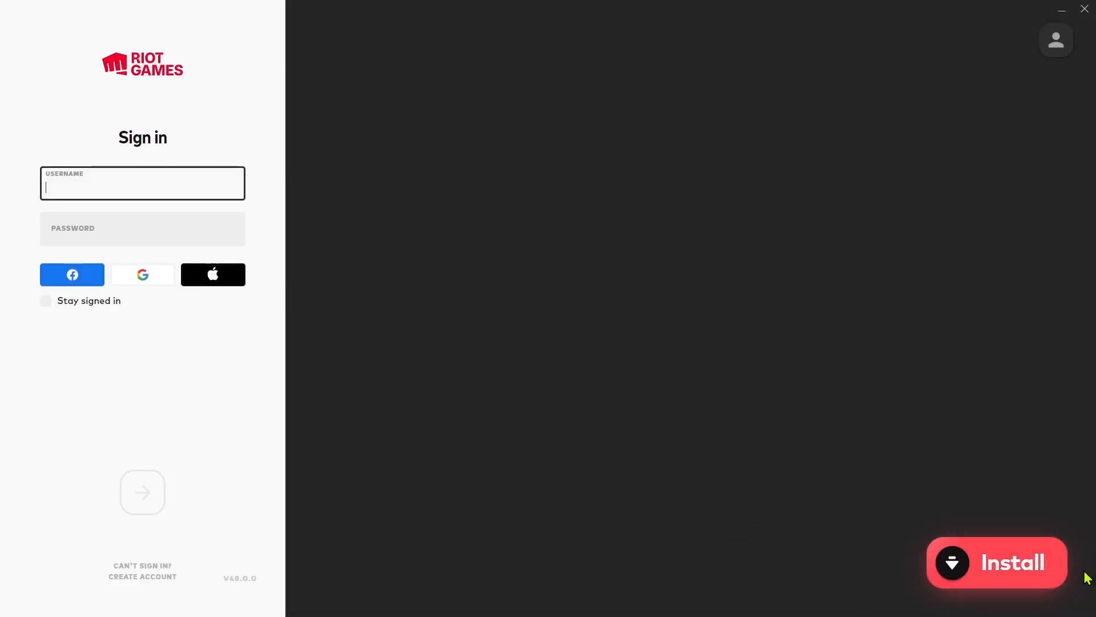
- Install VALORANT to C:\Riot Games\VALORANT\live with Vanguard, then dismiss the client
{"action": "left_click", "coordinate": [996, 562]}
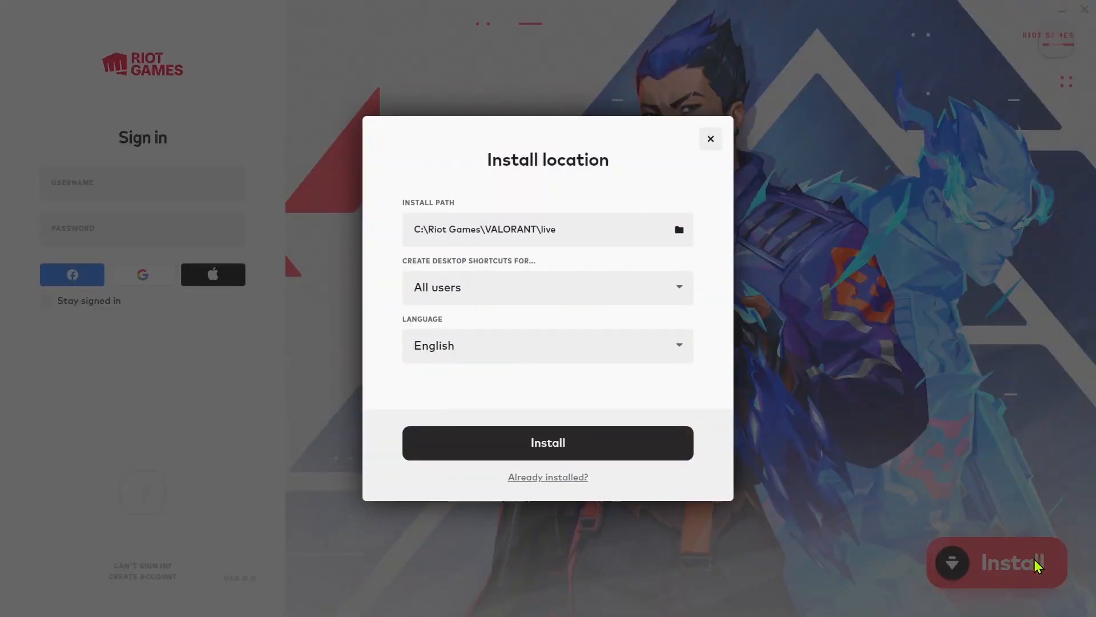
{"action": "mouse_move", "coordinate": [521, 264]}
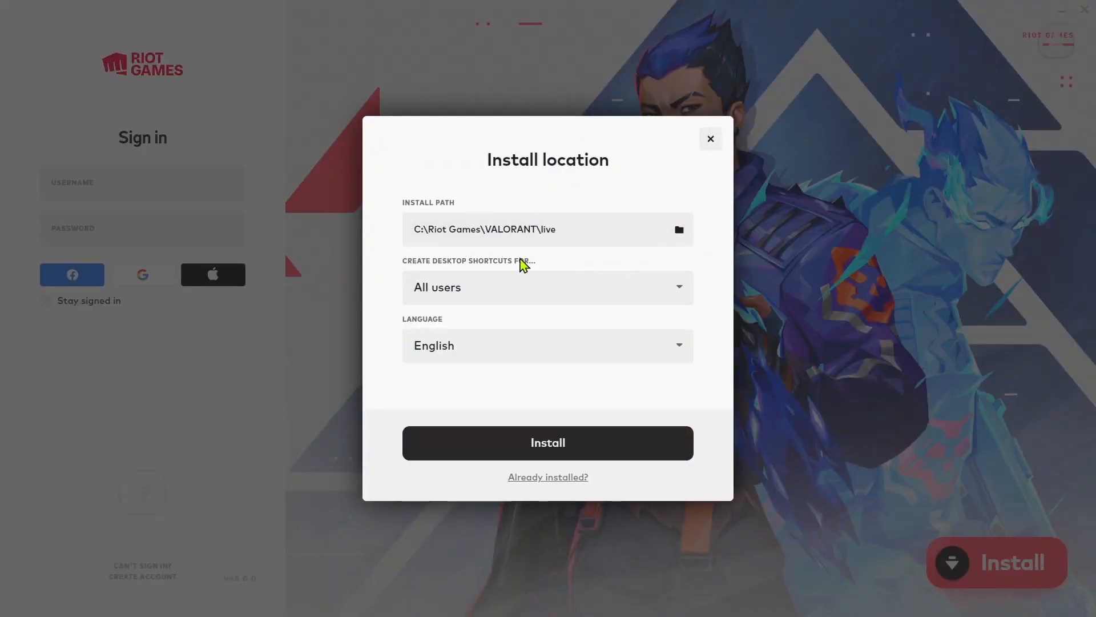
{"action": "mouse_move", "coordinate": [391, 449]}
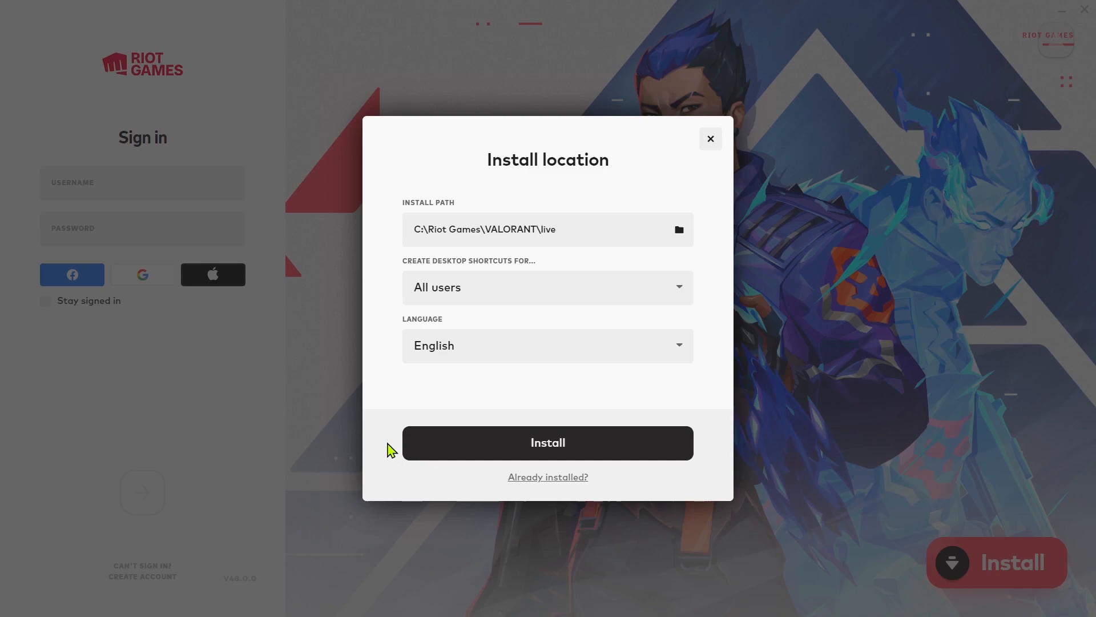
{"action": "mouse_move", "coordinate": [603, 453]}
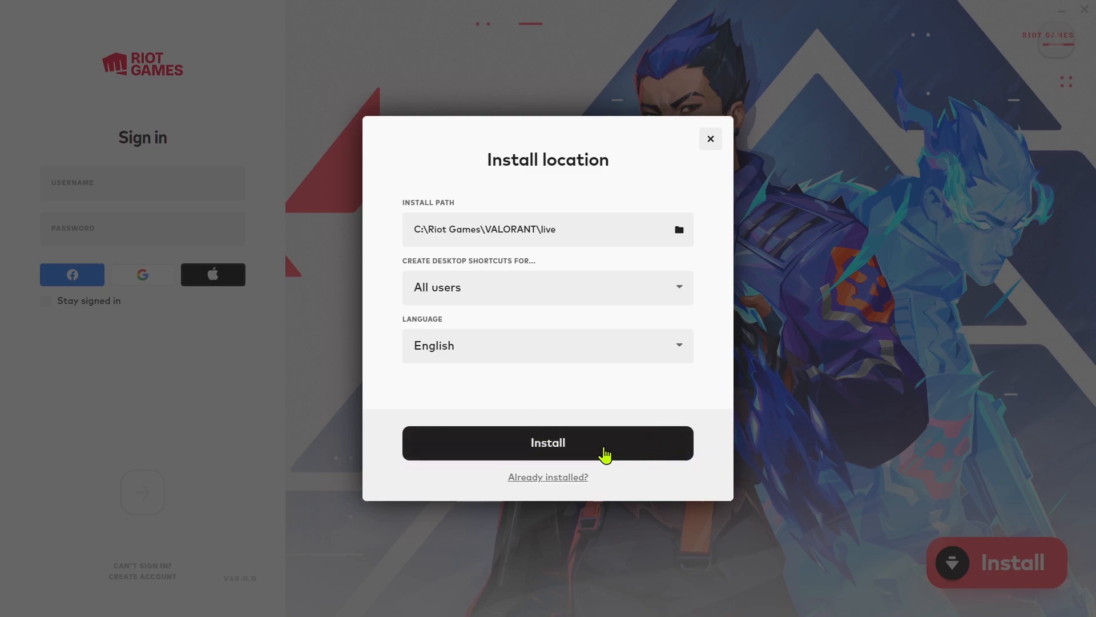
{"action": "left_click", "coordinate": [547, 442]}
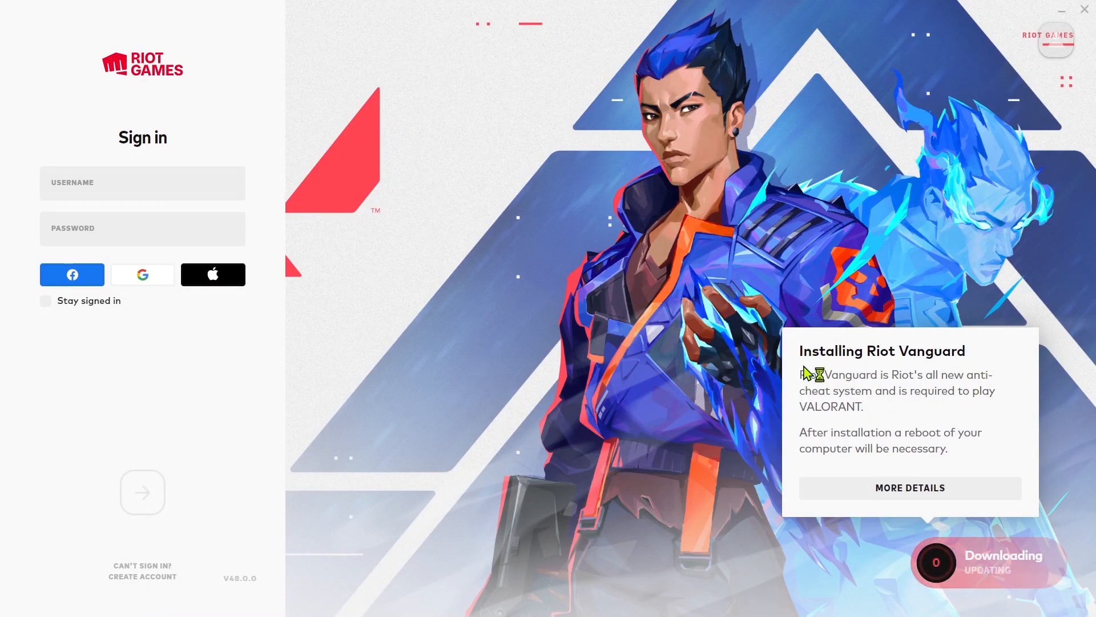
{"action": "mouse_move", "coordinate": [685, 541]}
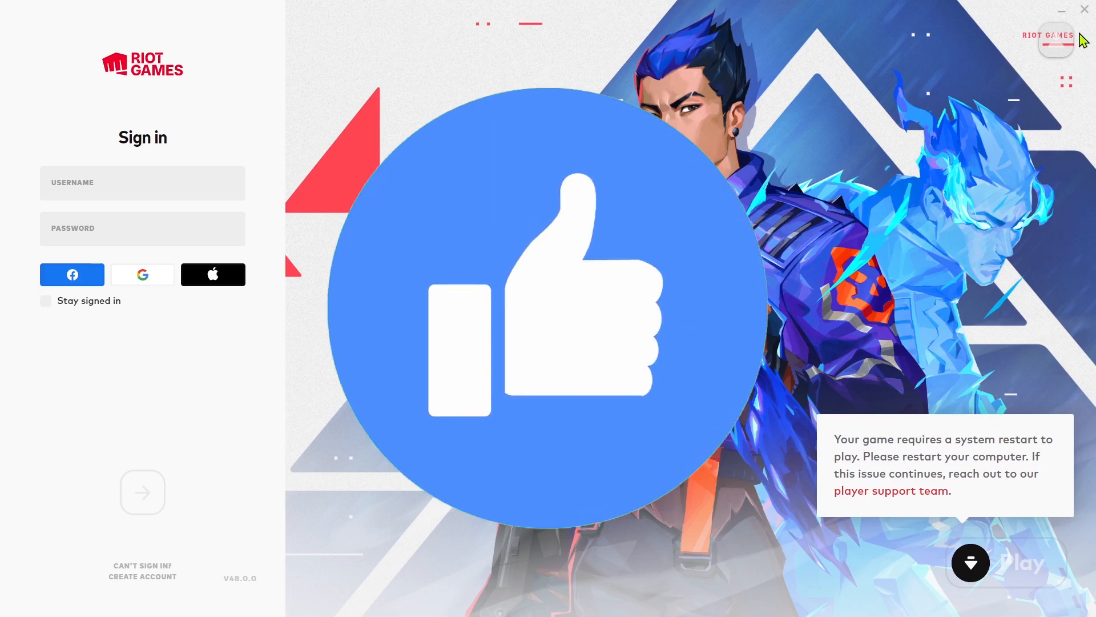
{"action": "left_click", "coordinate": [344, 599]}
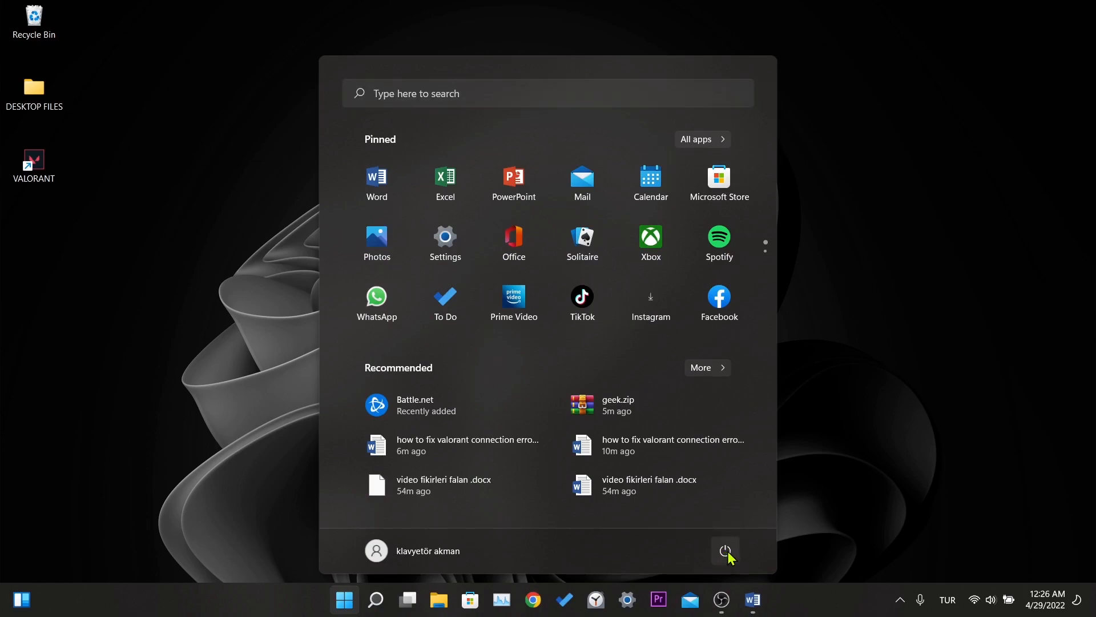
- Restart the computer, then launch VALORANT from the desktop shortcut
{"action": "left_click", "coordinate": [725, 551]}
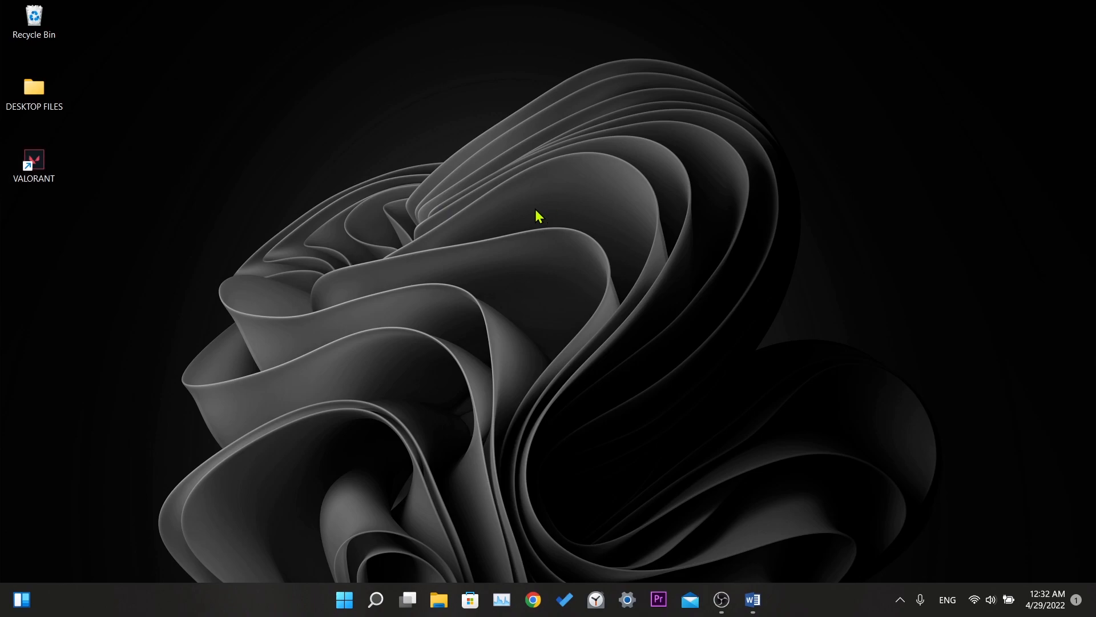
{"action": "double_click", "coordinate": [33, 159]}
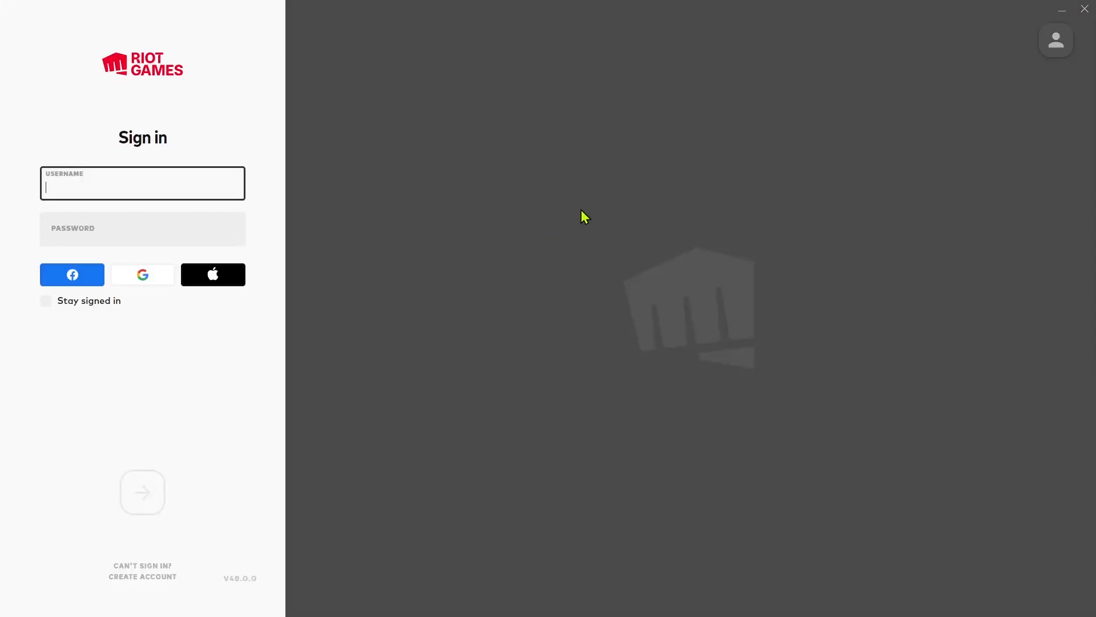
- Run the VALORANT repair check from Riot Client settings; it reports the game is up-to-date
{"action": "left_click", "coordinate": [1055, 40]}
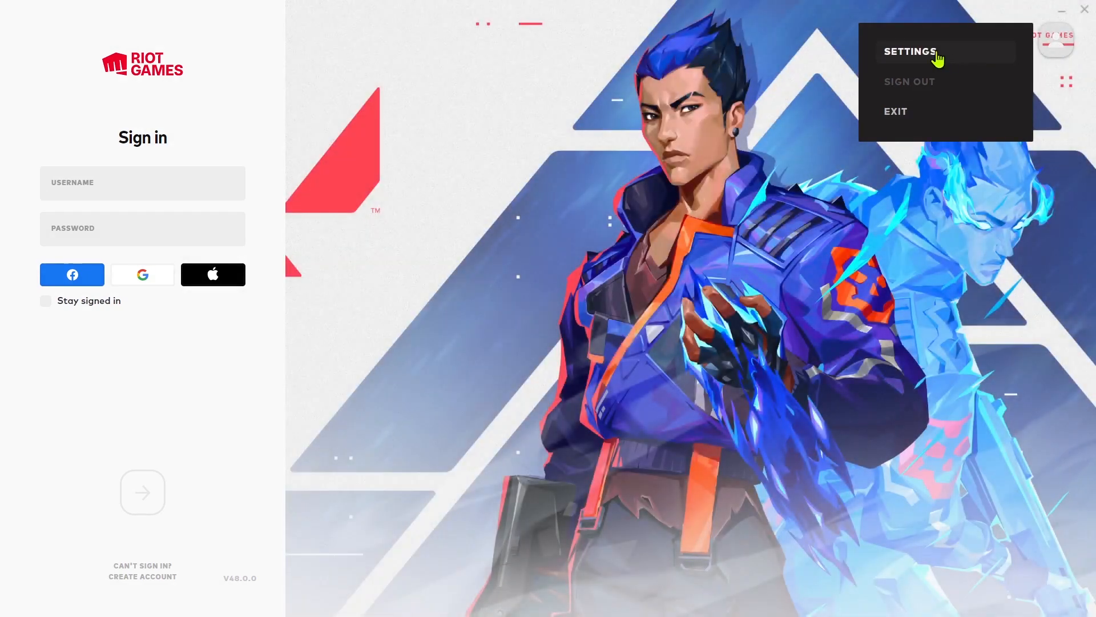
{"action": "left_click", "coordinate": [910, 51]}
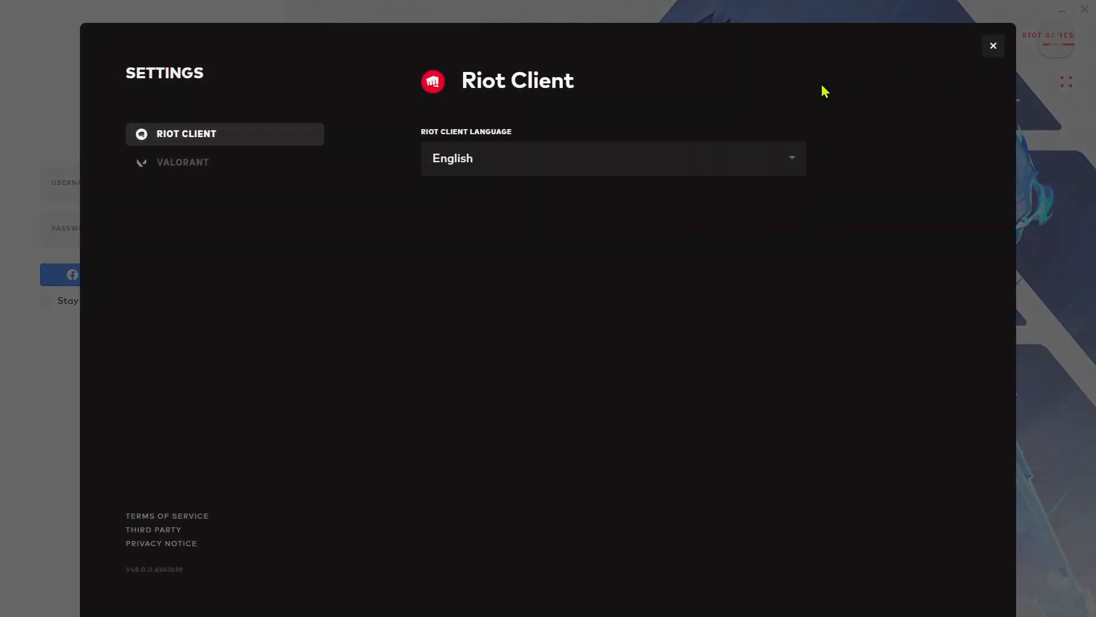
{"action": "left_click", "coordinate": [183, 161]}
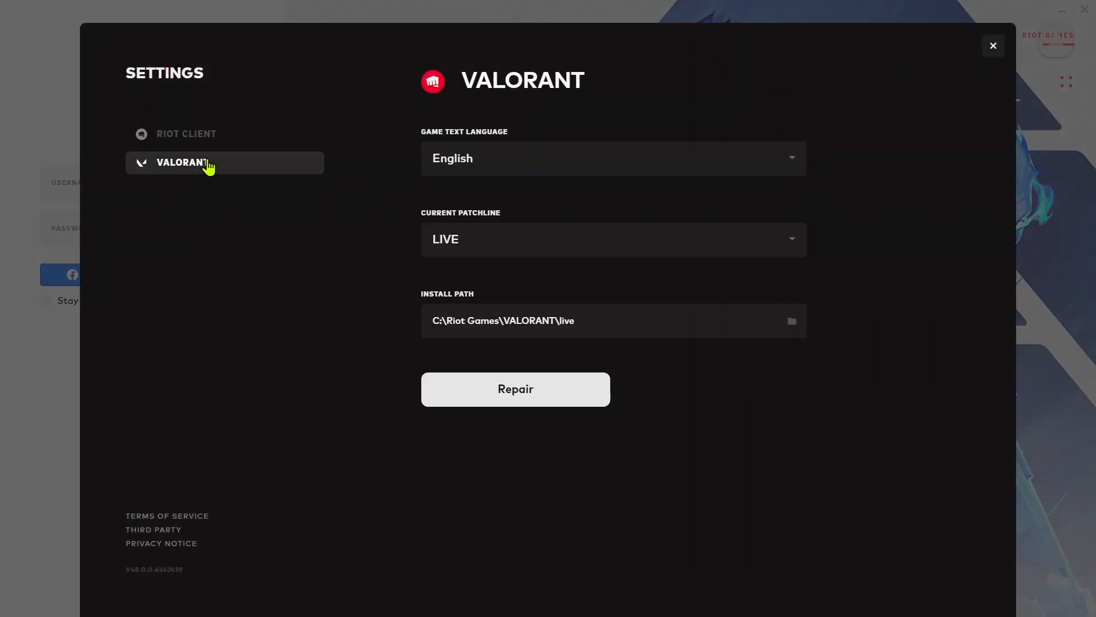
{"action": "mouse_move", "coordinate": [391, 390]}
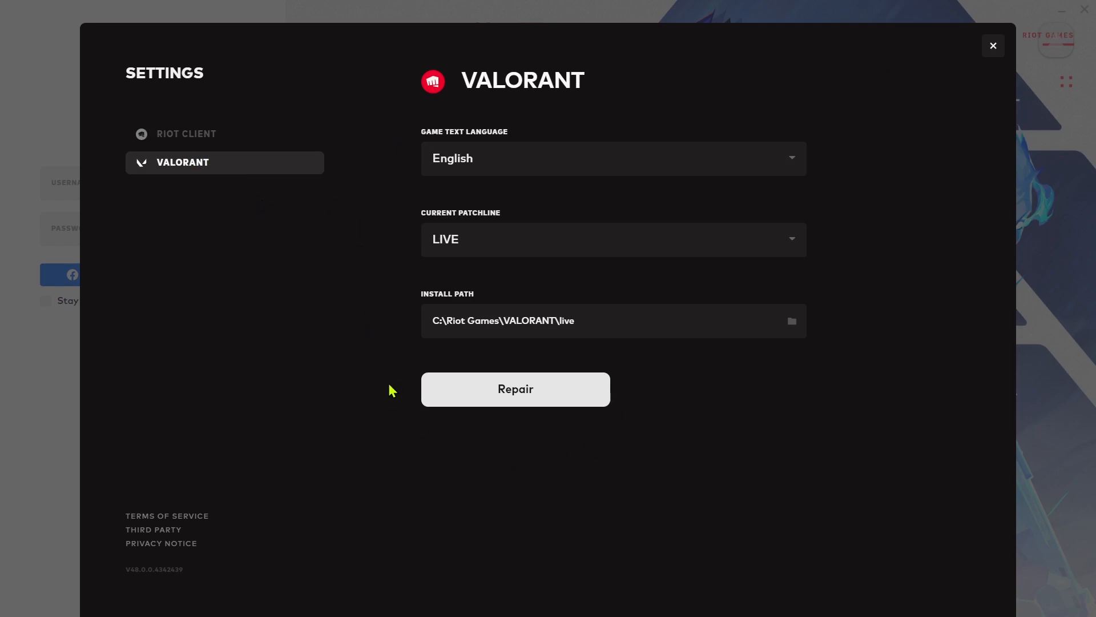
{"action": "left_click", "coordinate": [515, 389]}
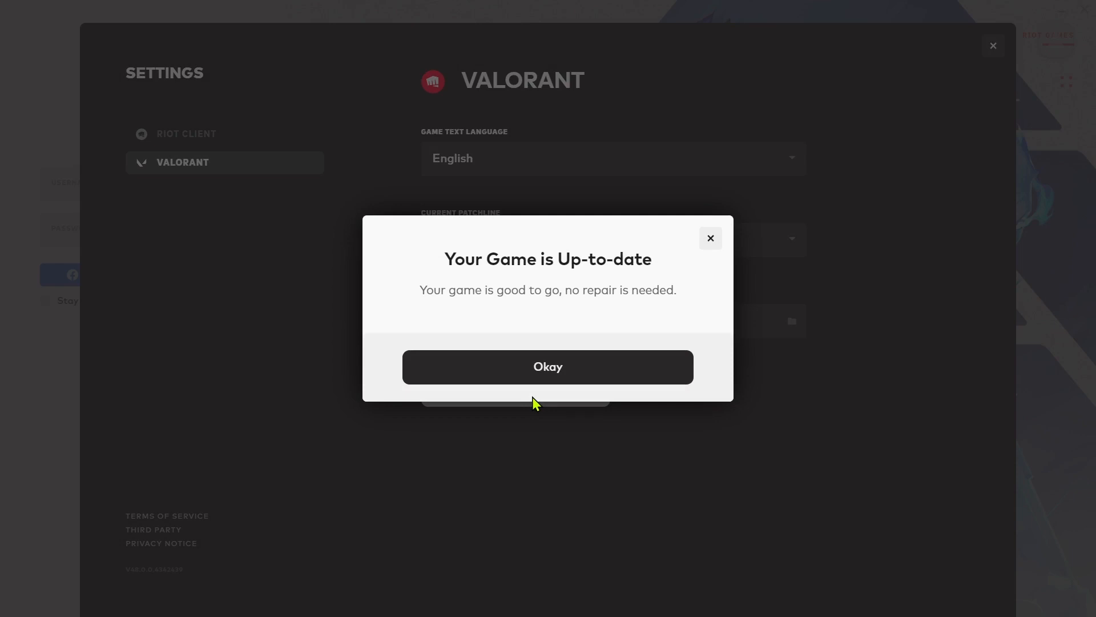
{"action": "mouse_move", "coordinate": [567, 372]}
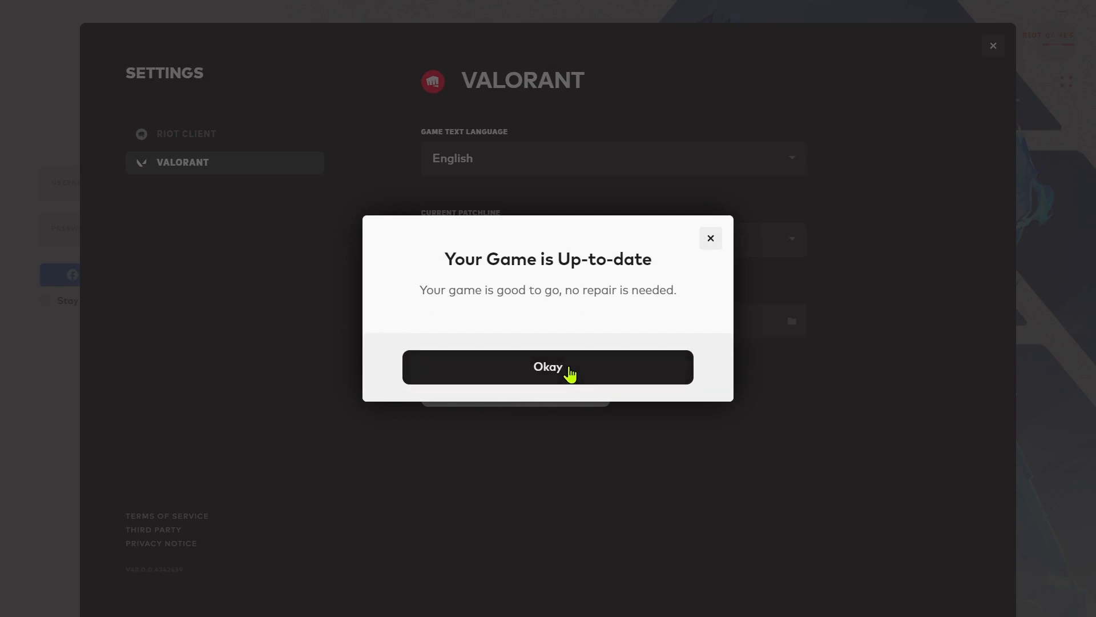
- Dismiss the notice, scan and repair VALORANT's files successfully, then return to the sign-in screen
{"action": "left_click", "coordinate": [546, 367]}
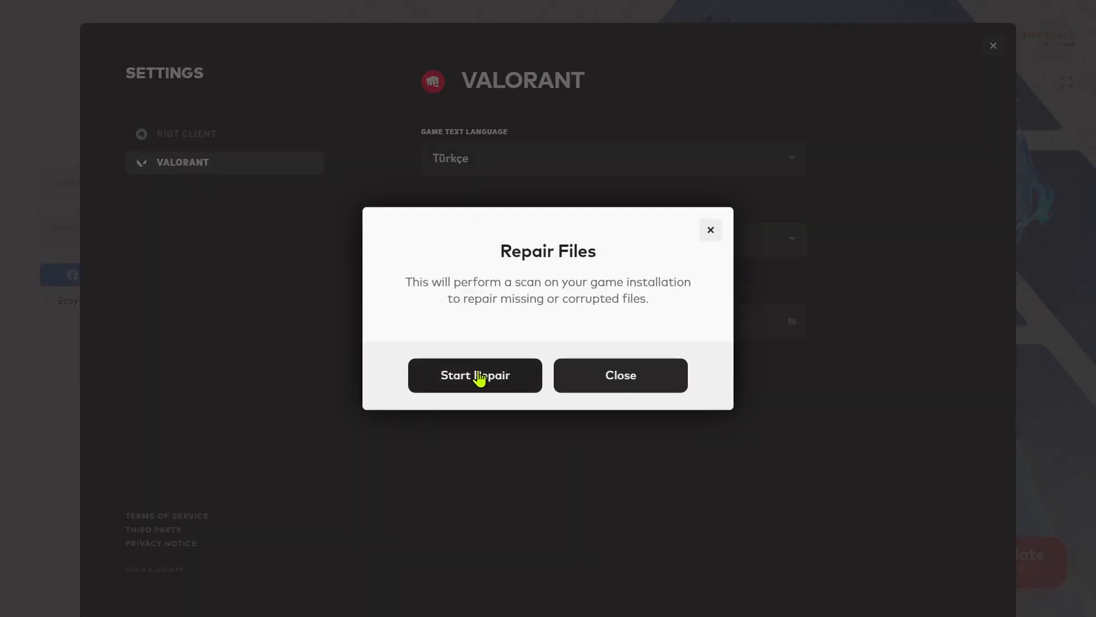
{"action": "left_click", "coordinate": [475, 375]}
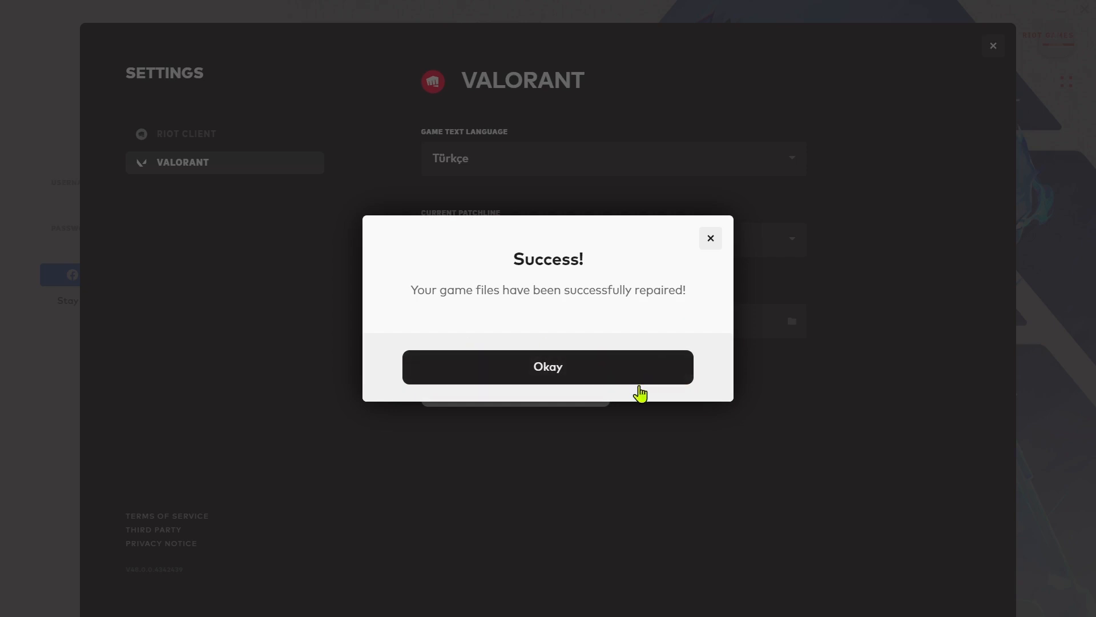
{"action": "left_click", "coordinate": [546, 366]}
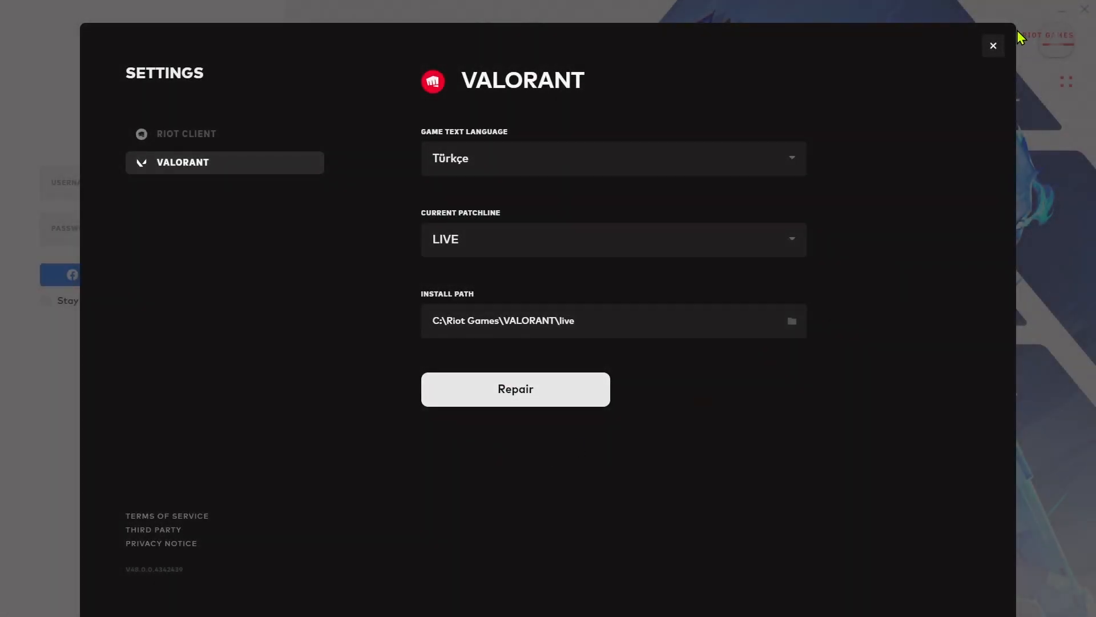
{"action": "left_click", "coordinate": [993, 46]}
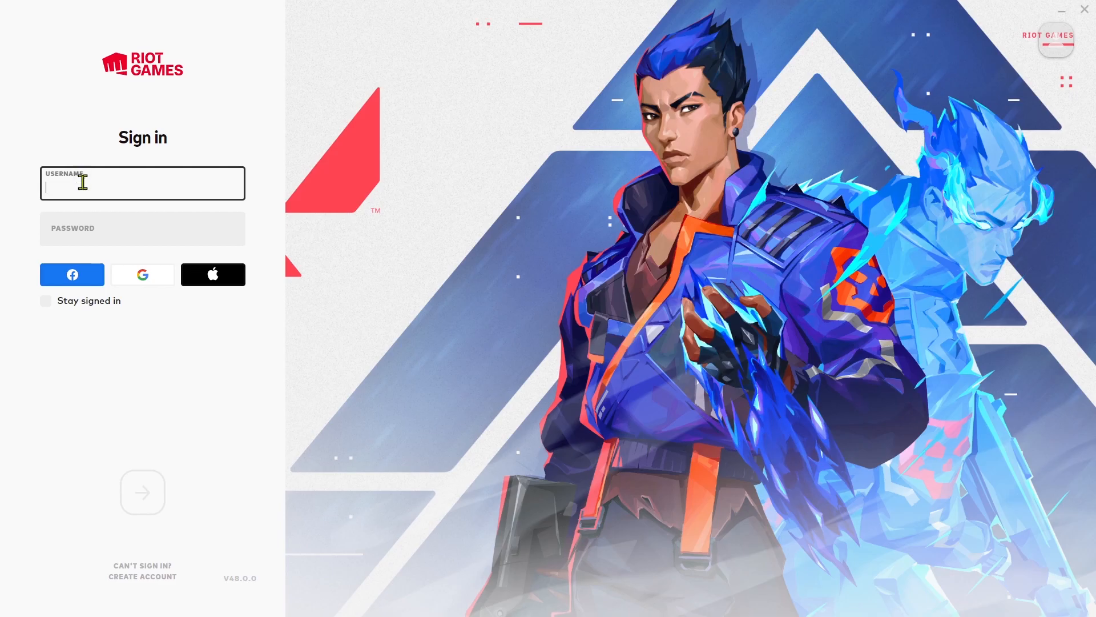
{"action": "left_click", "coordinate": [1084, 8]}
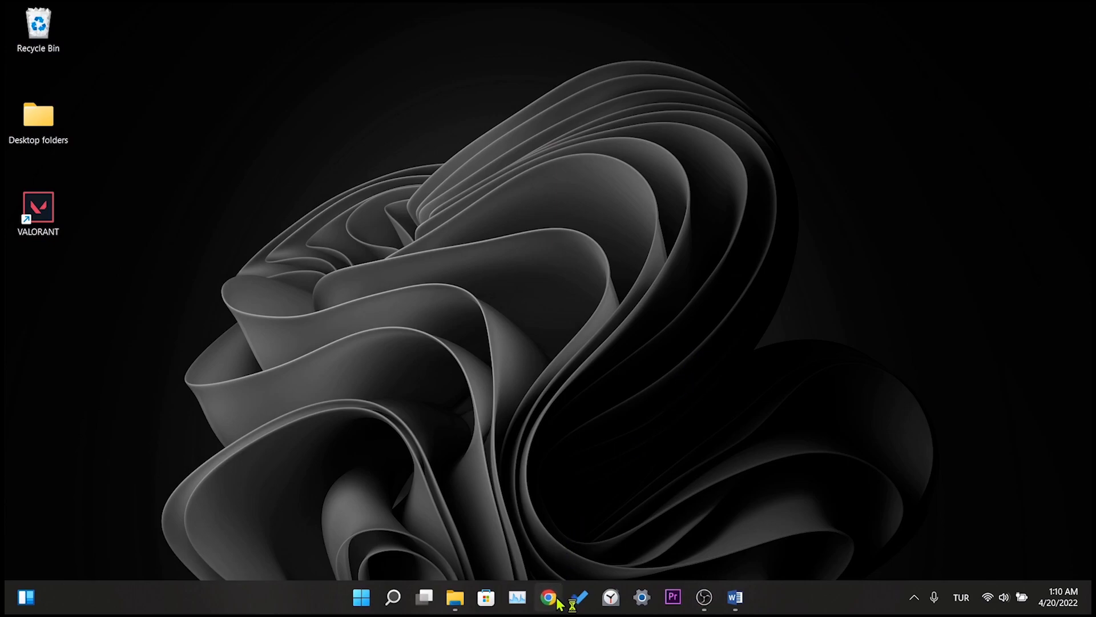
- Search 'geek uninstaller' in Chrome and download the free ZIP from geekuninstaller.com
{"action": "left_click", "coordinate": [548, 598]}
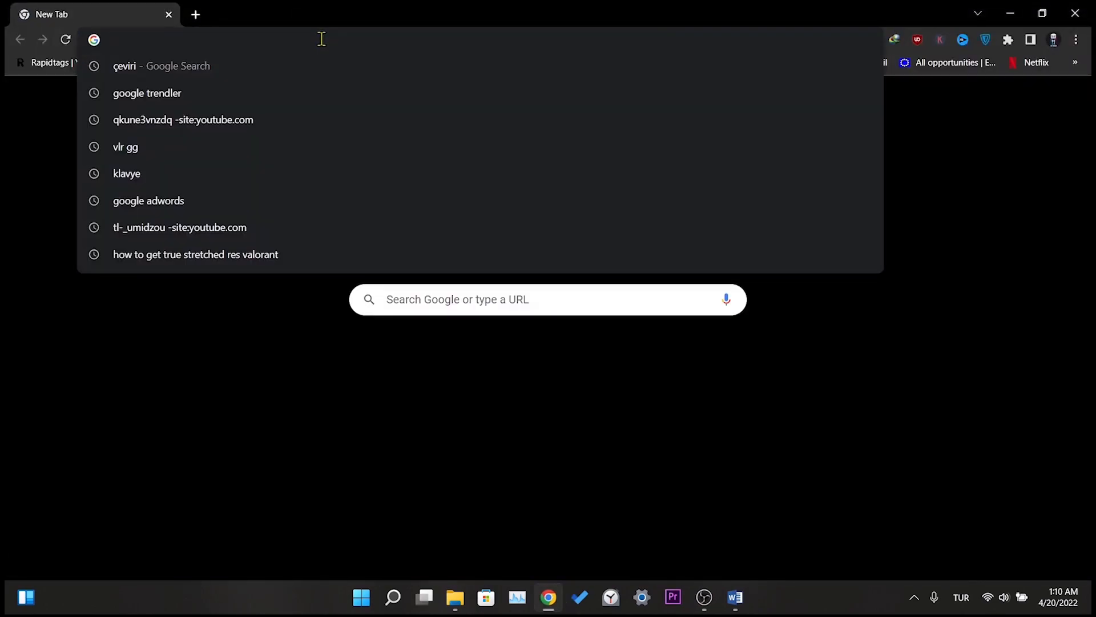
{"action": "type", "text": "geek uninstaller"}
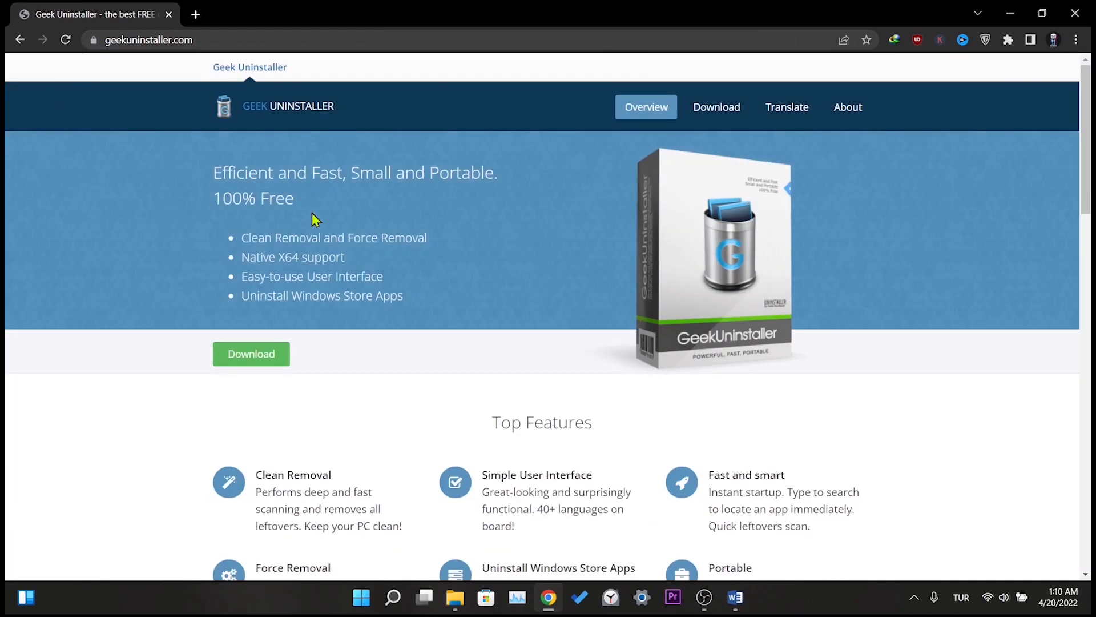
{"action": "mouse_move", "coordinate": [716, 107]}
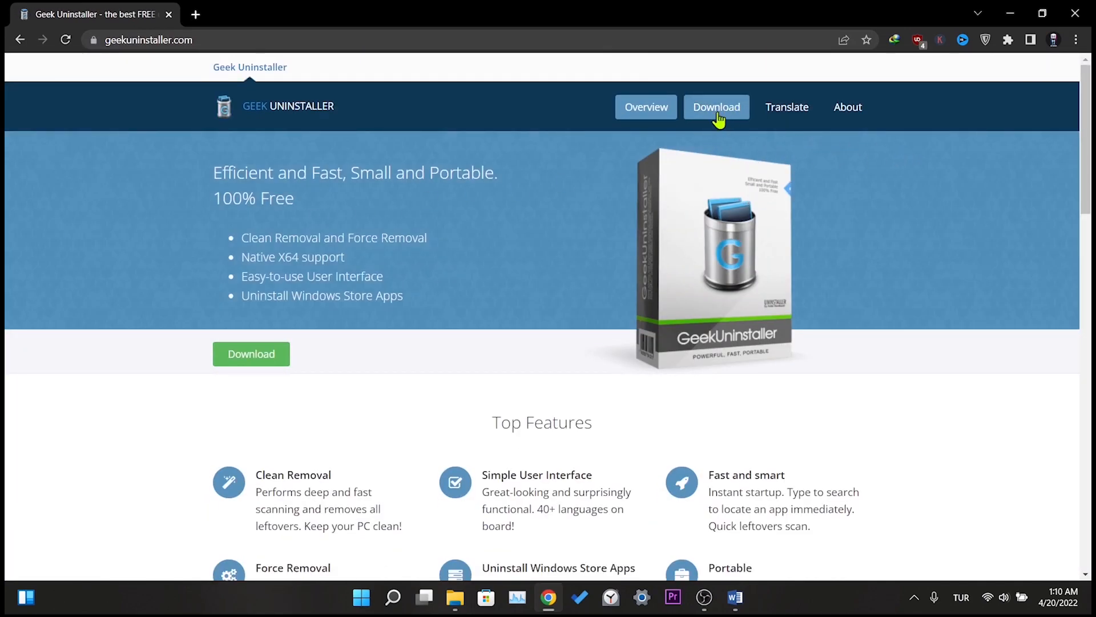
{"action": "left_click", "coordinate": [716, 107]}
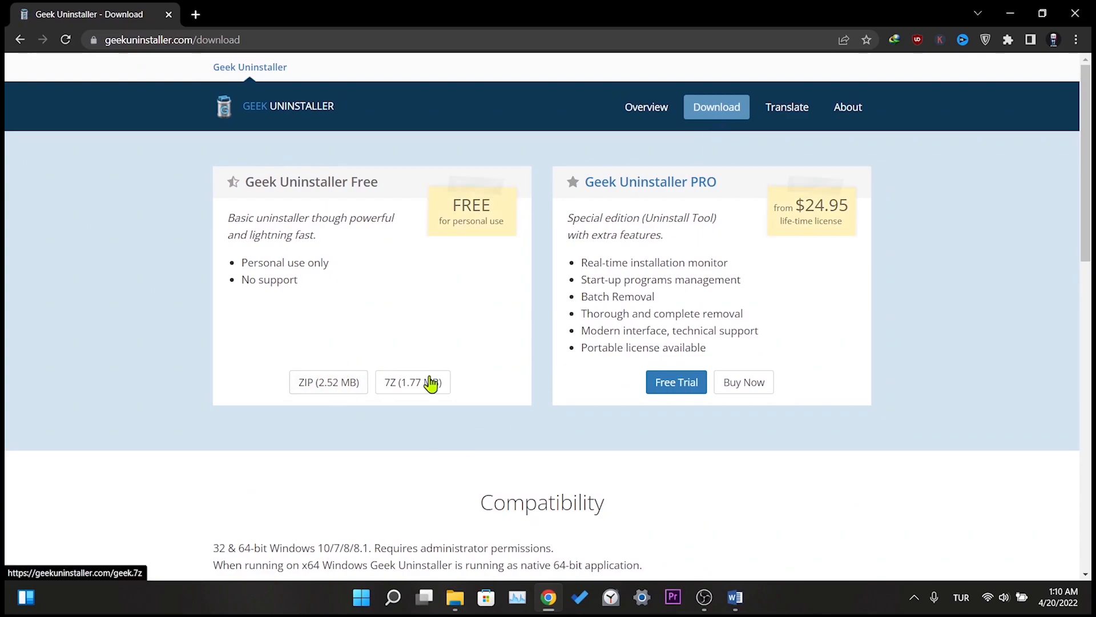
{"action": "left_click", "coordinate": [328, 382]}
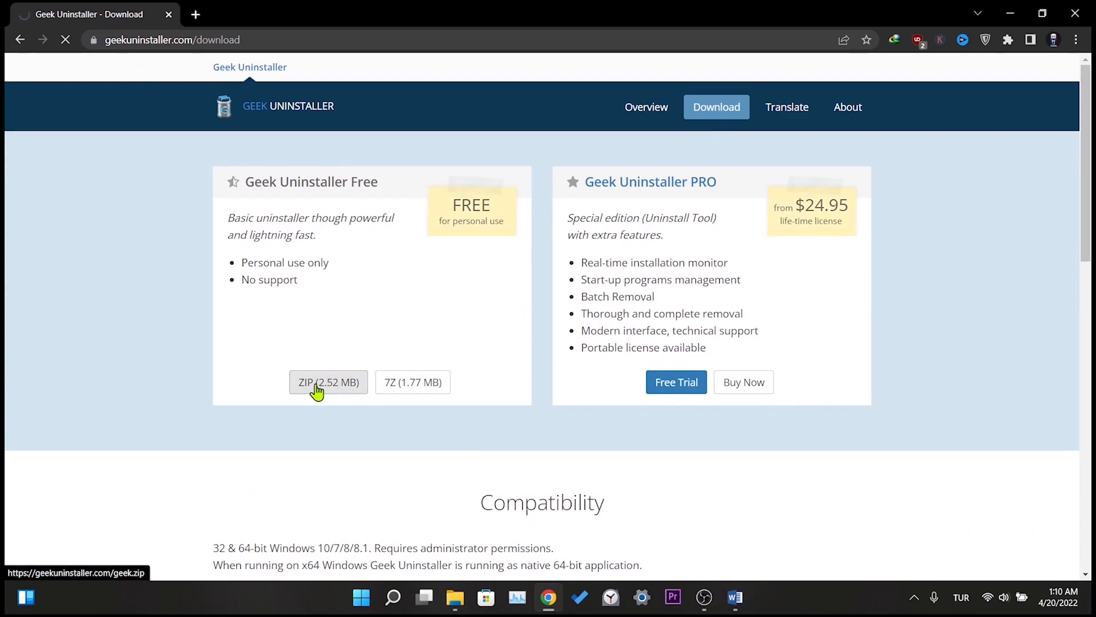
{"action": "left_click", "coordinate": [327, 381]}
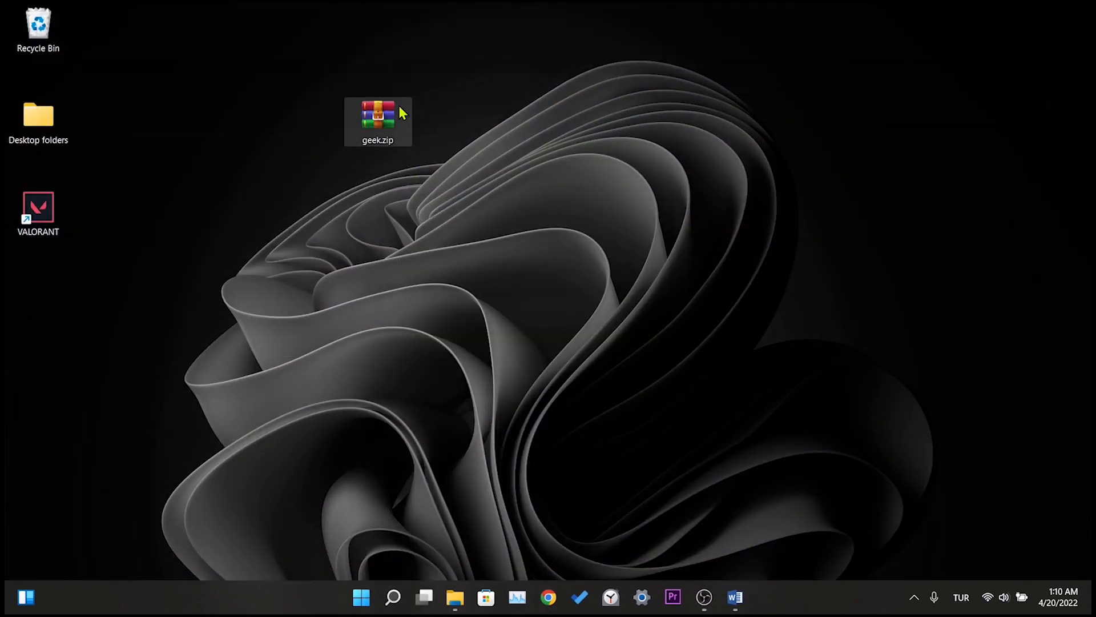
- Launch geek.exe from the downloaded geek.zip archive
{"action": "double_click", "coordinate": [378, 121]}
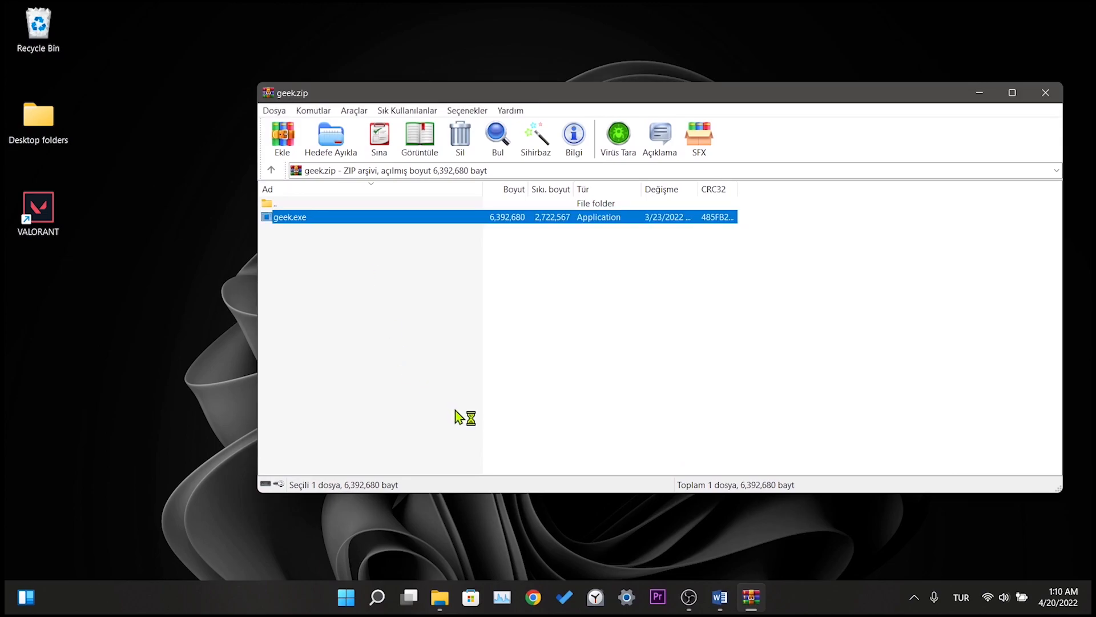
{"action": "double_click", "coordinate": [289, 217]}
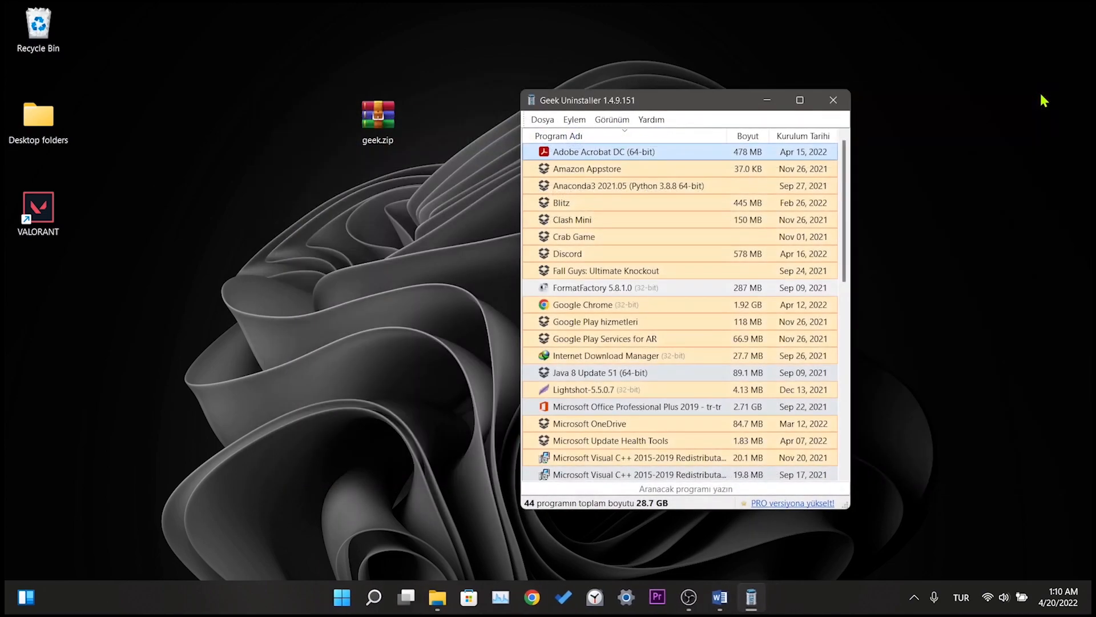
{"action": "mouse_move", "coordinate": [697, 320]}
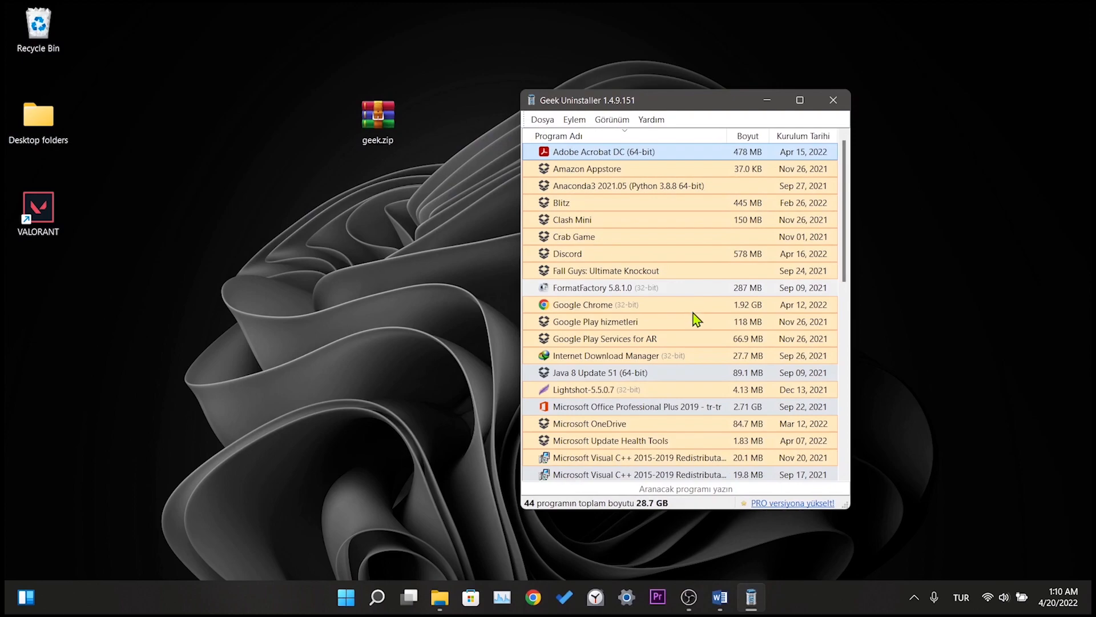
- Uninstall Riot Vanguard from the installed programs list
{"action": "scroll", "scroll_direction": "down", "scroll_amount": 3}
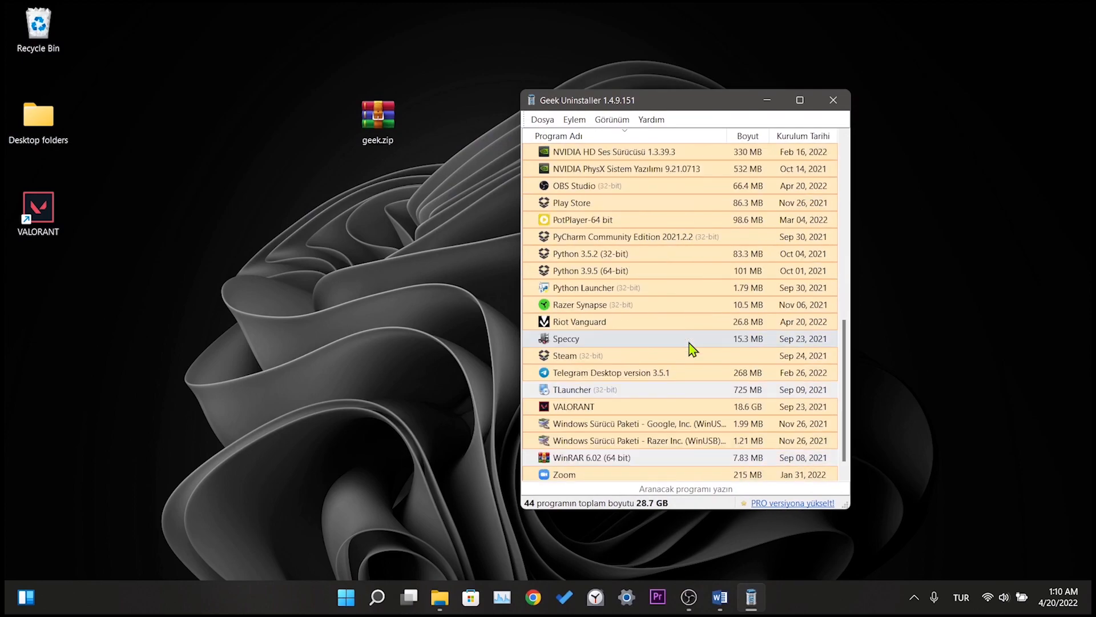
{"action": "left_click", "coordinate": [629, 321]}
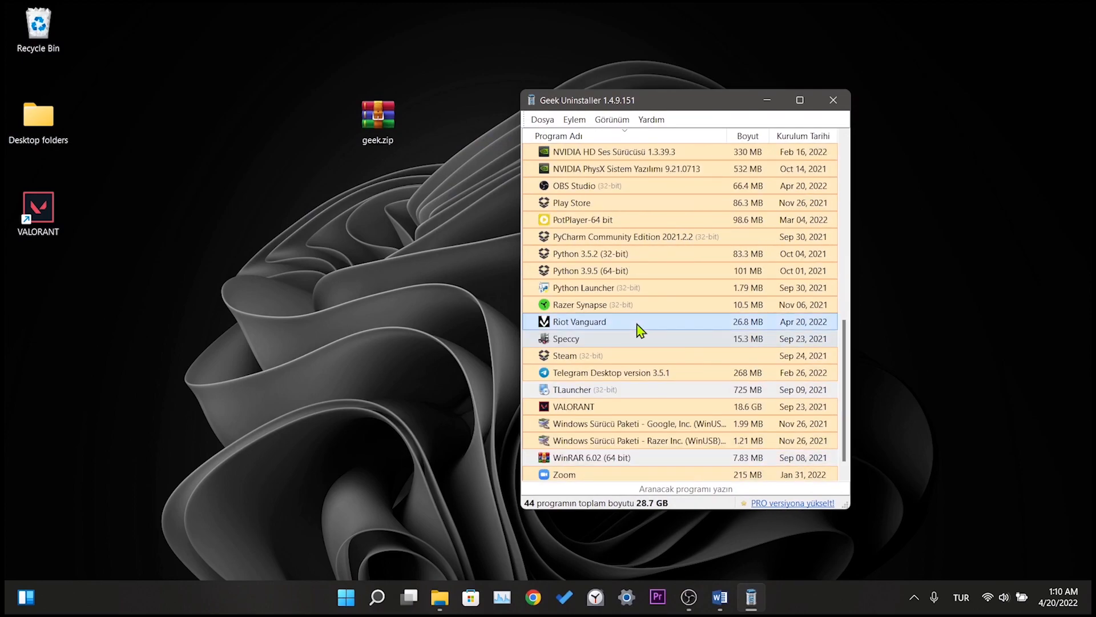
{"action": "double_click", "coordinate": [579, 321]}
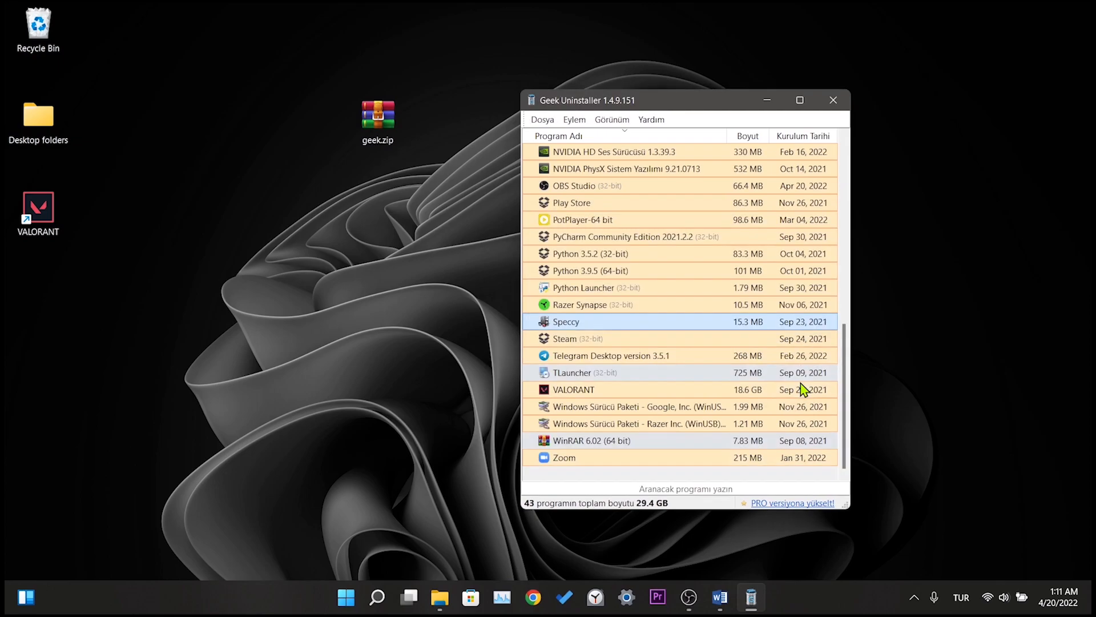
- Uninstall VALORANT, dismiss the success and removed-traces dialogs, and close Geek Uninstaller
{"action": "left_click", "coordinate": [573, 389]}
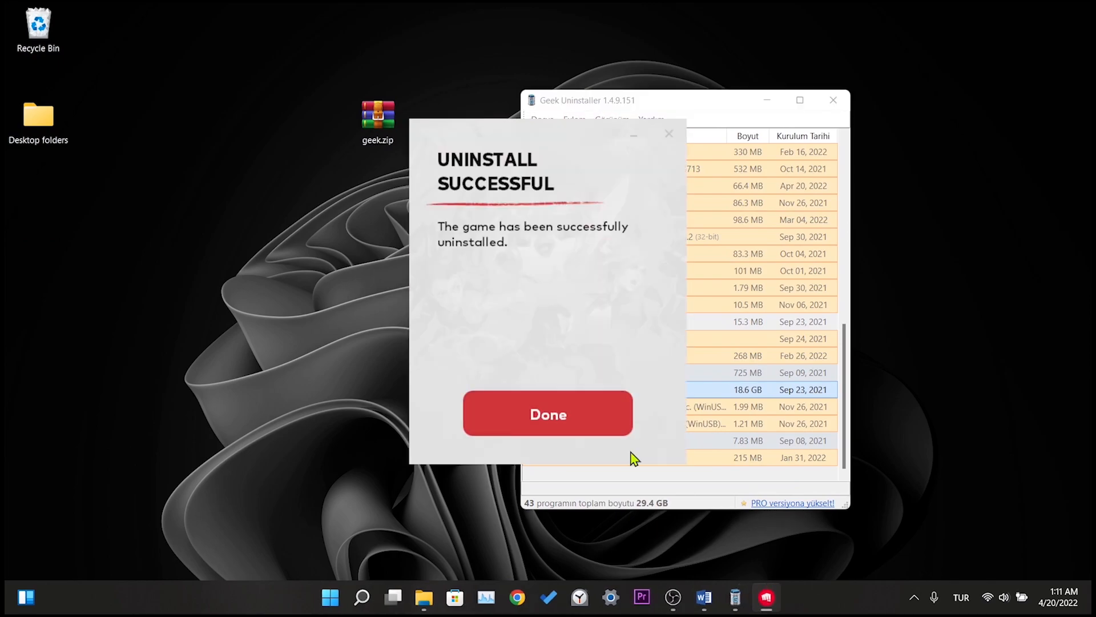
{"action": "mouse_move", "coordinate": [617, 447]}
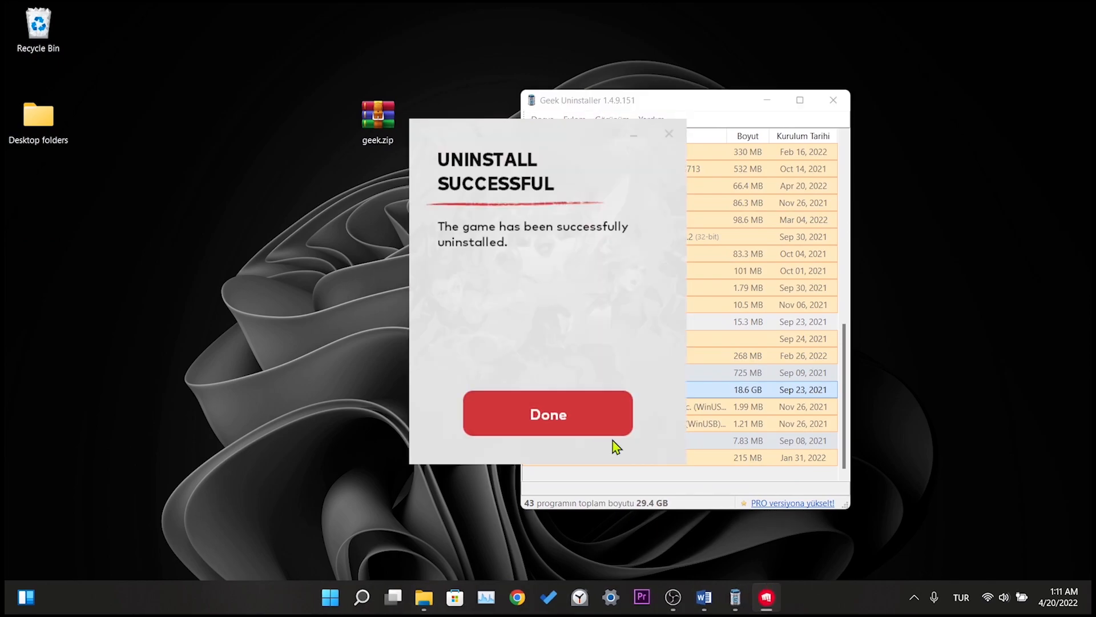
{"action": "left_click", "coordinate": [548, 414]}
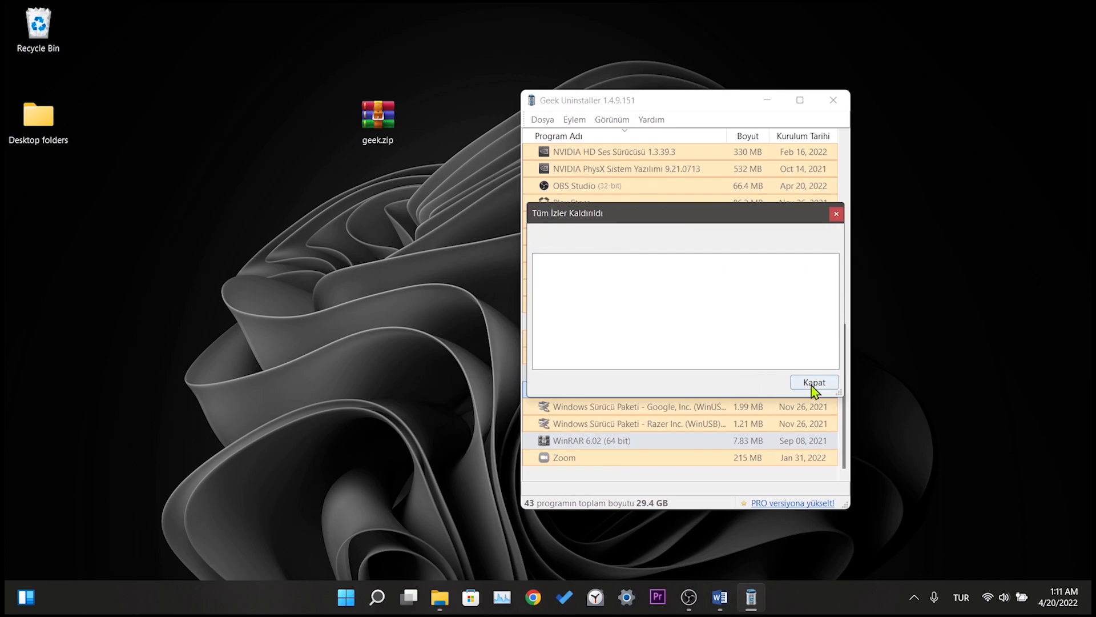
{"action": "left_click", "coordinate": [813, 382]}
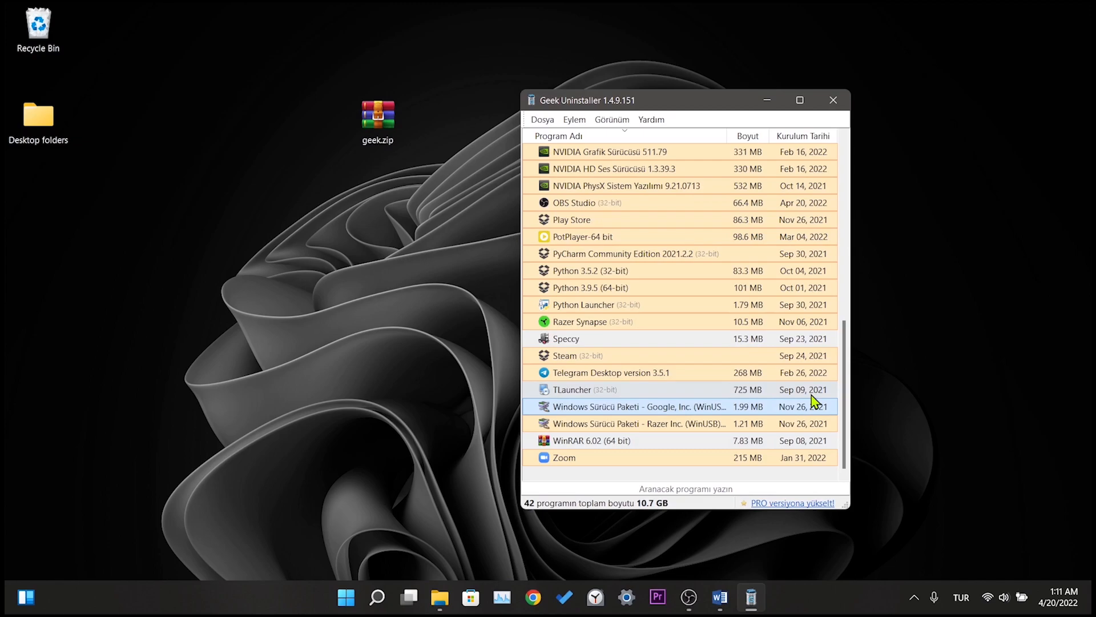
{"action": "mouse_move", "coordinate": [834, 100]}
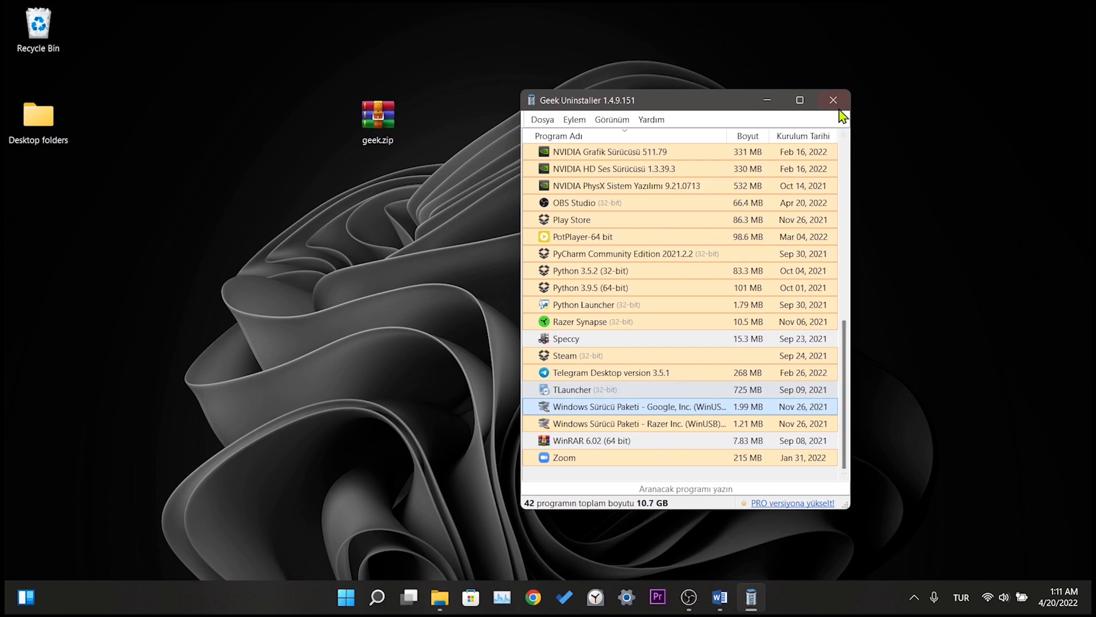
{"action": "left_click", "coordinate": [832, 100]}
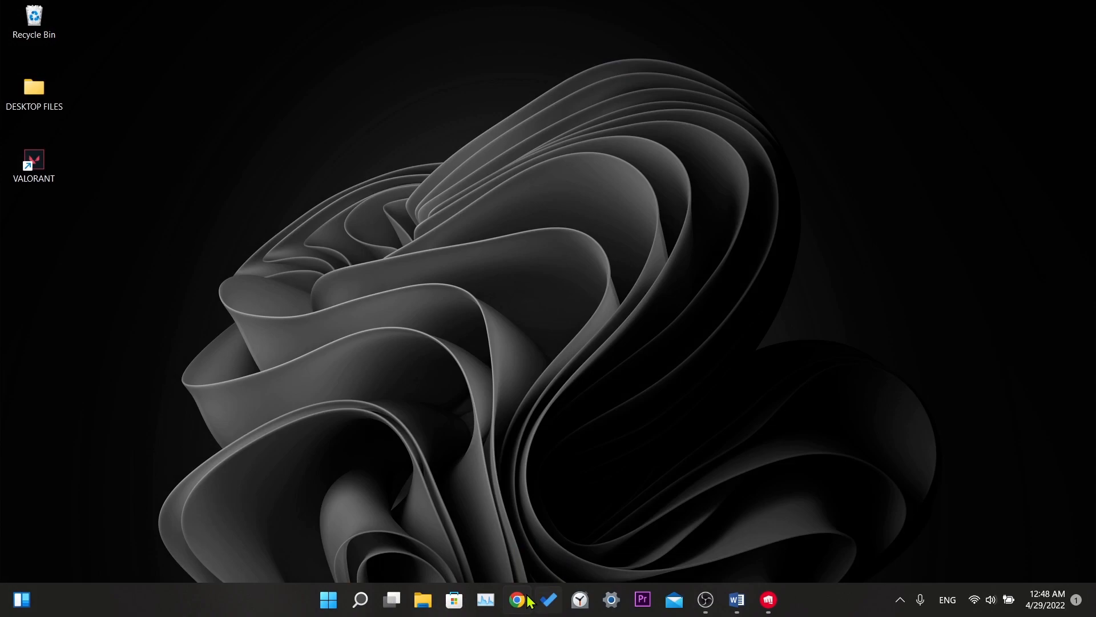
- Search 'valorant server status' in Chrome and open the Riot Games Service Status site in English
{"action": "left_click", "coordinate": [516, 600]}
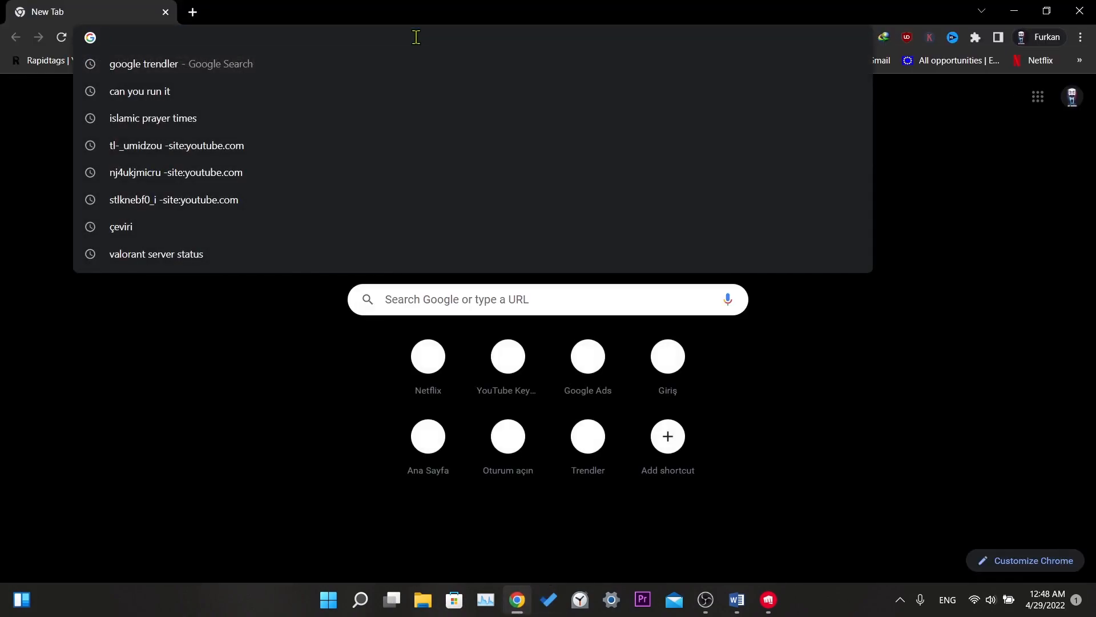
{"action": "left_click", "coordinate": [155, 254]}
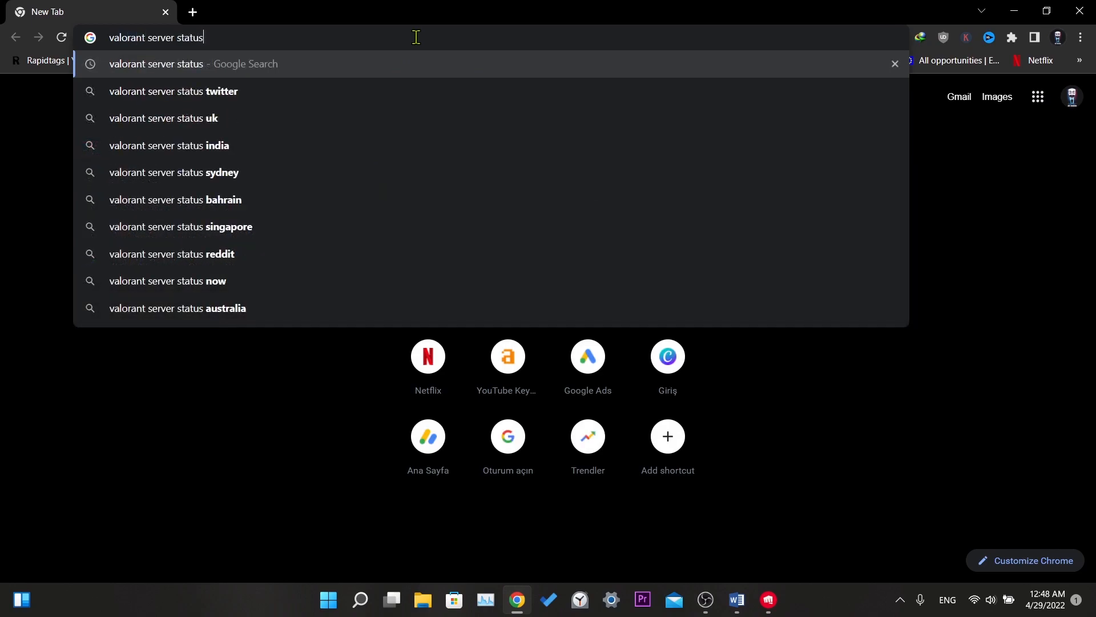
{"action": "key", "text": "Return"}
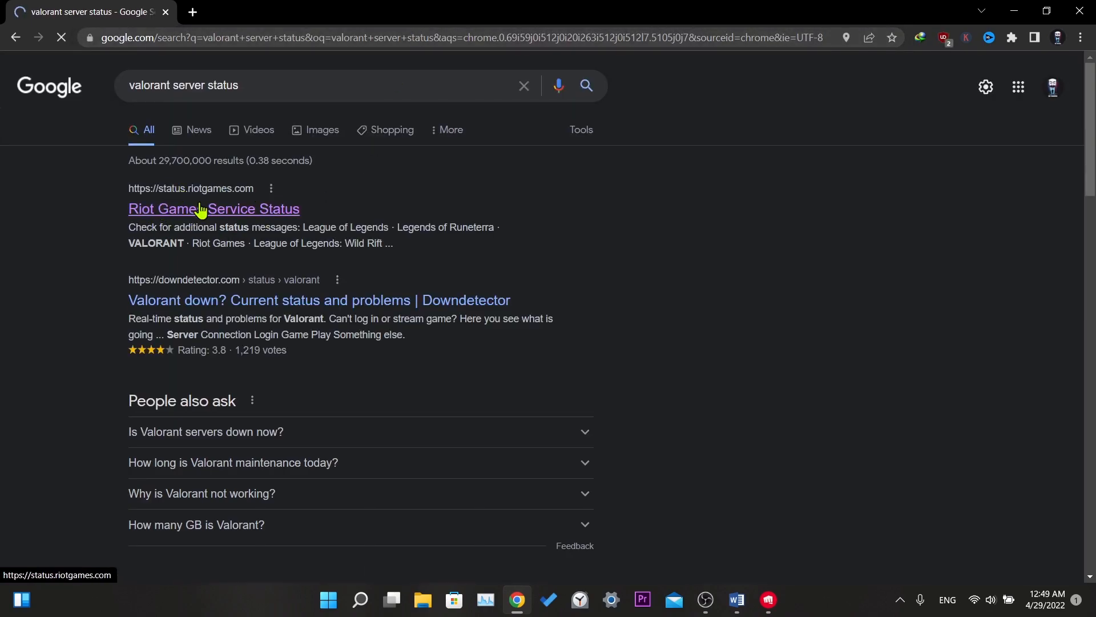
{"action": "left_click", "coordinate": [214, 208]}
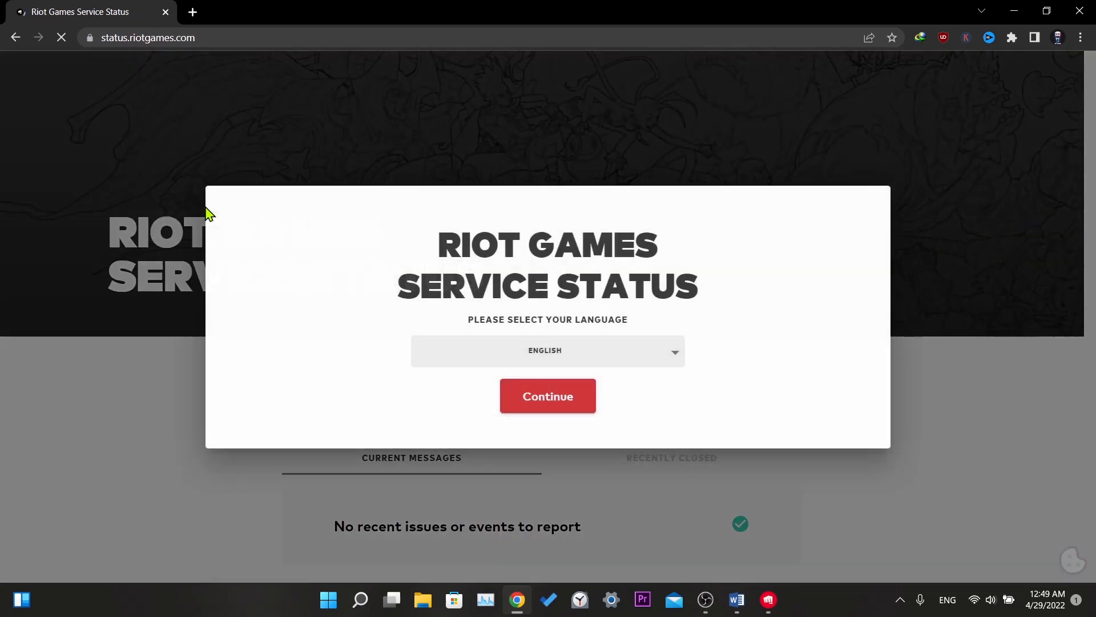
{"action": "left_click", "coordinate": [547, 396]}
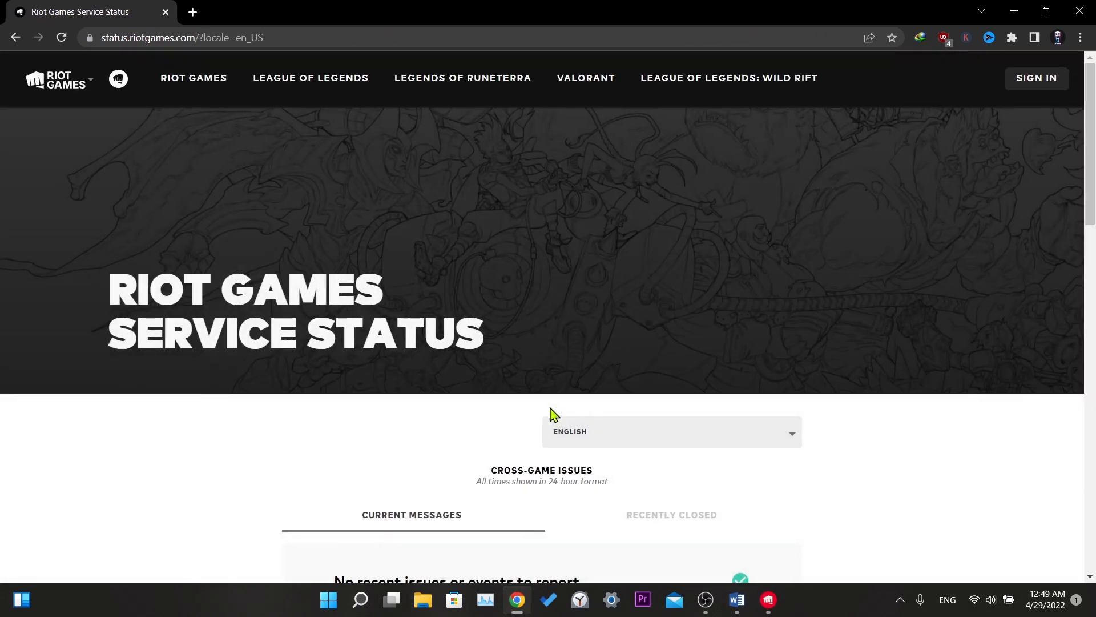
- Show VALORANT's service status for the Europe region
{"action": "scroll", "scroll_direction": "down", "scroll_amount": 3}
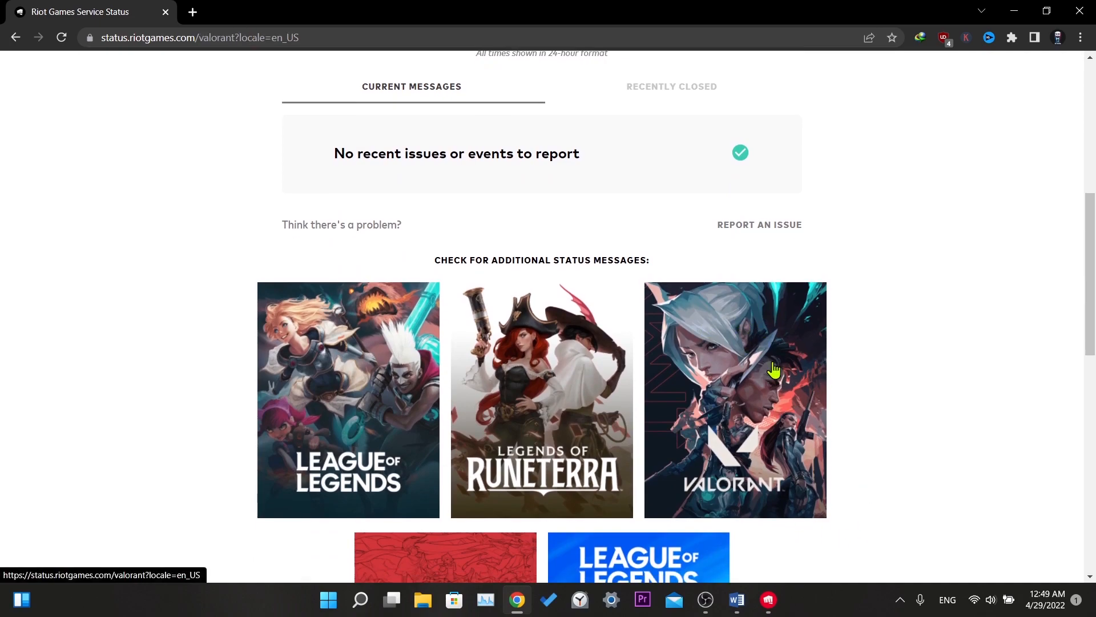
{"action": "left_click", "coordinate": [734, 399]}
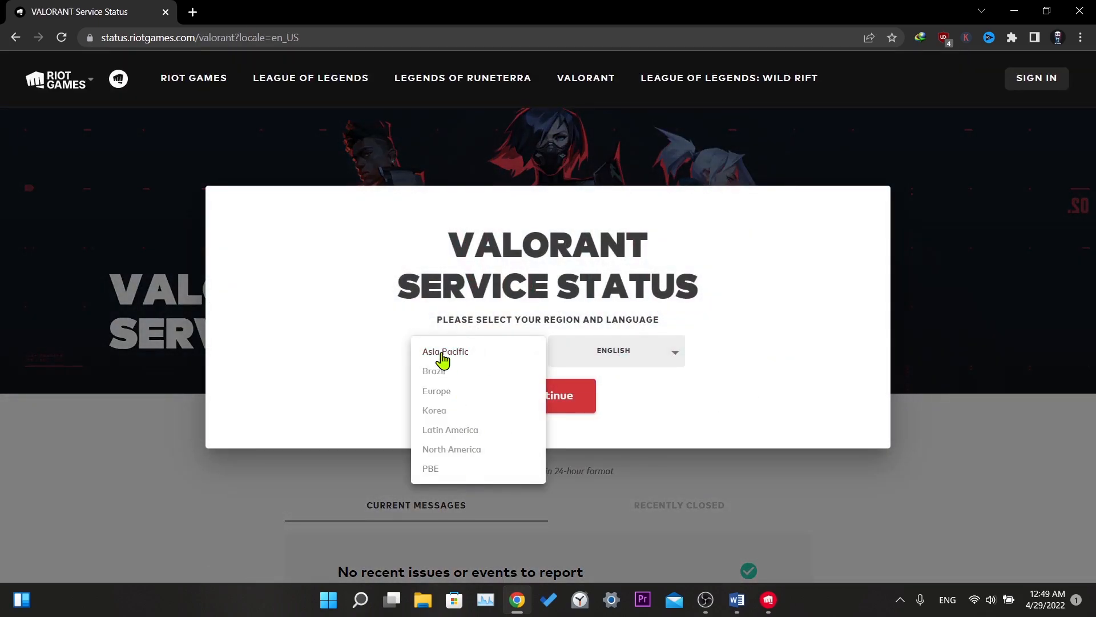
{"action": "left_click", "coordinate": [436, 391]}
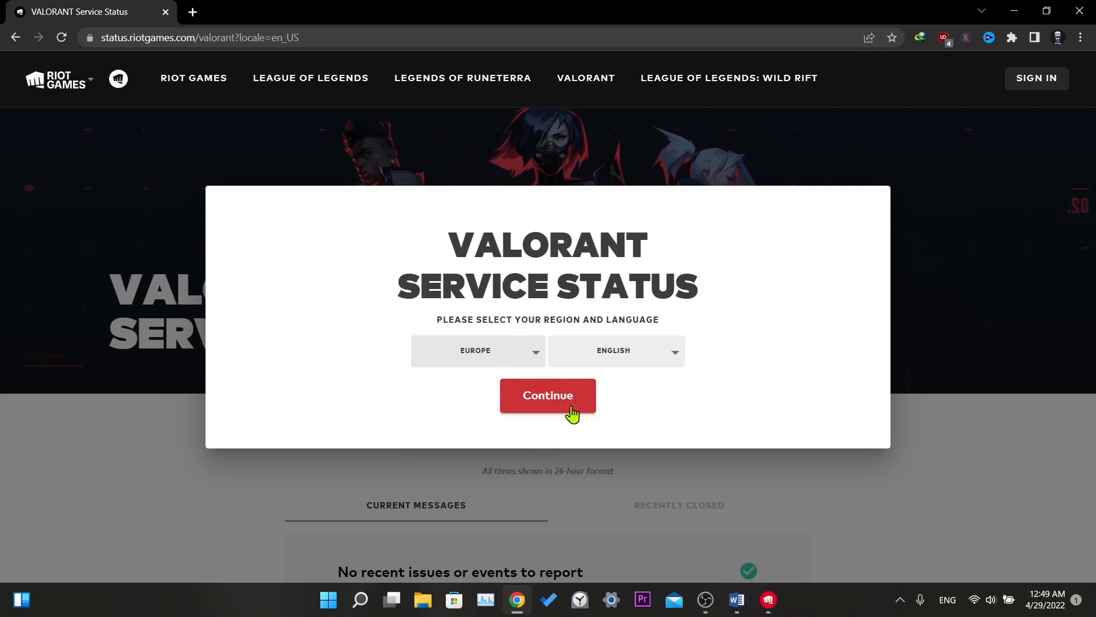
{"action": "left_click", "coordinate": [547, 395]}
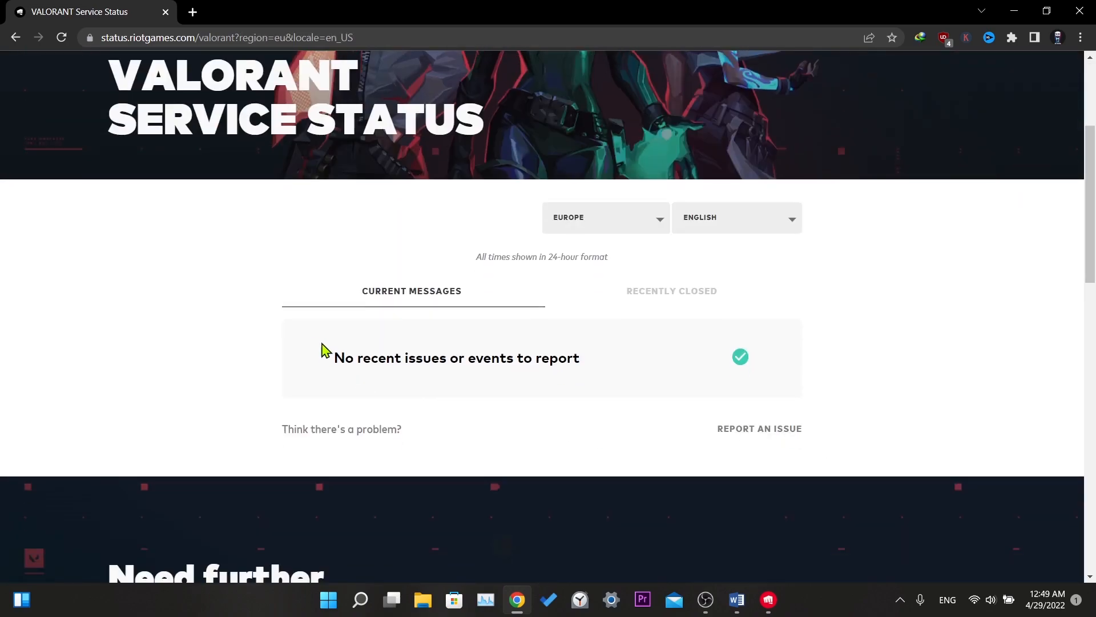
{"action": "mouse_move", "coordinate": [871, 362]}
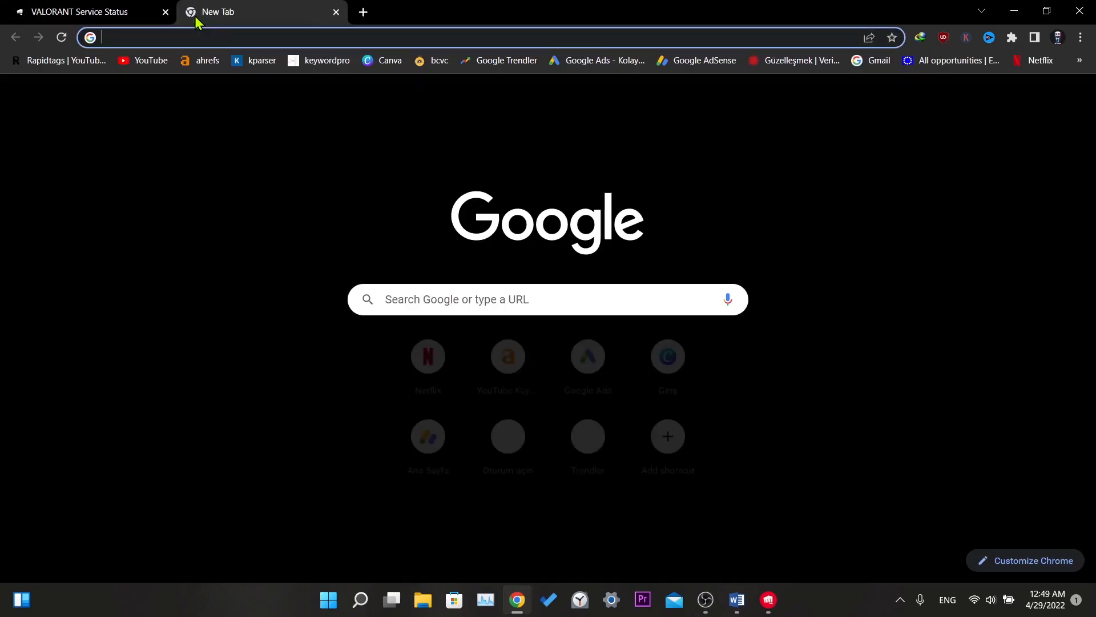
- Search 'valorant downdetector' and review Downdetector's Valorant outage chart showing no current problems
{"action": "type", "text": "valorant d"}
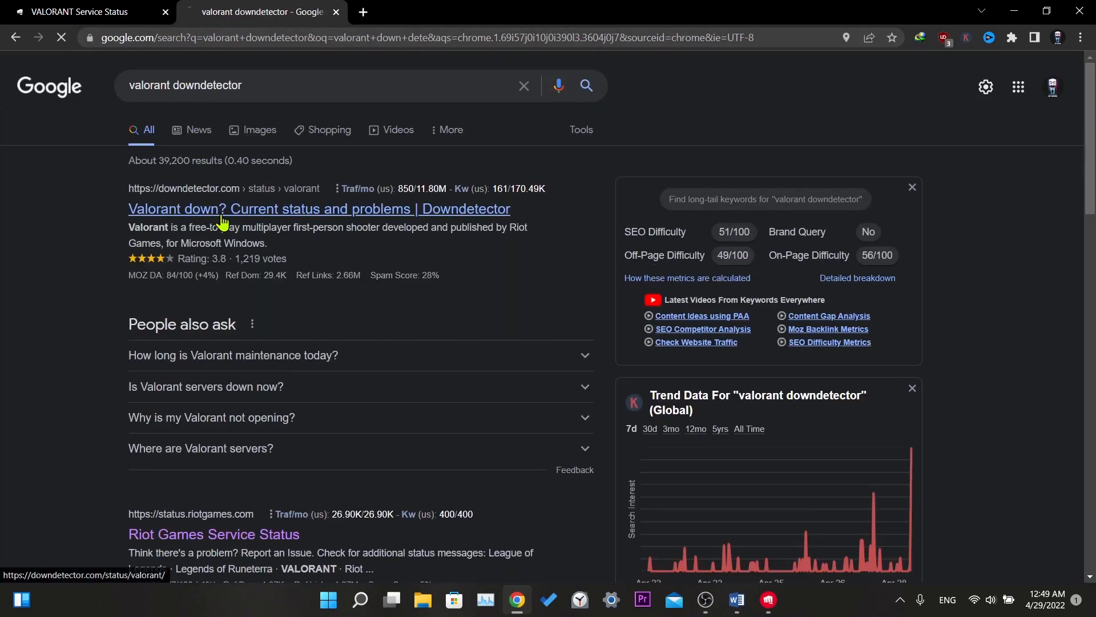
{"action": "left_click", "coordinate": [319, 208]}
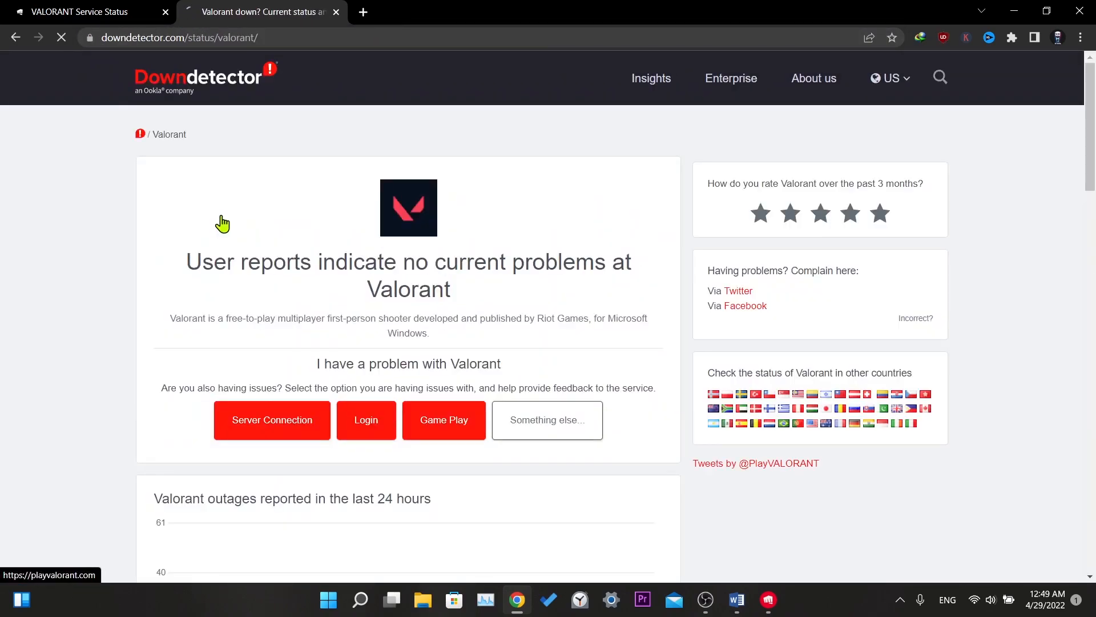
{"action": "scroll", "scroll_direction": "down", "scroll_amount": 3}
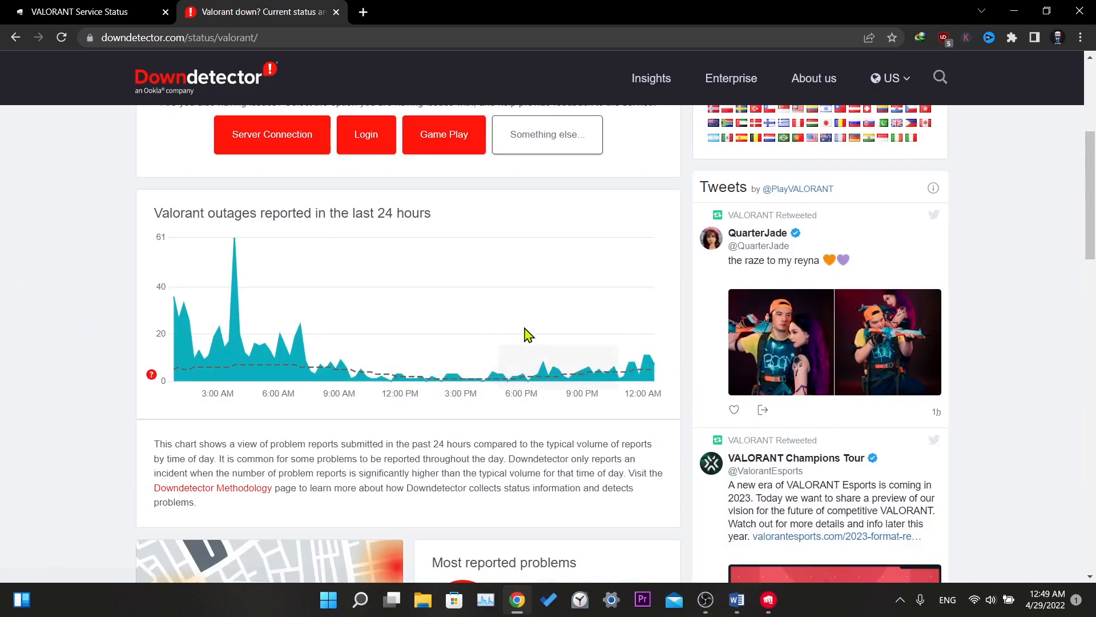
{"action": "scroll", "scroll_direction": "up", "scroll_amount": 3}
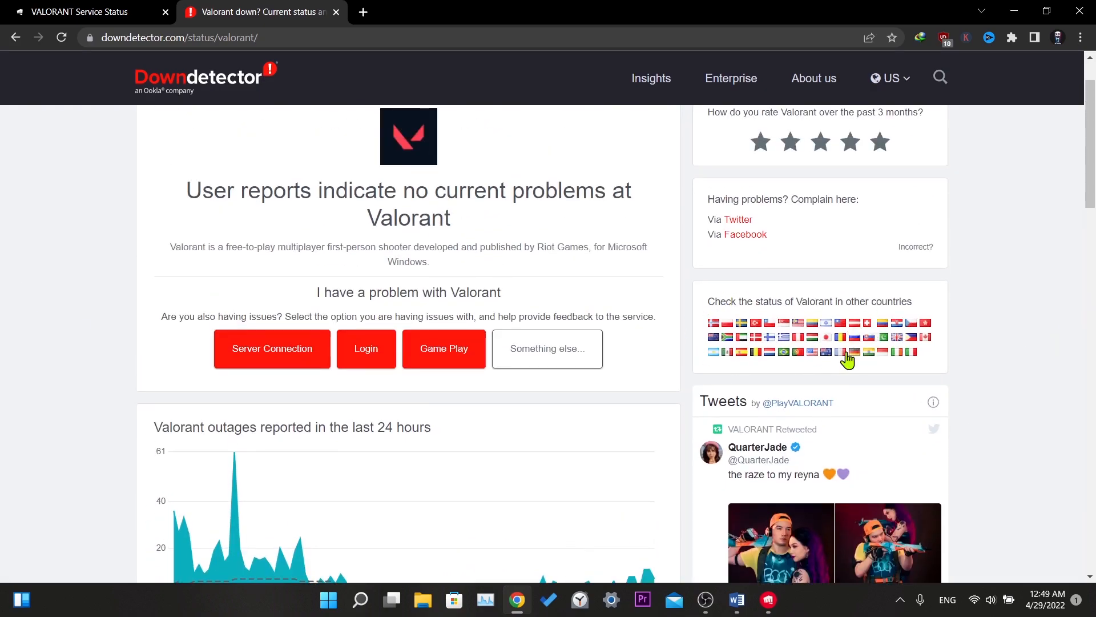
{"action": "scroll", "scroll_direction": "up", "scroll_amount": 3}
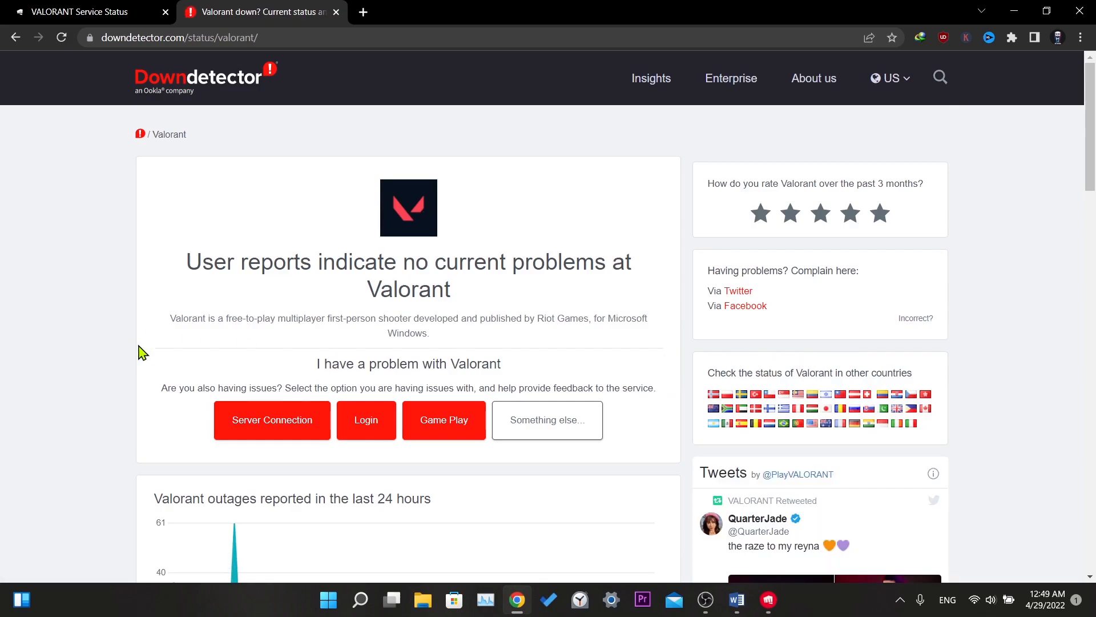
{"action": "scroll", "scroll_direction": "down", "scroll_amount": 3}
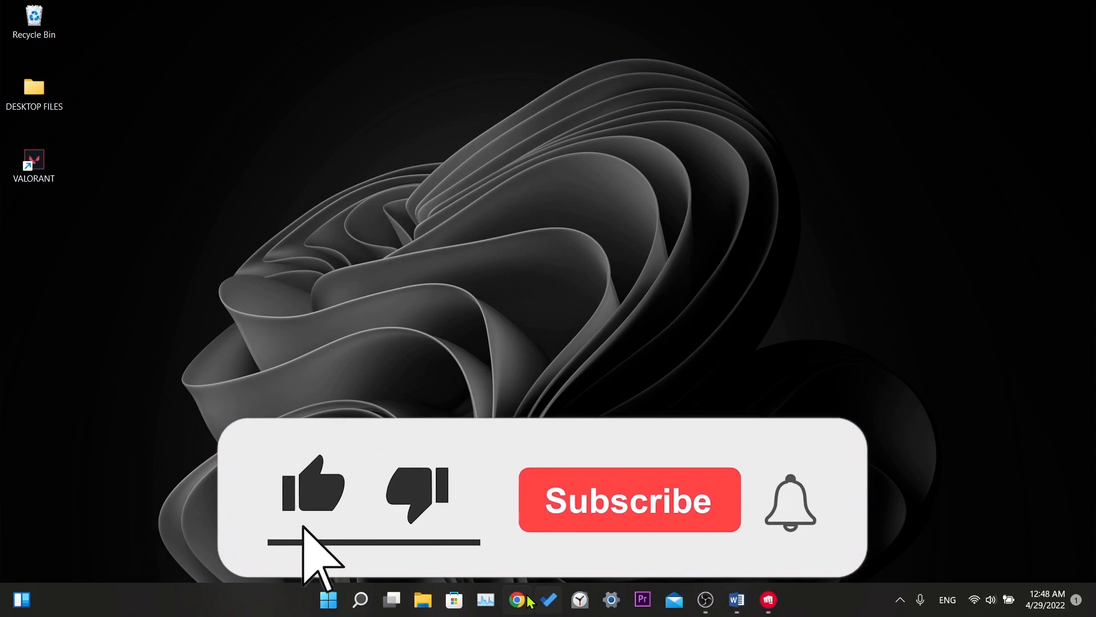
- Close Chrome to return to the Windows 11 desktop
{"action": "left_click", "coordinate": [626, 499]}
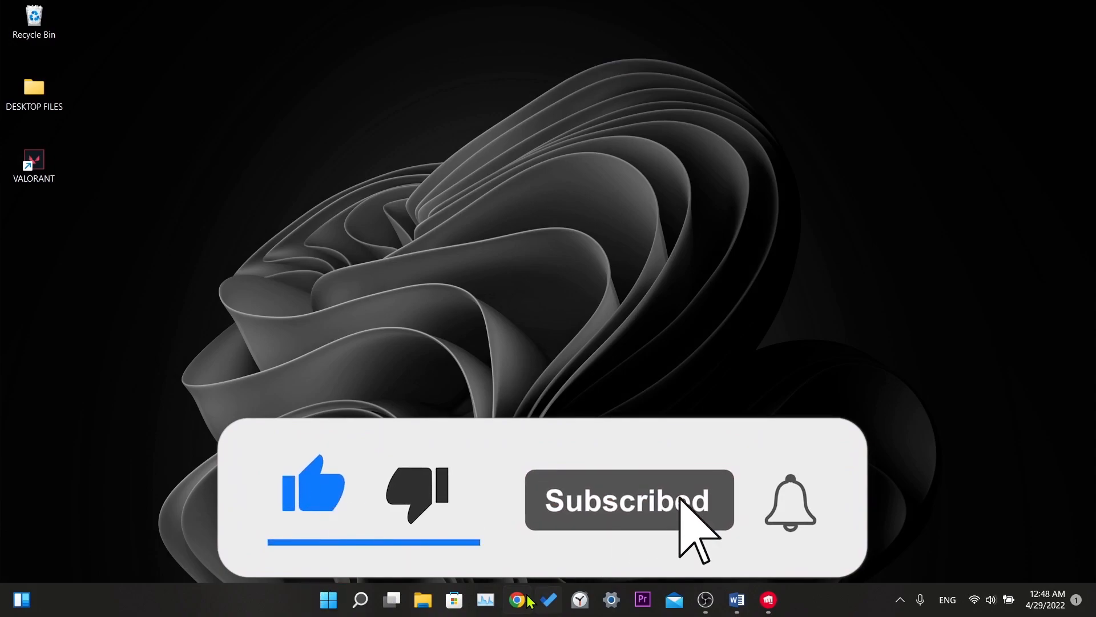